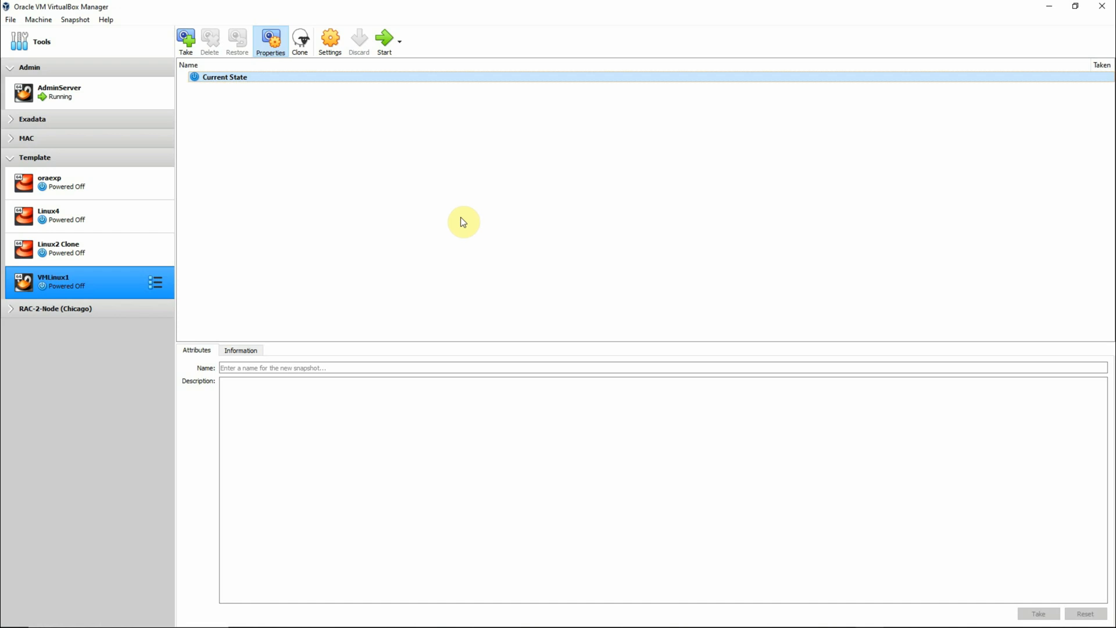
mouse_move(424, 120)
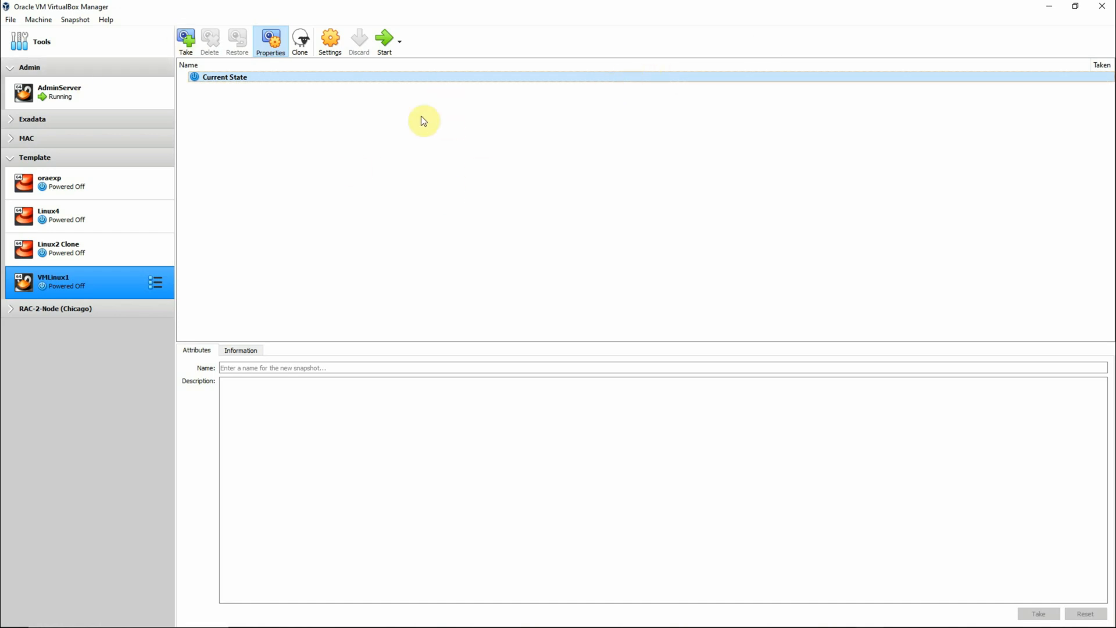
mouse_move(75, 286)
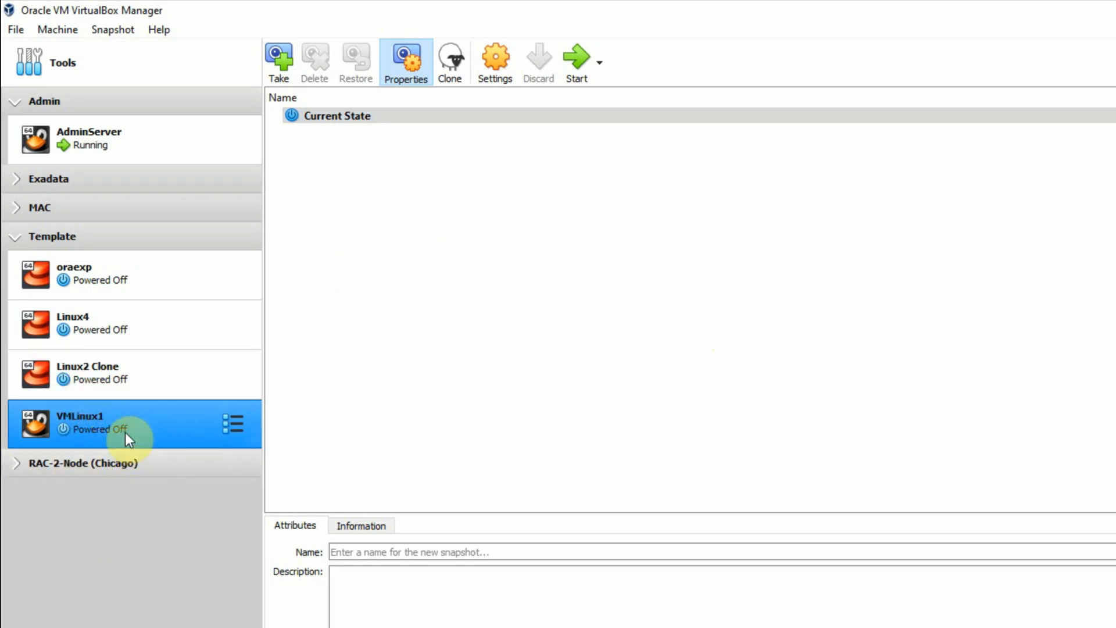
mouse_move(128, 431)
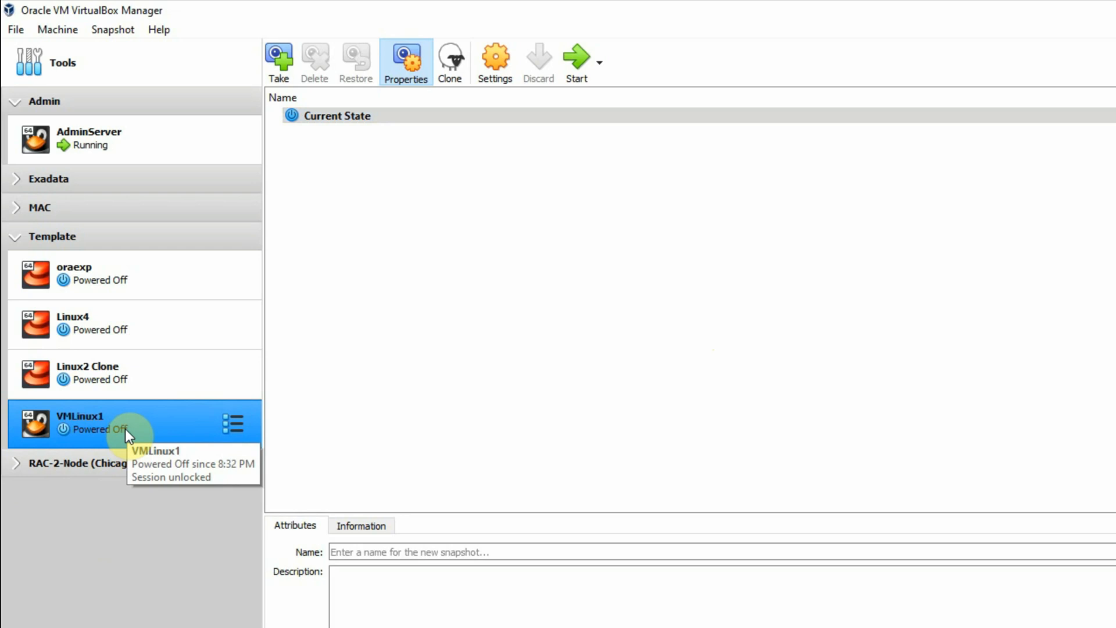
mouse_move(467, 422)
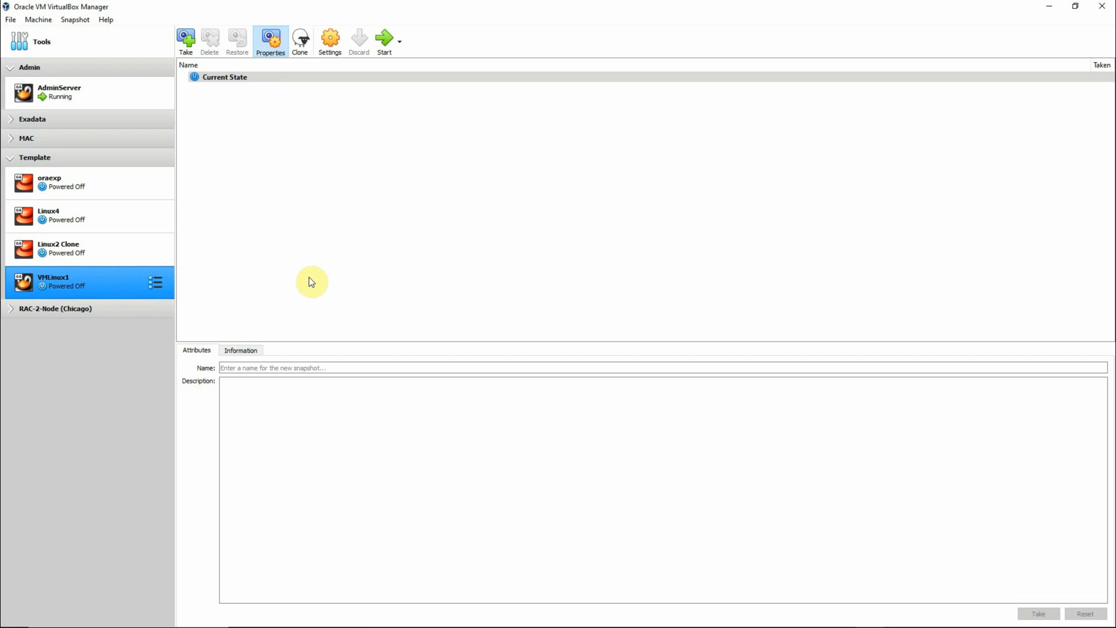
Review VMLinux1's storage disks VMLinux1–4.vdi, then launch cloning with the default name selected
click(329, 39)
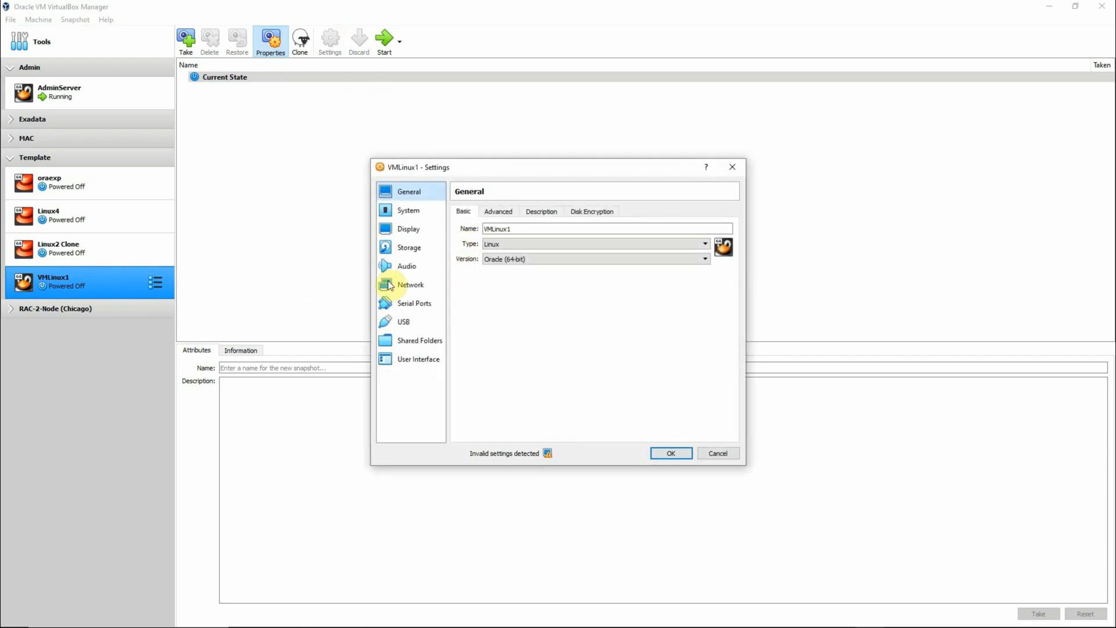
click(409, 247)
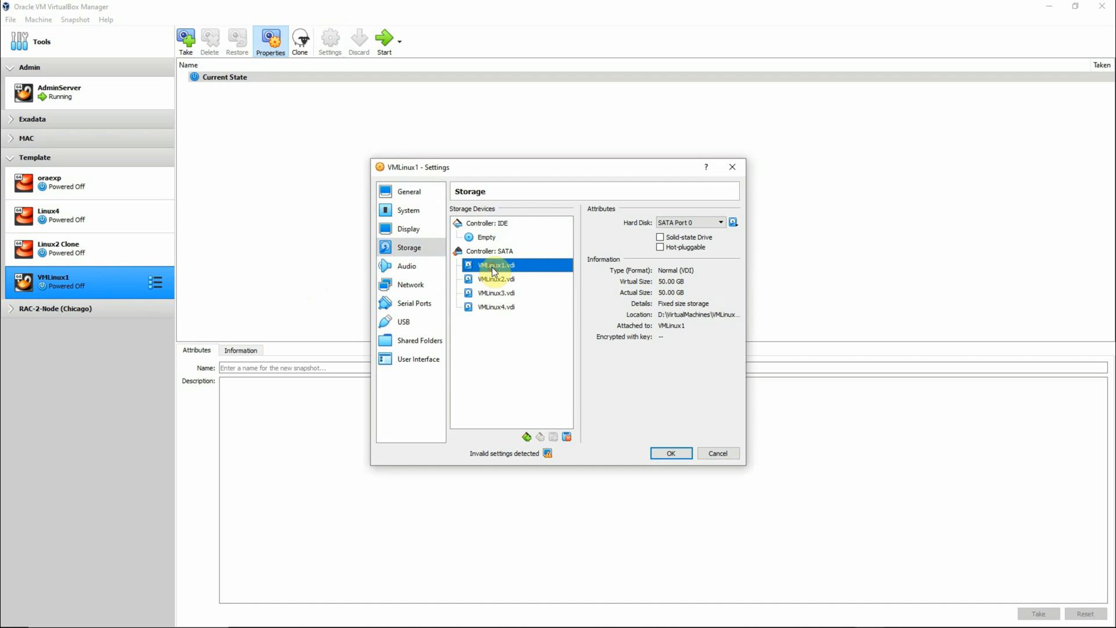
click(496, 306)
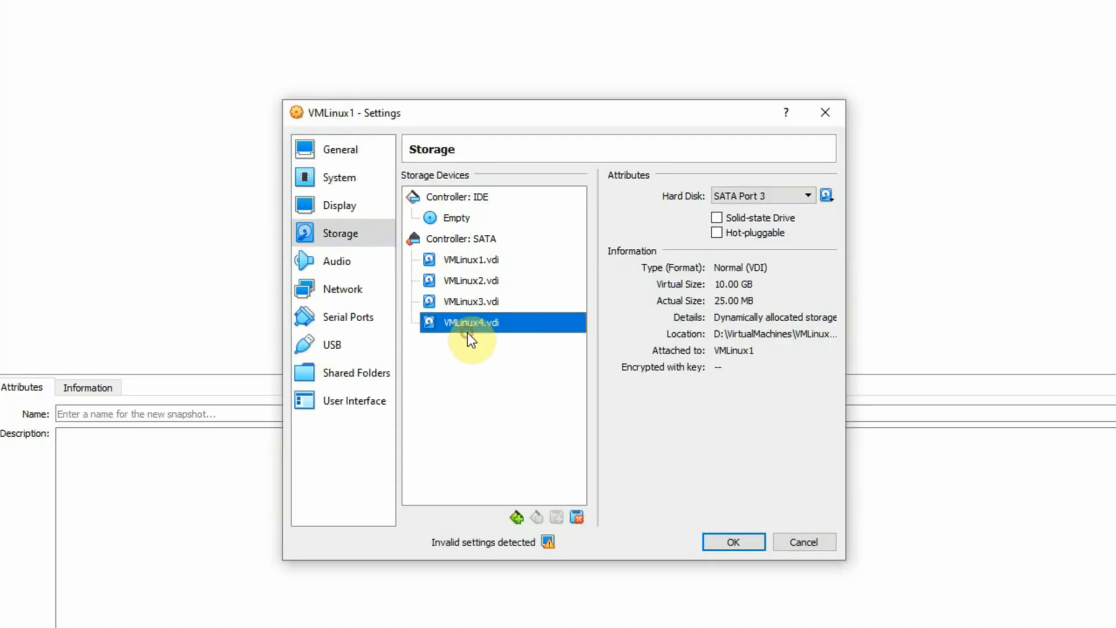
click(470, 259)
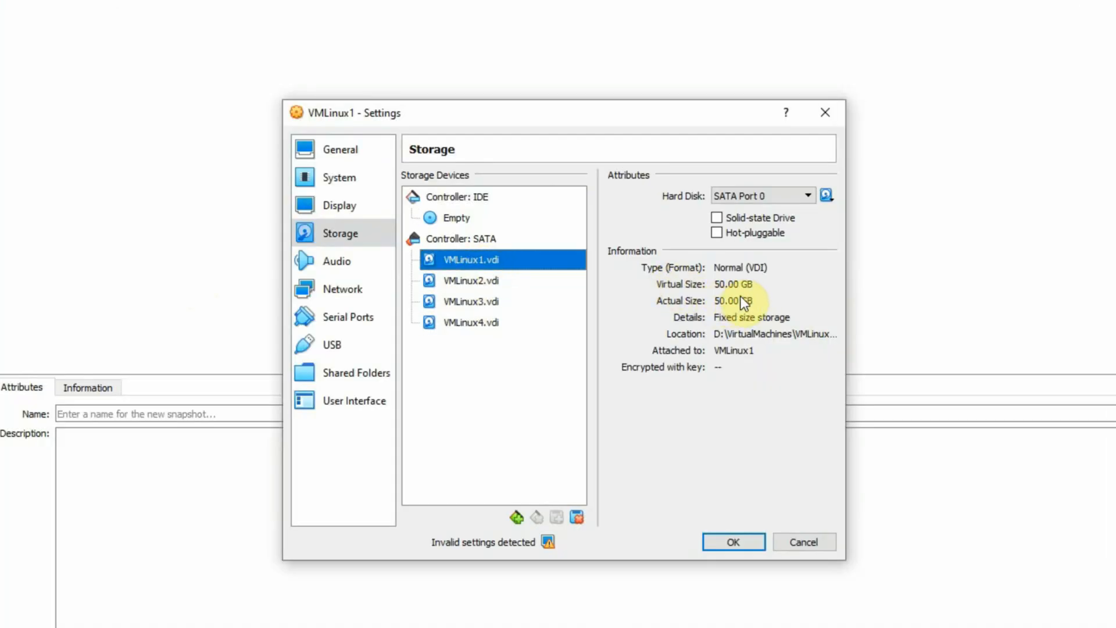
click(470, 279)
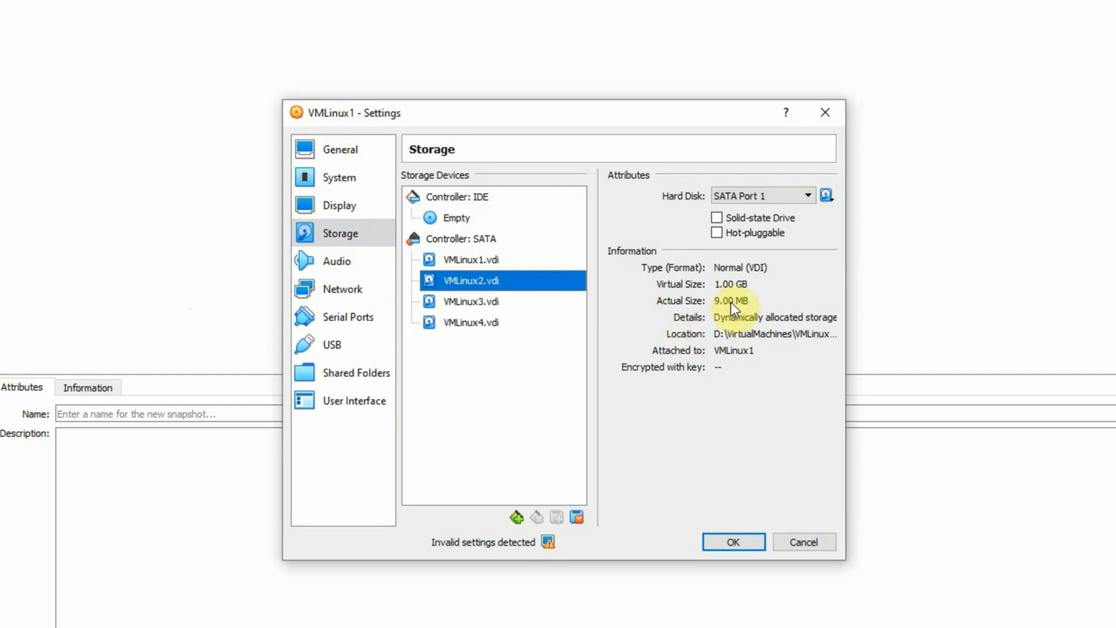
mouse_move(476, 310)
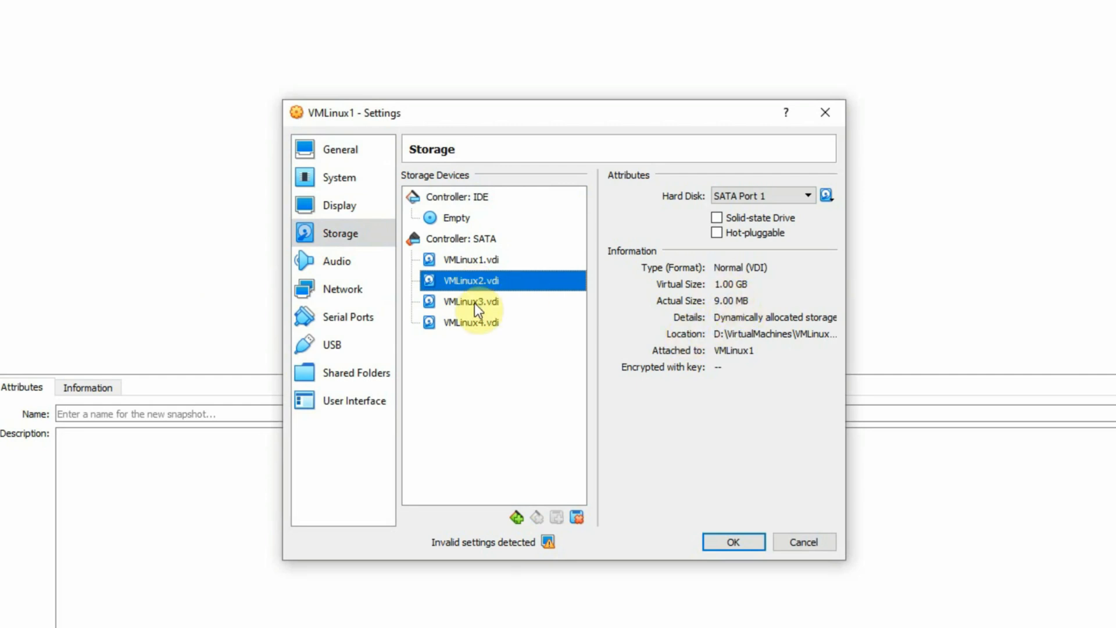
click(469, 301)
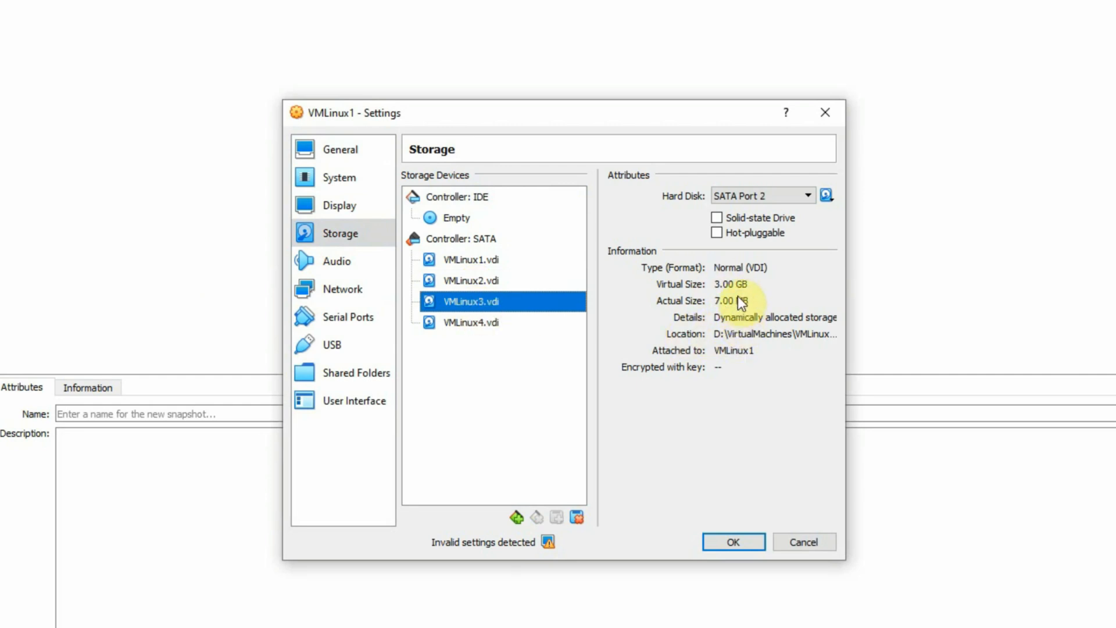
click(470, 322)
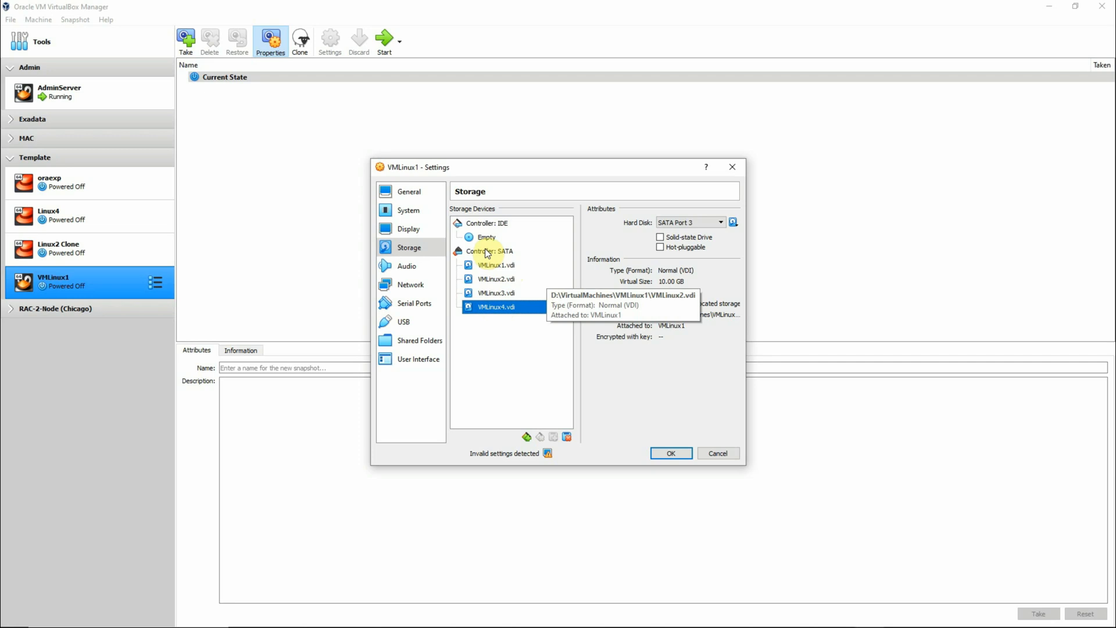
mouse_move(537, 255)
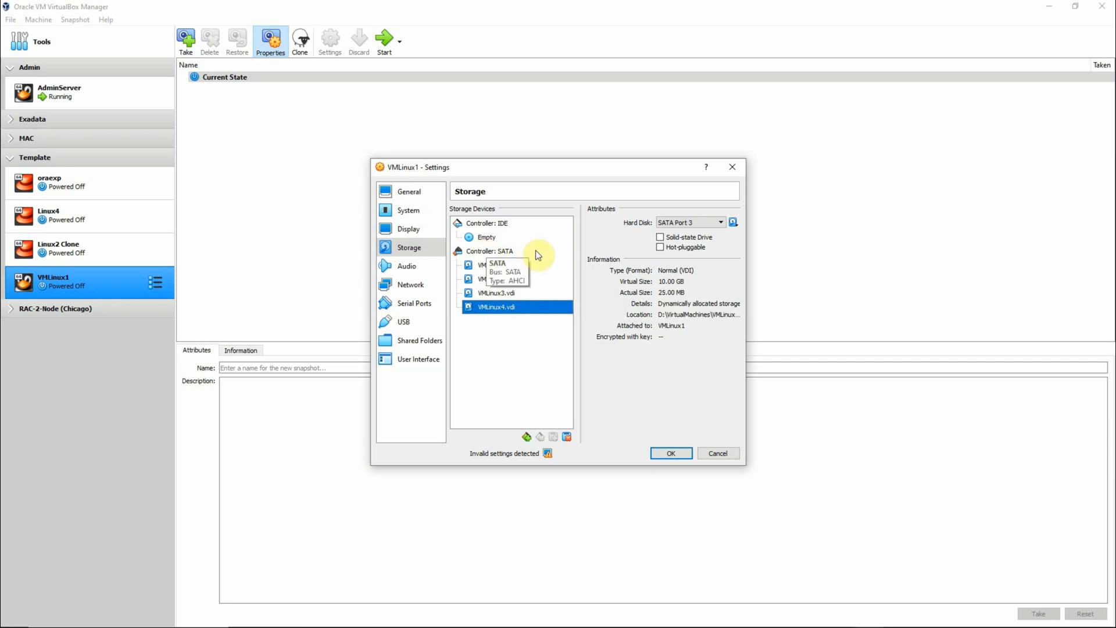
mouse_move(4, 302)
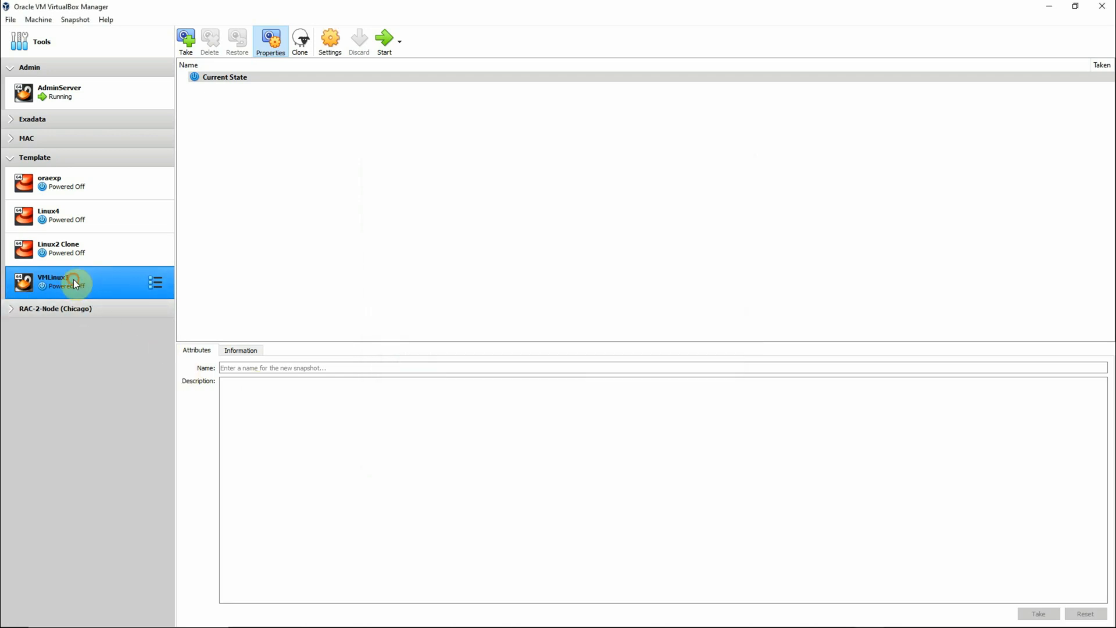
mouse_move(300, 41)
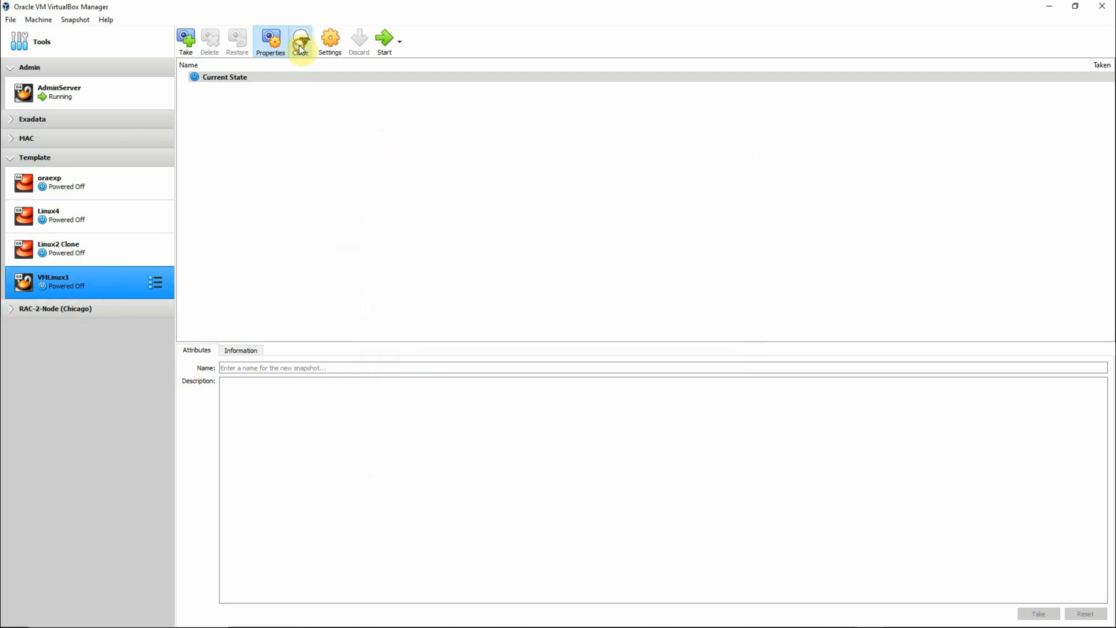
click(300, 41)
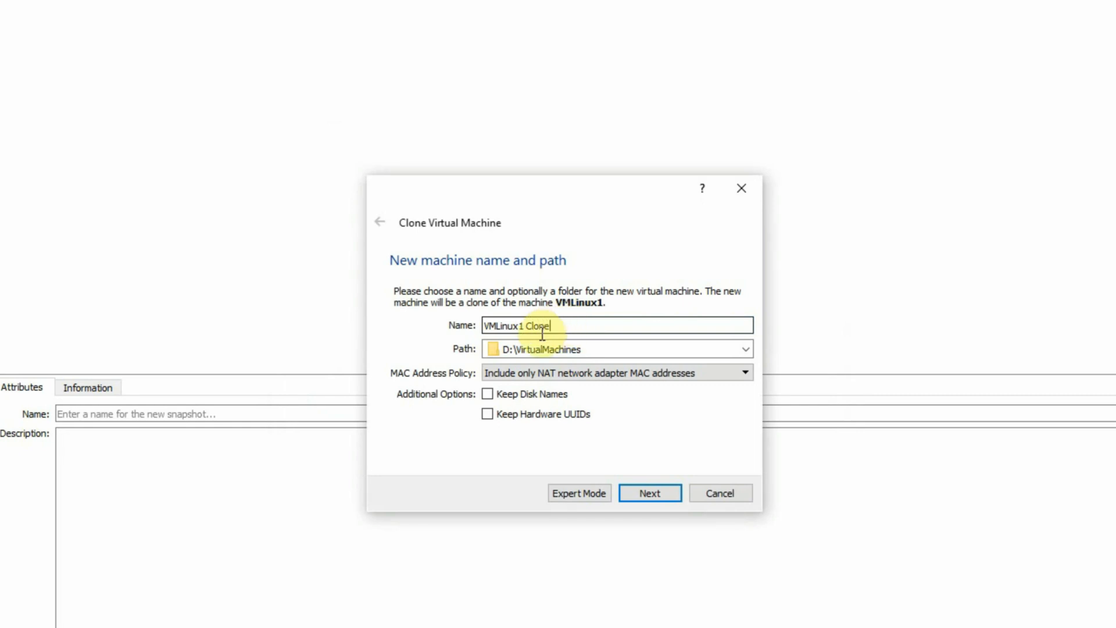
double_click(536, 325)
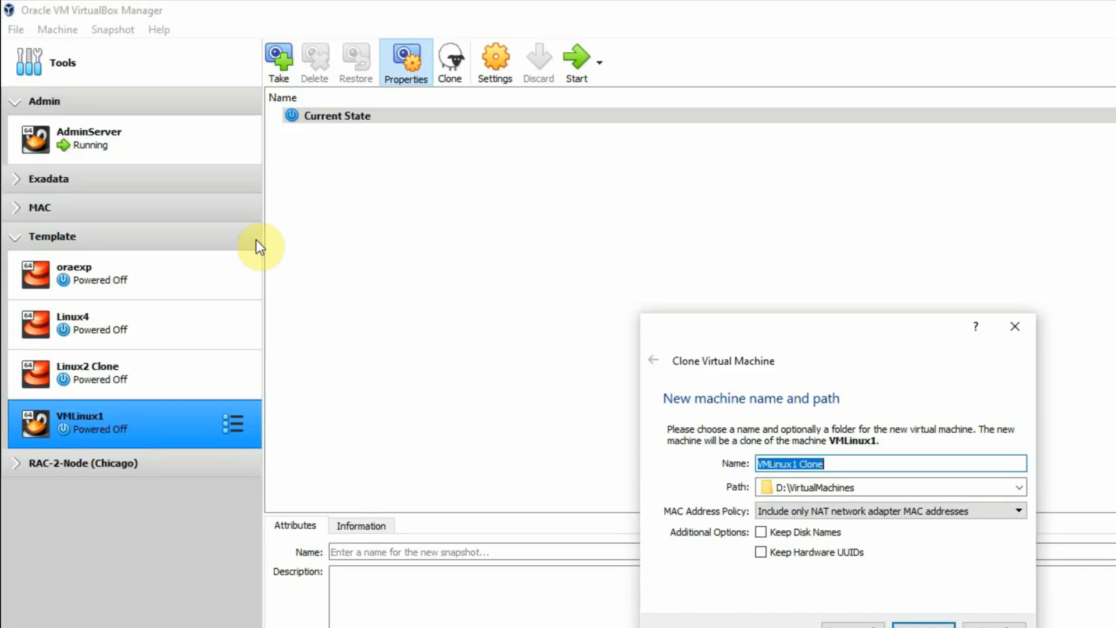
mouse_move(221, 125)
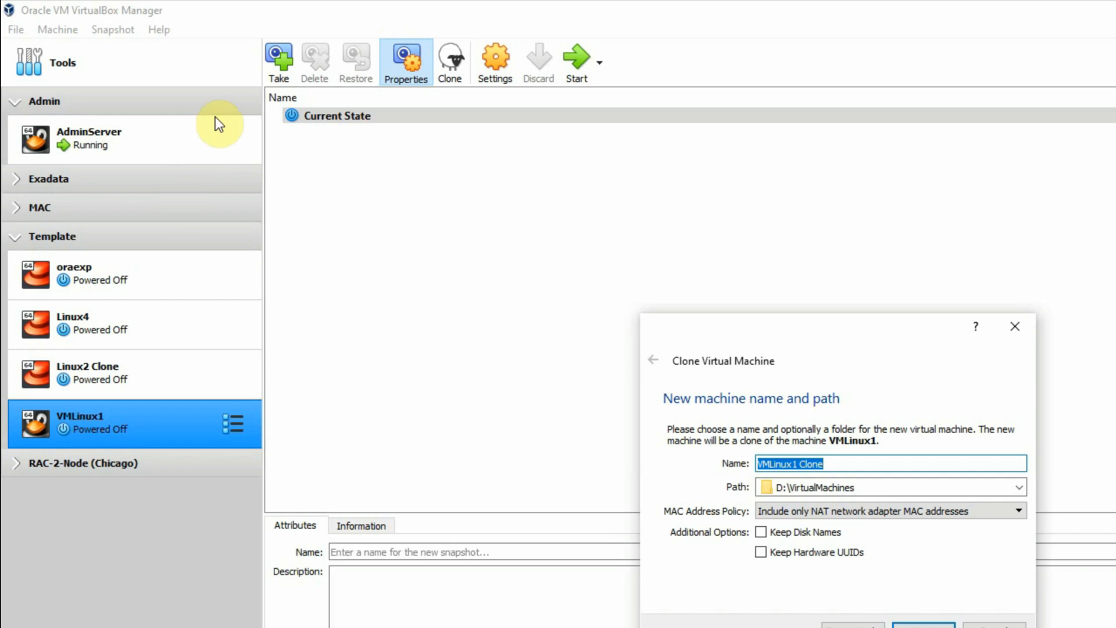
mouse_move(894, 461)
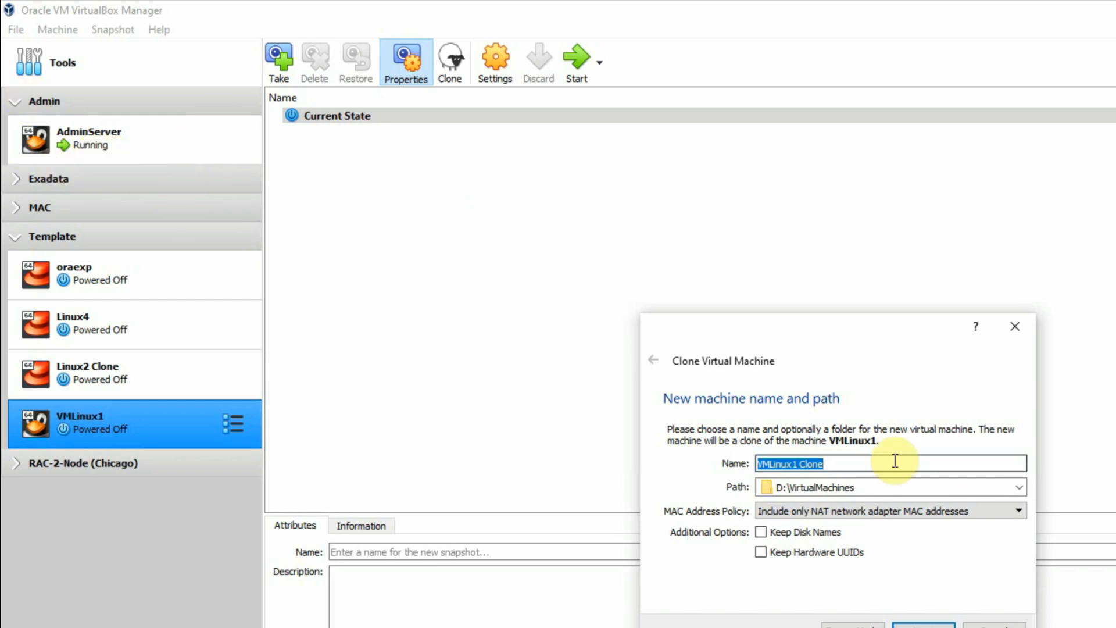
mouse_move(142, 156)
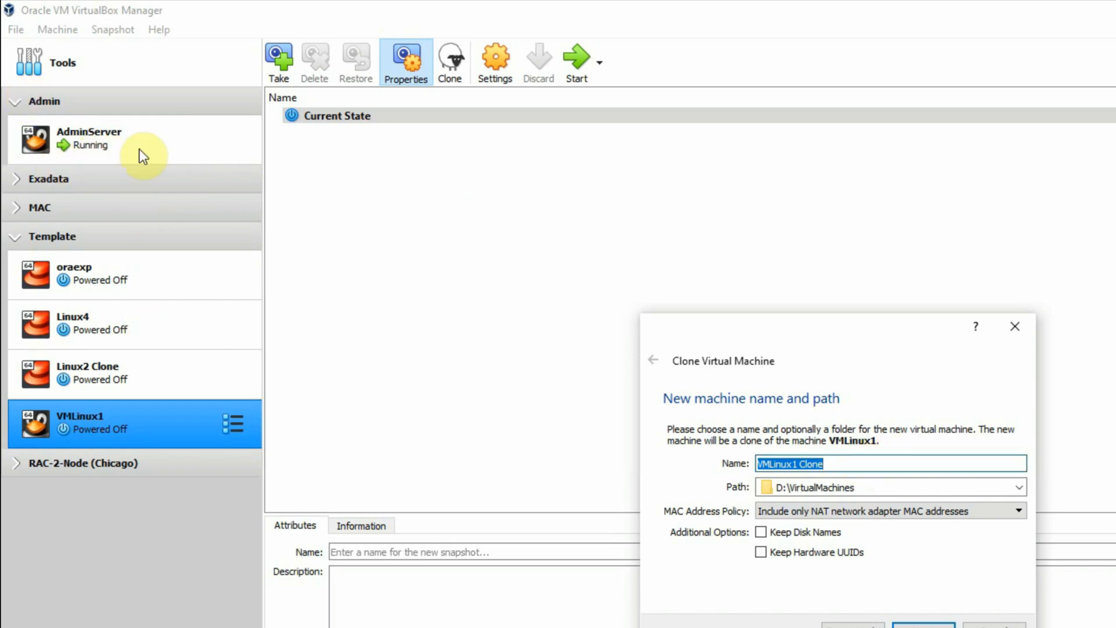
mouse_move(869, 488)
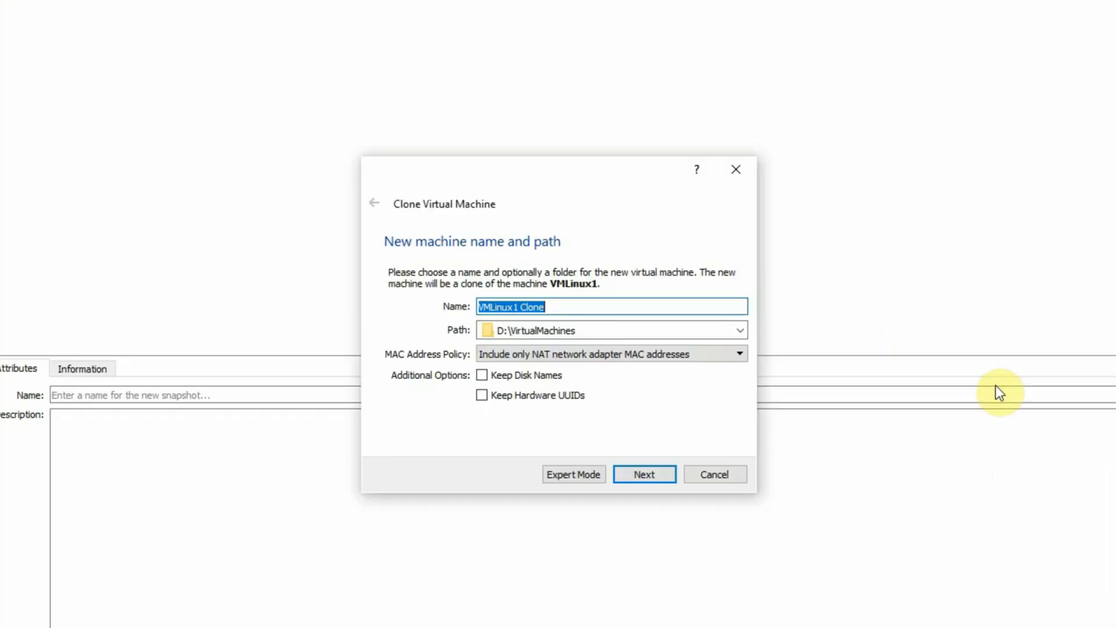
Name the clone AdminSvr and generate new MAC addresses for all network adapters
text(AdminS)
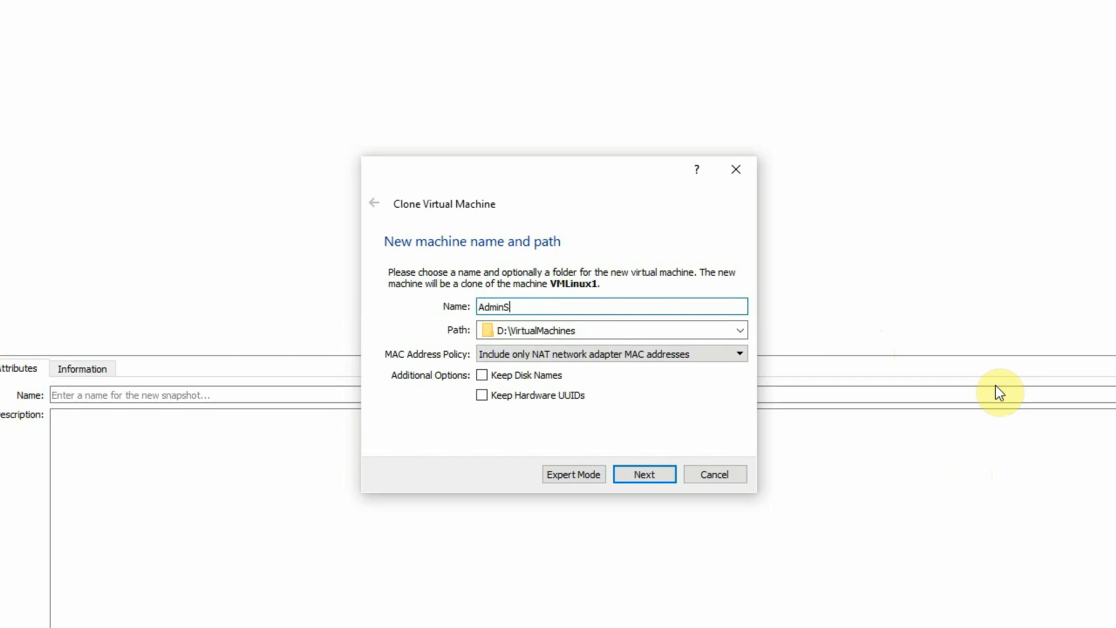
text(vr)
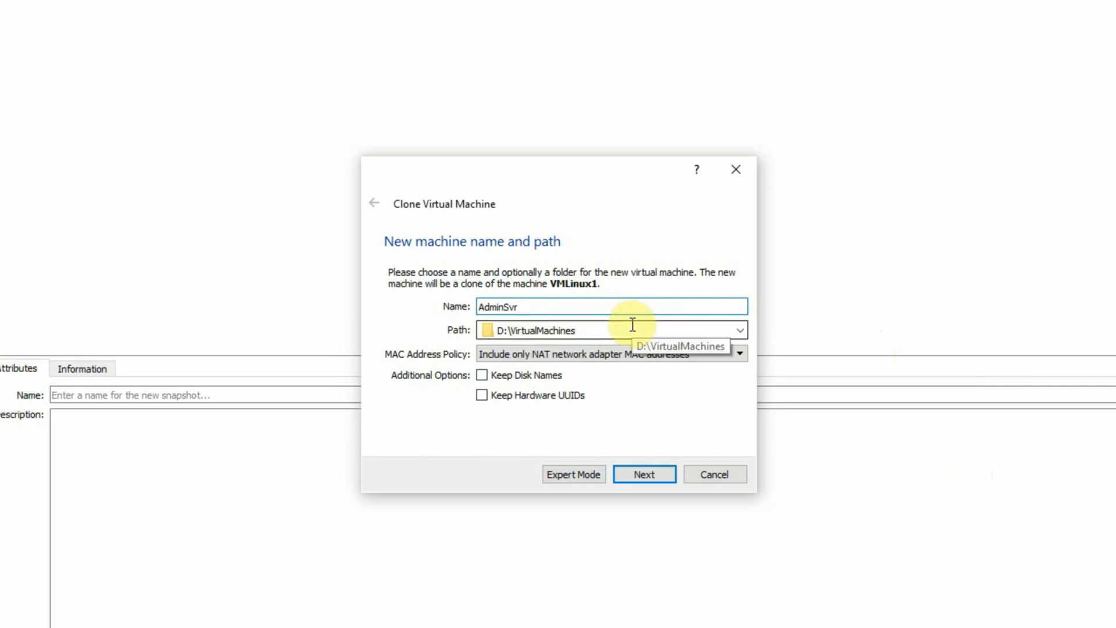
mouse_move(434, 356)
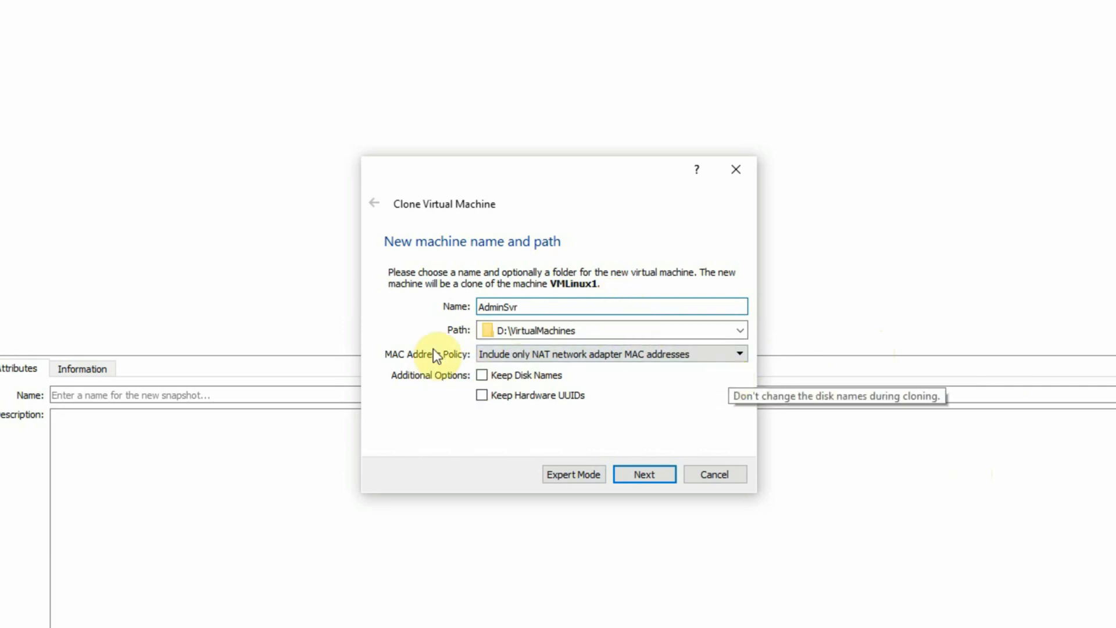
mouse_move(712, 362)
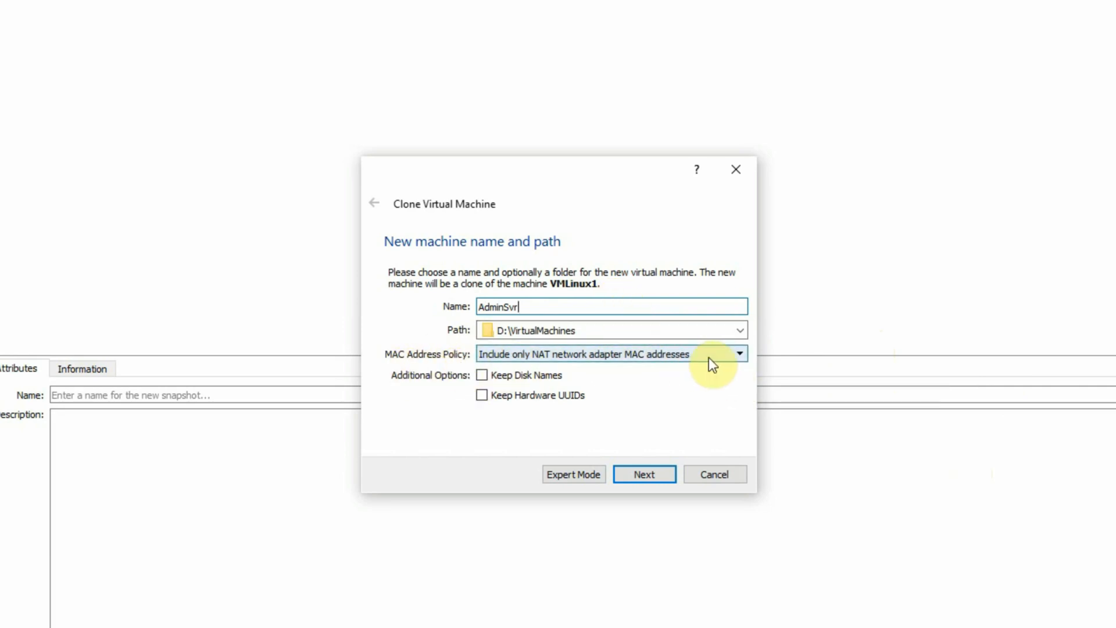
click(739, 354)
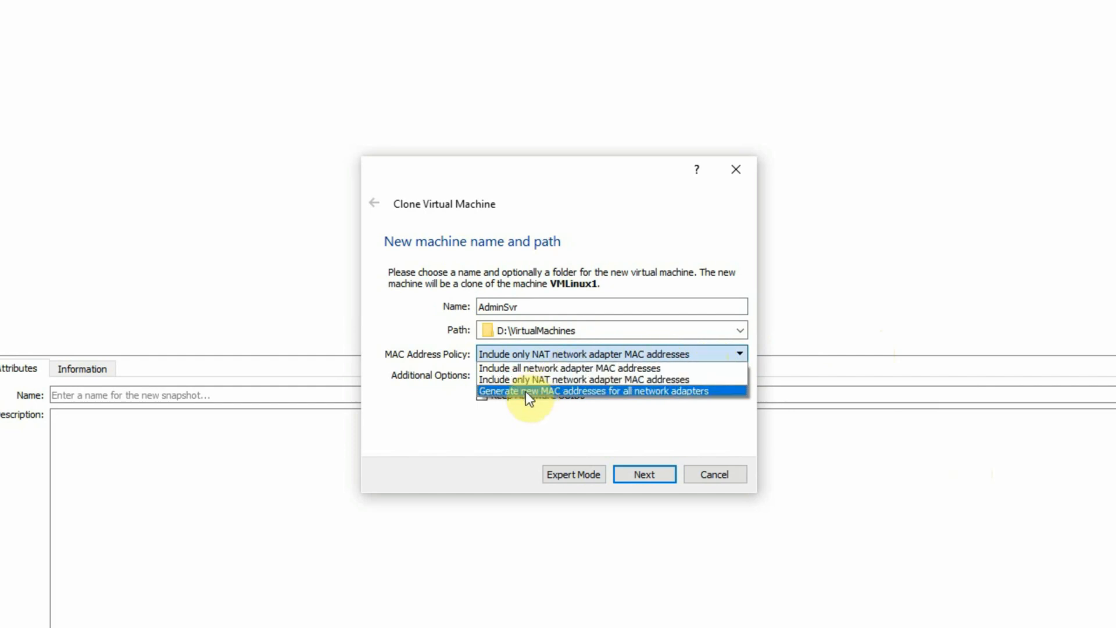
click(594, 391)
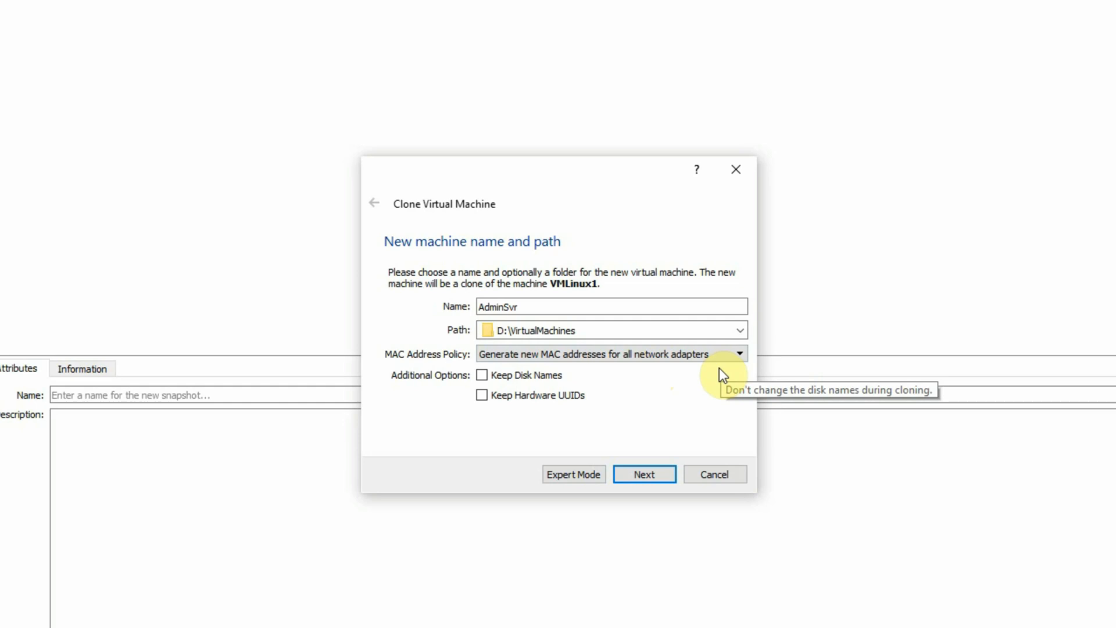
mouse_move(618, 326)
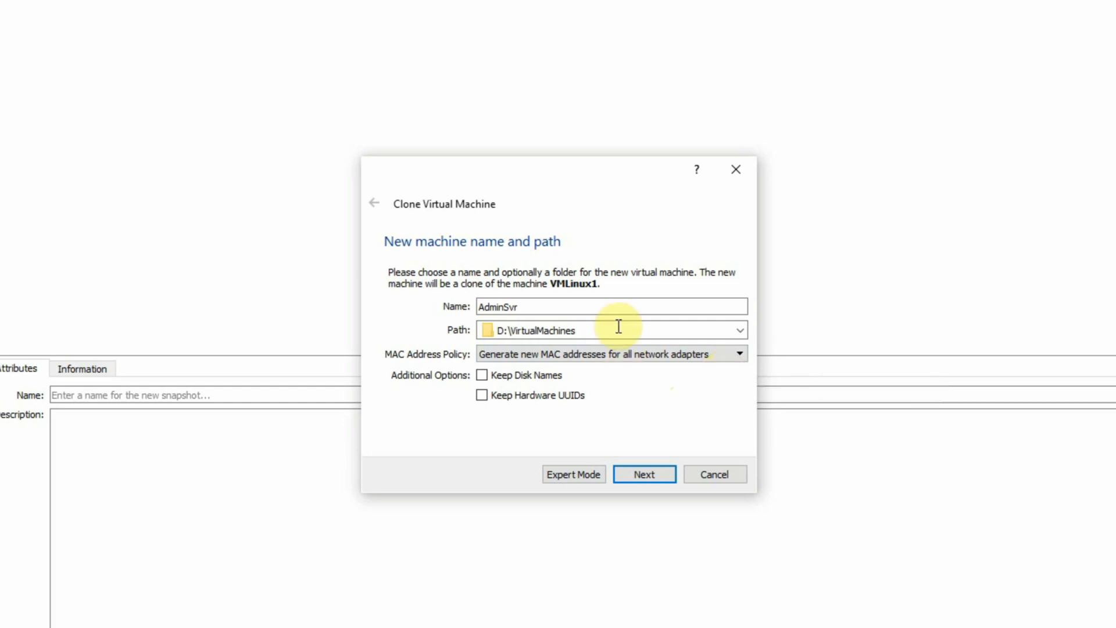
mouse_move(704, 368)
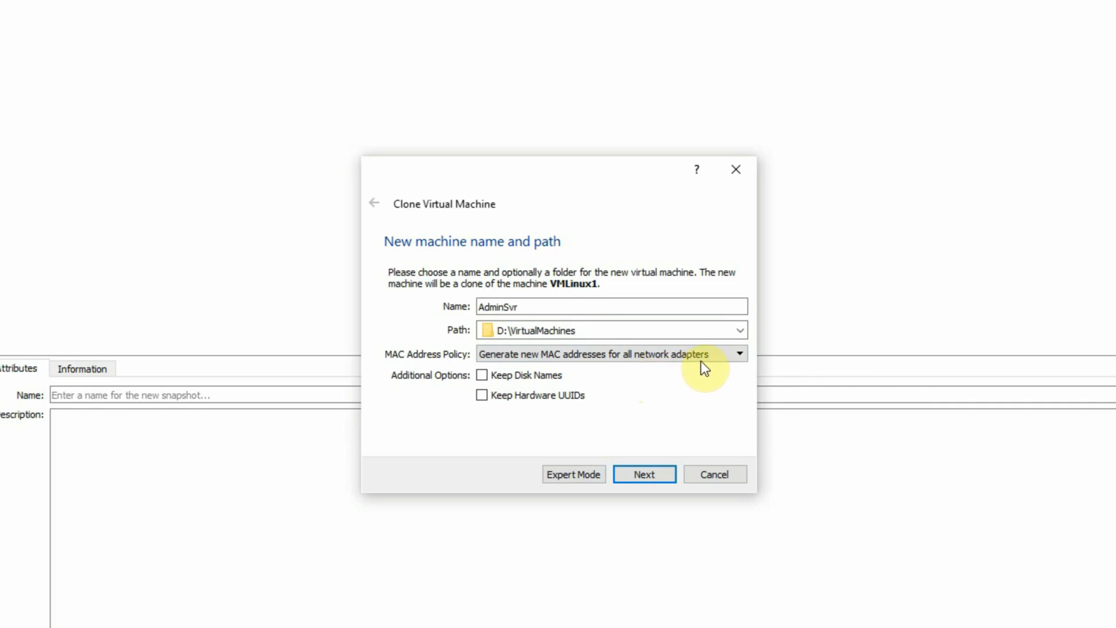
mouse_move(402, 403)
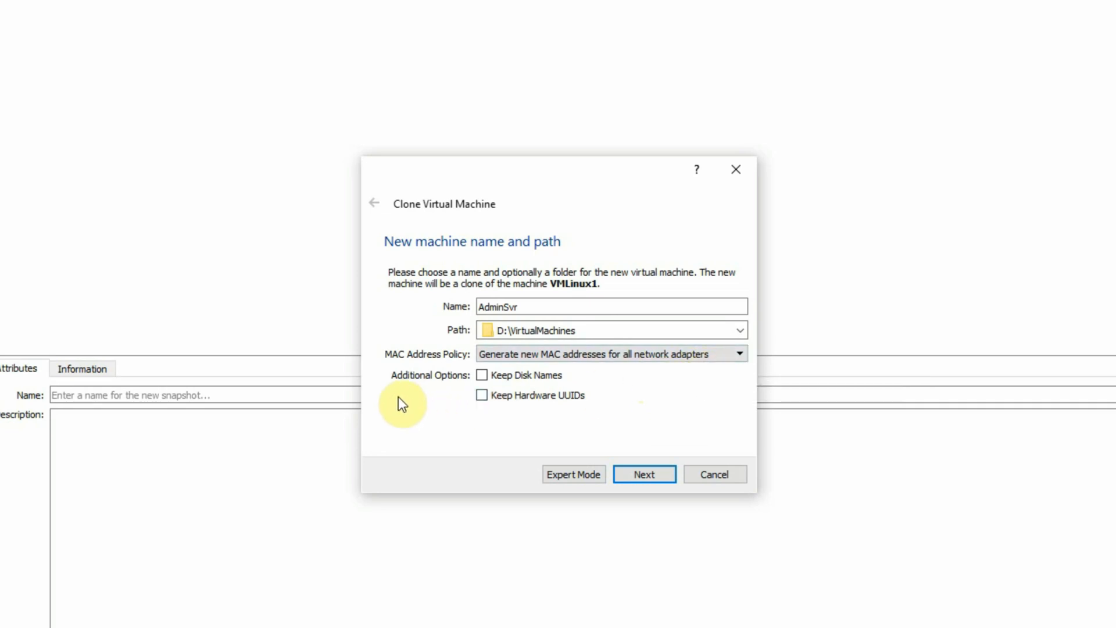
mouse_move(509, 391)
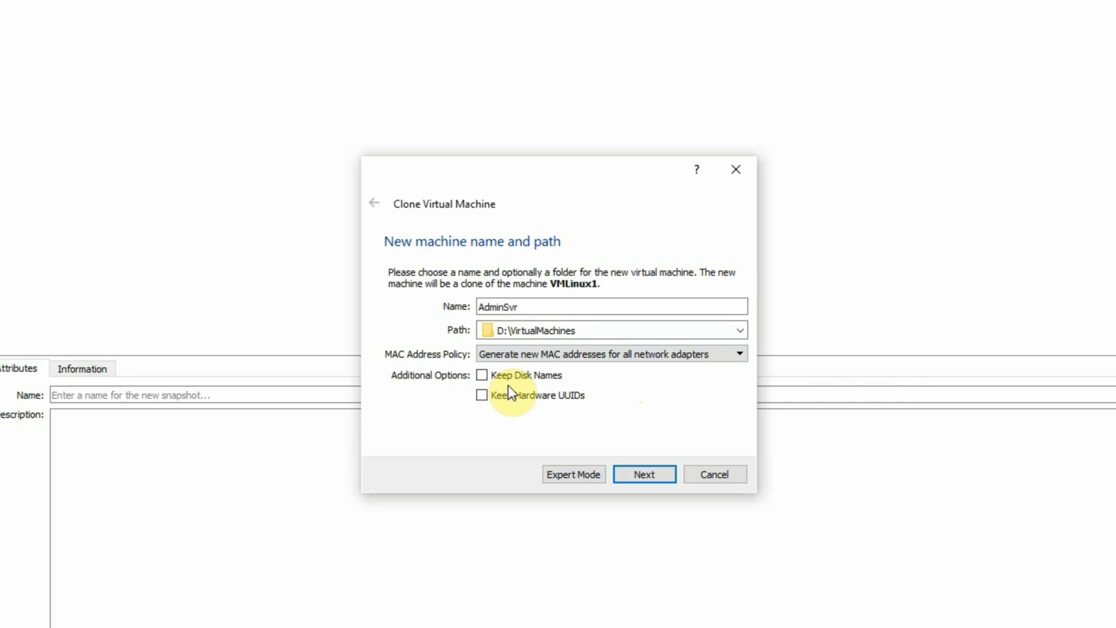
mouse_move(557, 390)
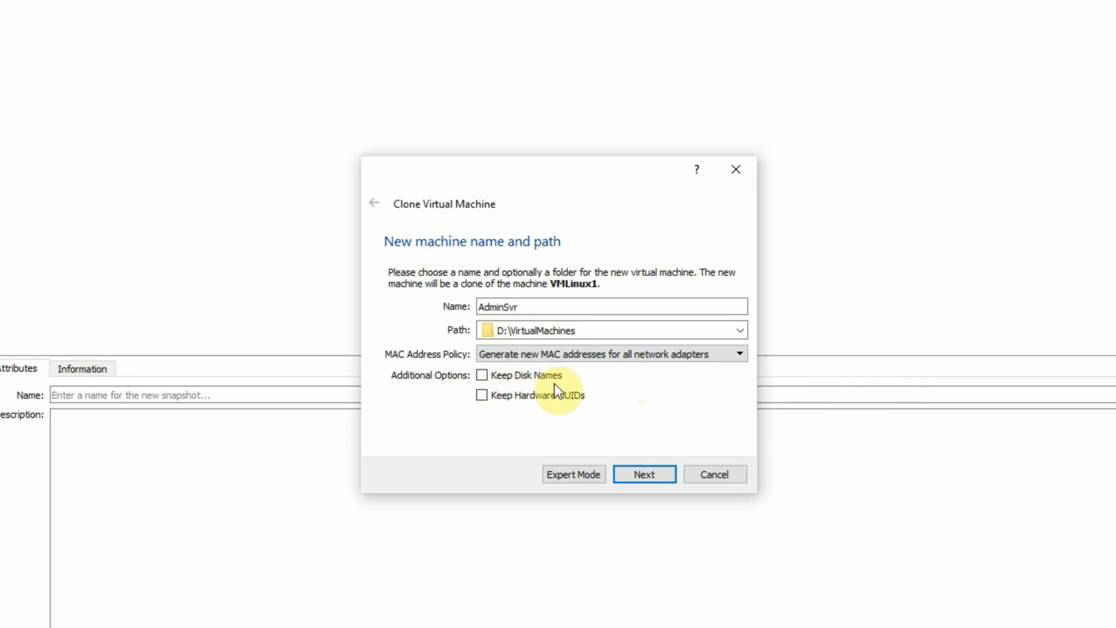
mouse_move(570, 418)
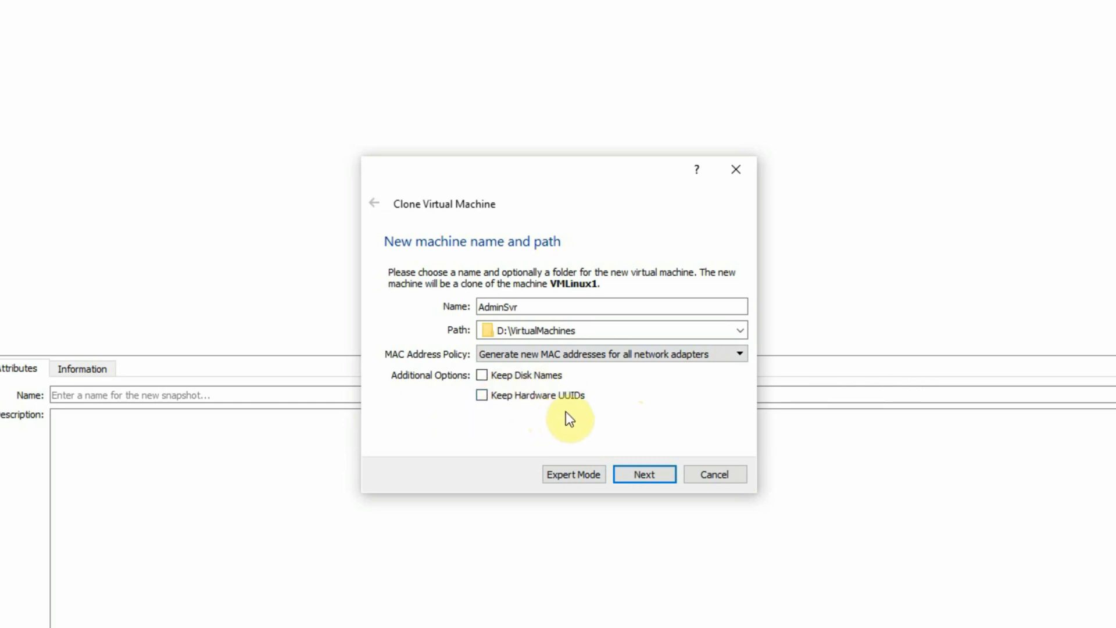
mouse_move(607, 411)
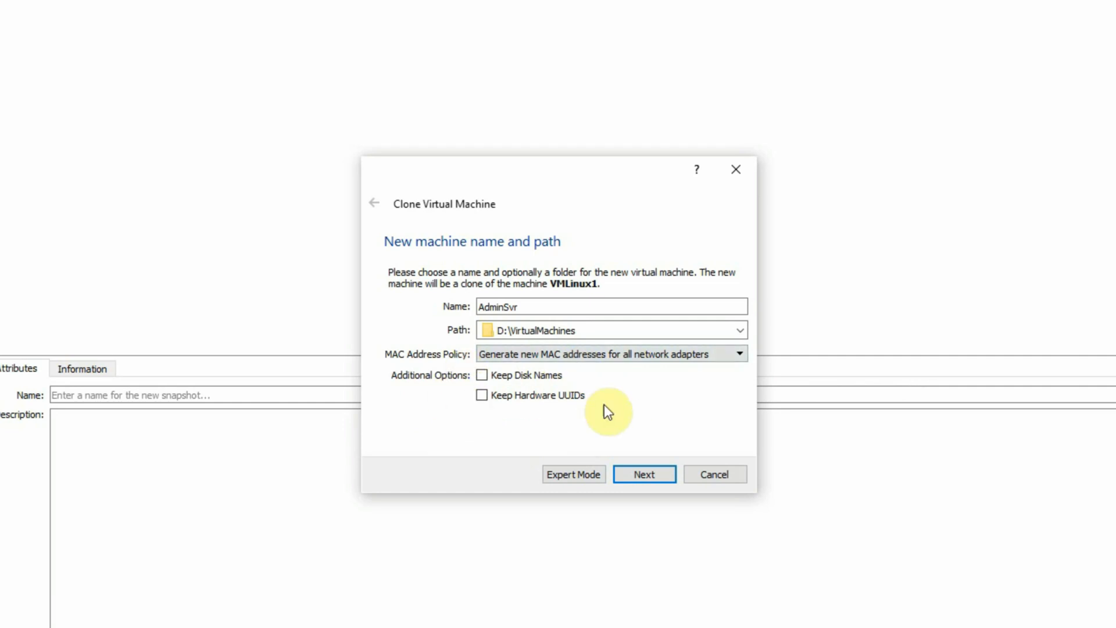
mouse_move(653, 446)
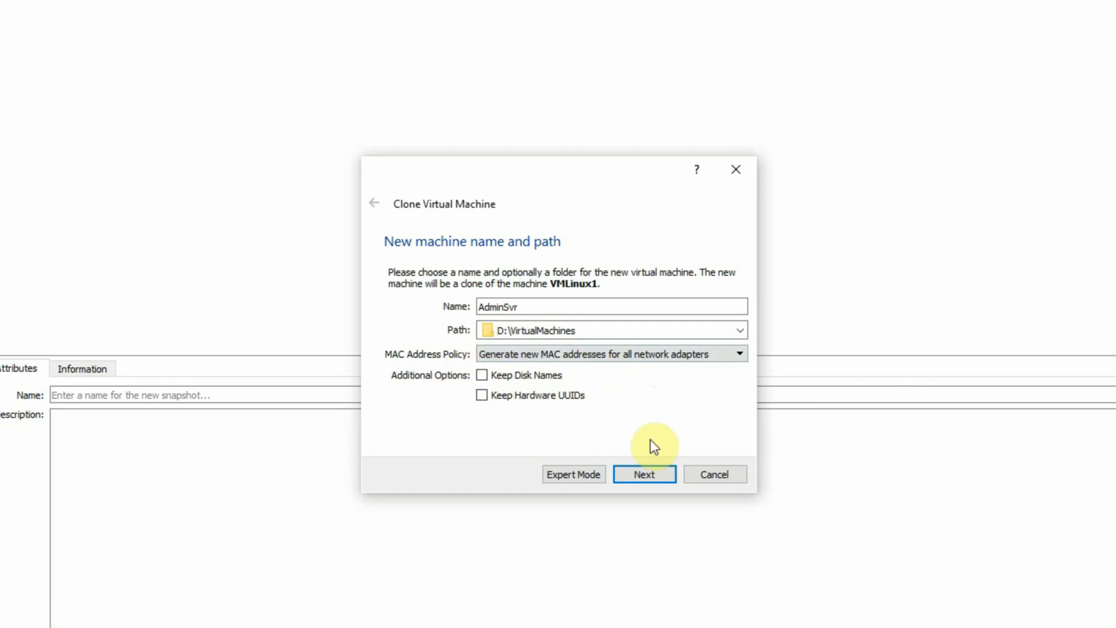
Keep 'Full clone' as the clone type and start cloning AdminSvr
click(644, 474)
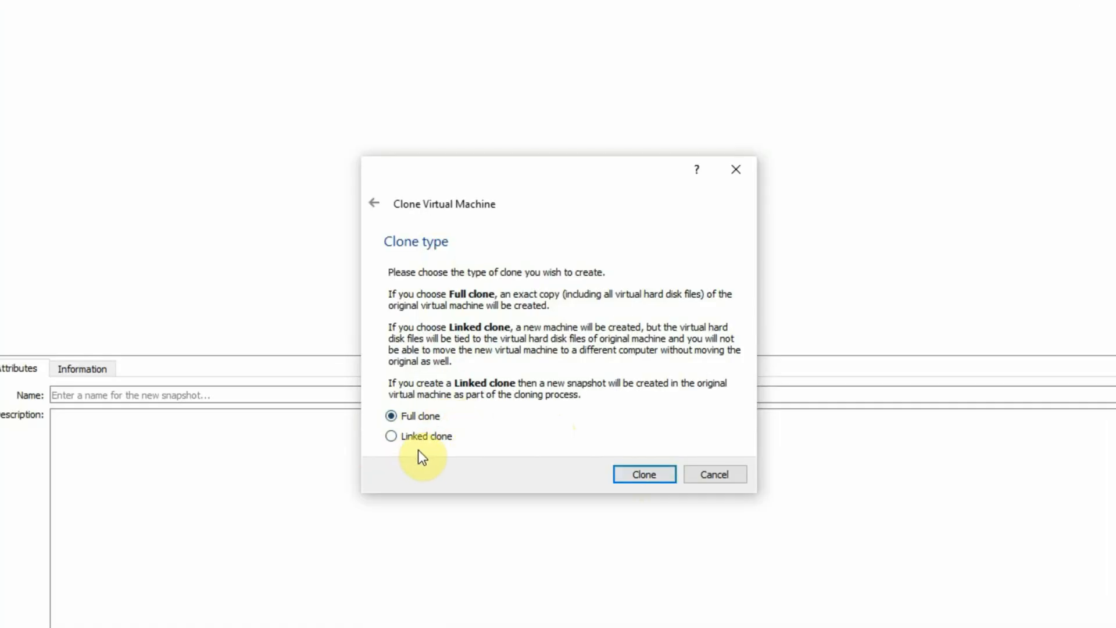
mouse_move(509, 321)
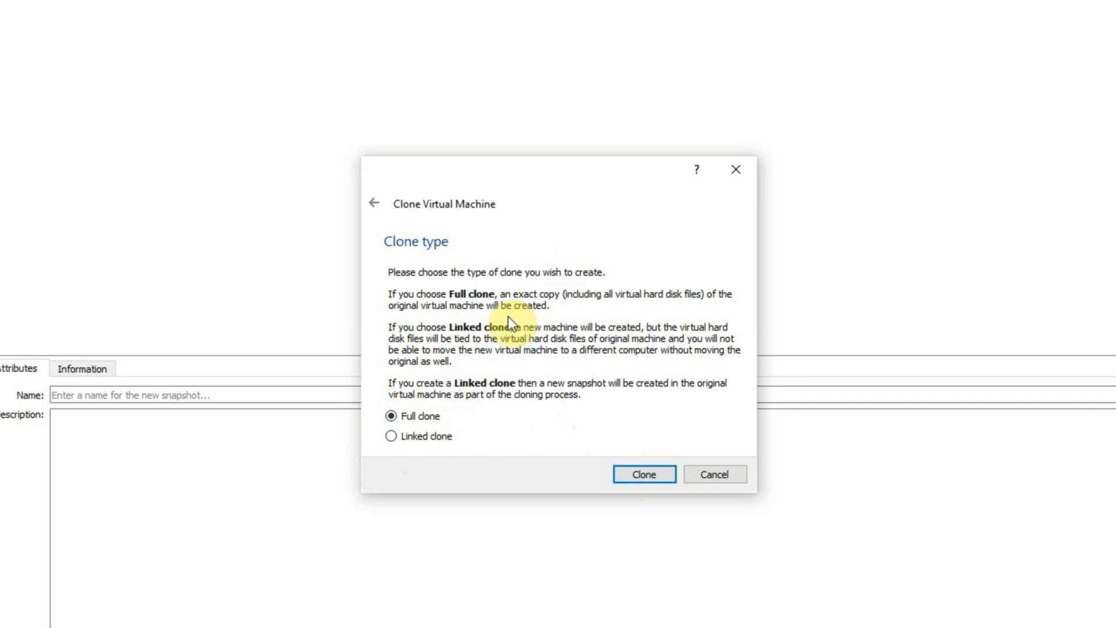
mouse_move(491, 351)
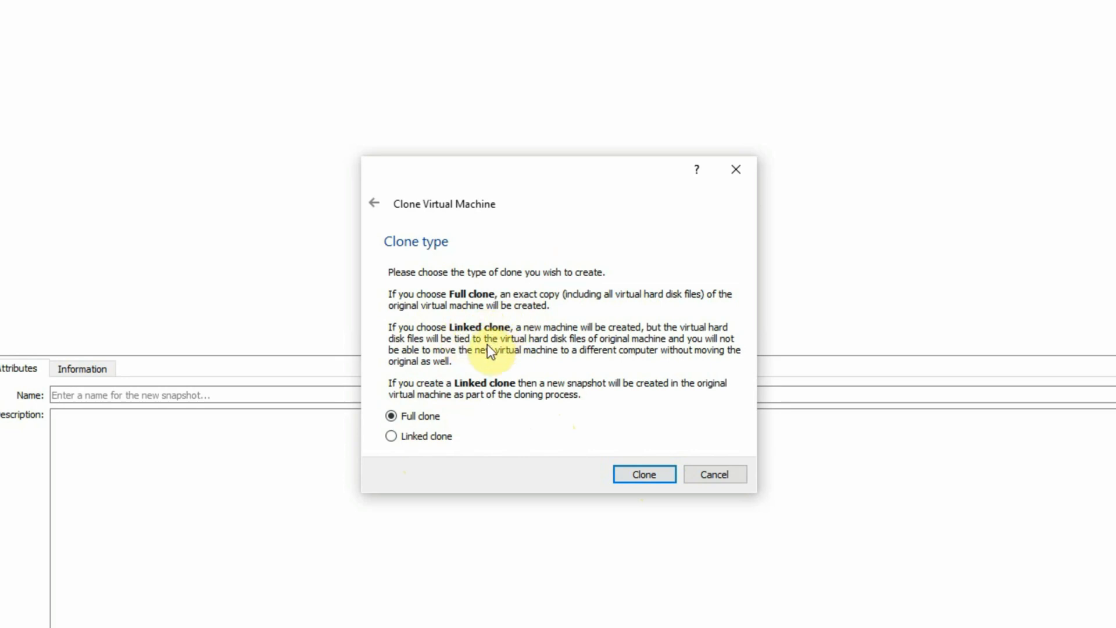
mouse_move(516, 356)
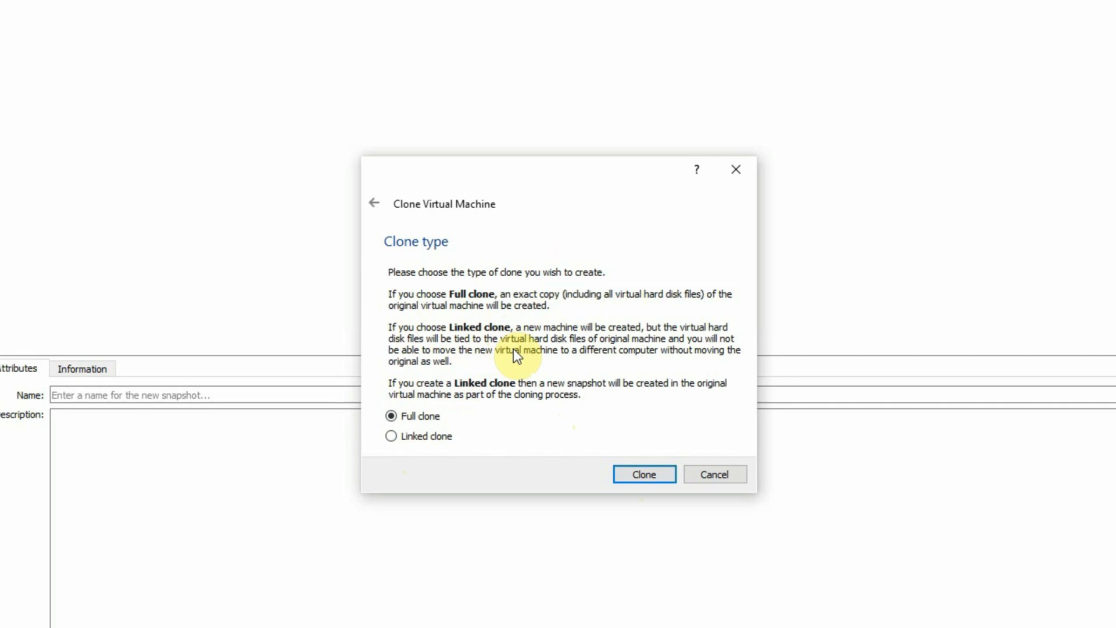
mouse_move(482, 317)
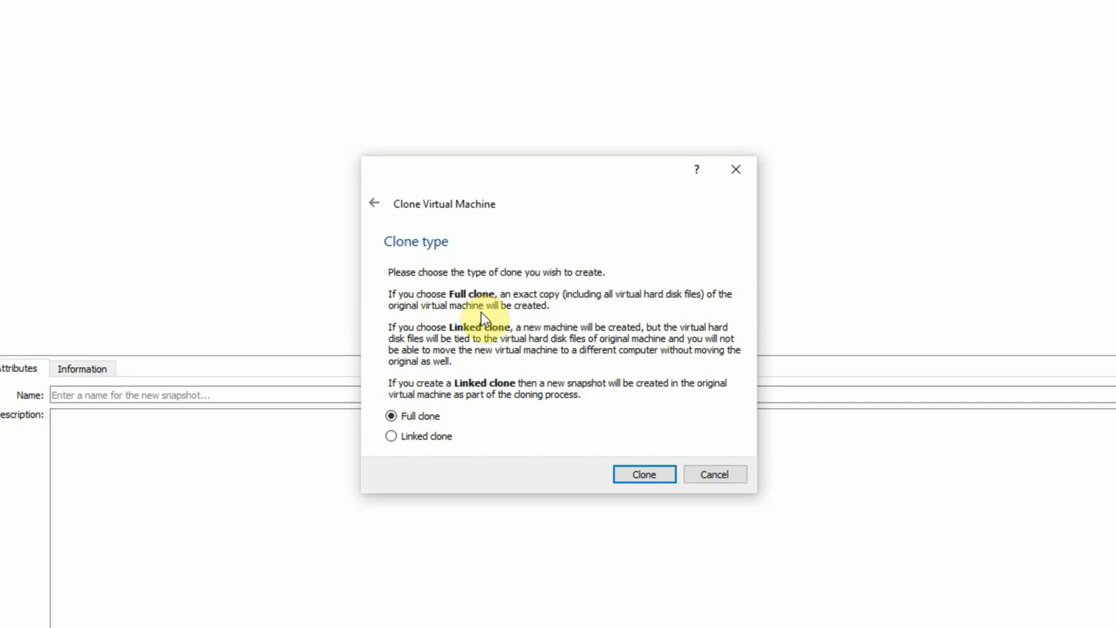
mouse_move(419, 418)
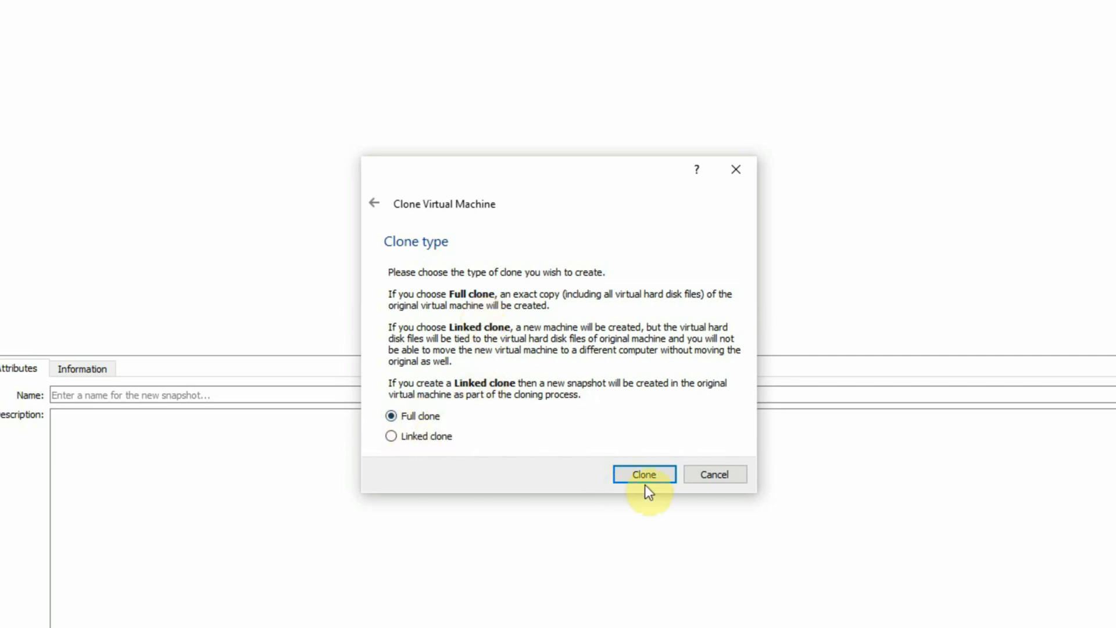
click(643, 475)
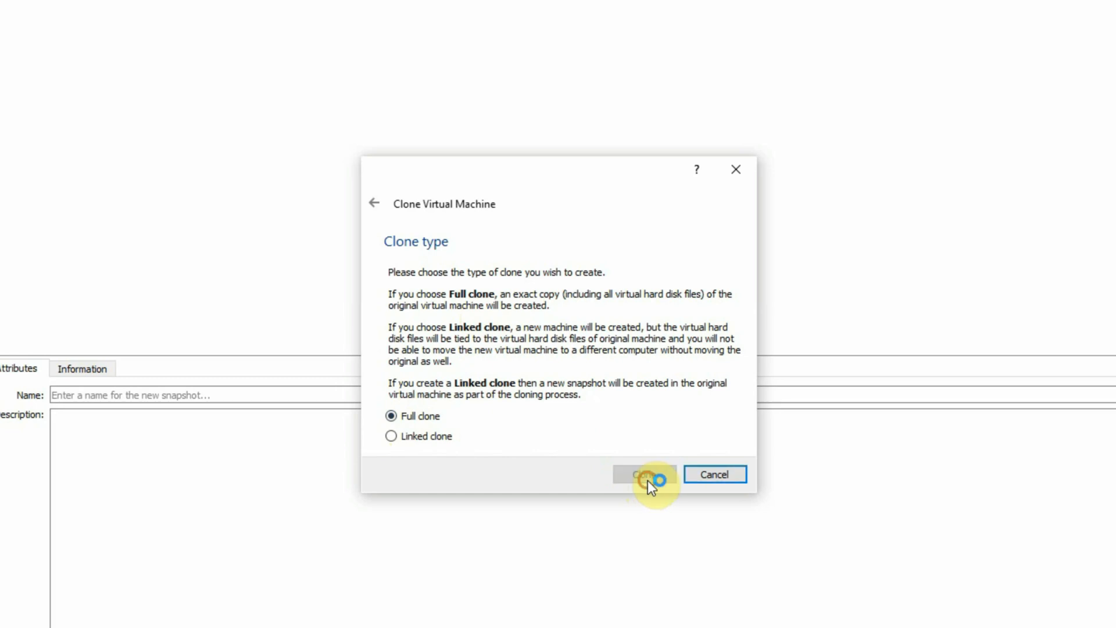
click(643, 475)
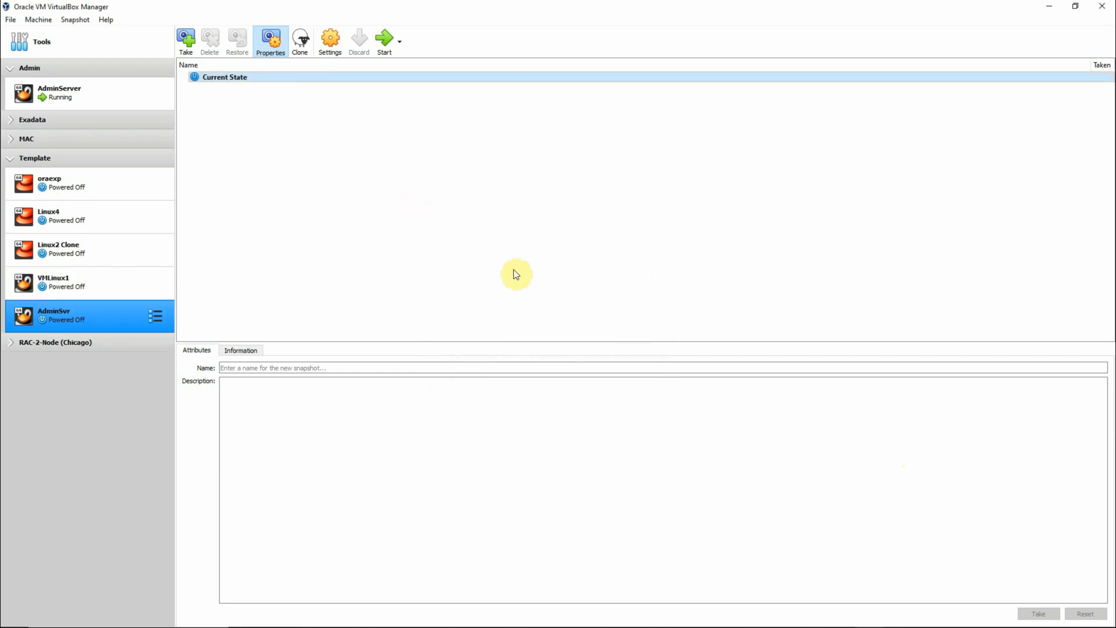
mouse_move(565, 158)
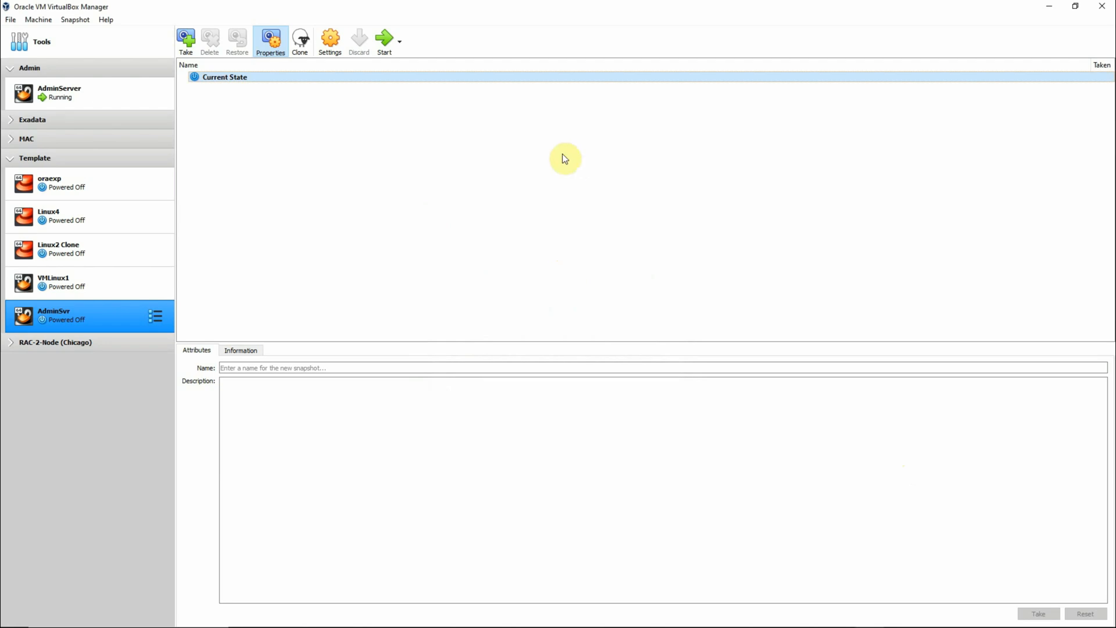
mouse_move(81, 311)
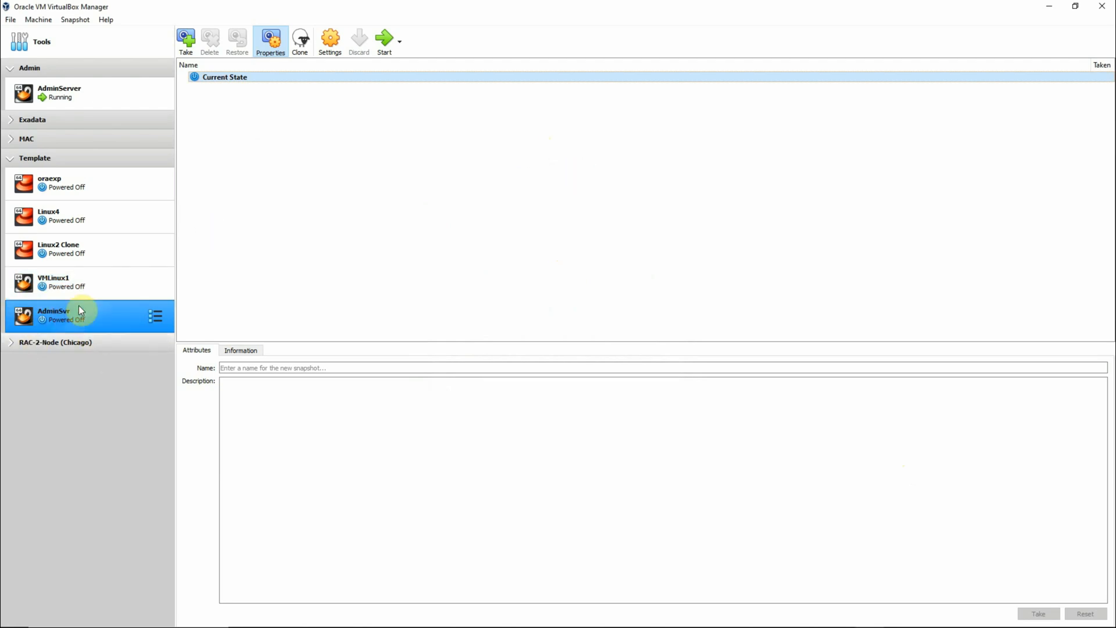
Select the newly created AdminSvr machine in the Template group
click(71, 184)
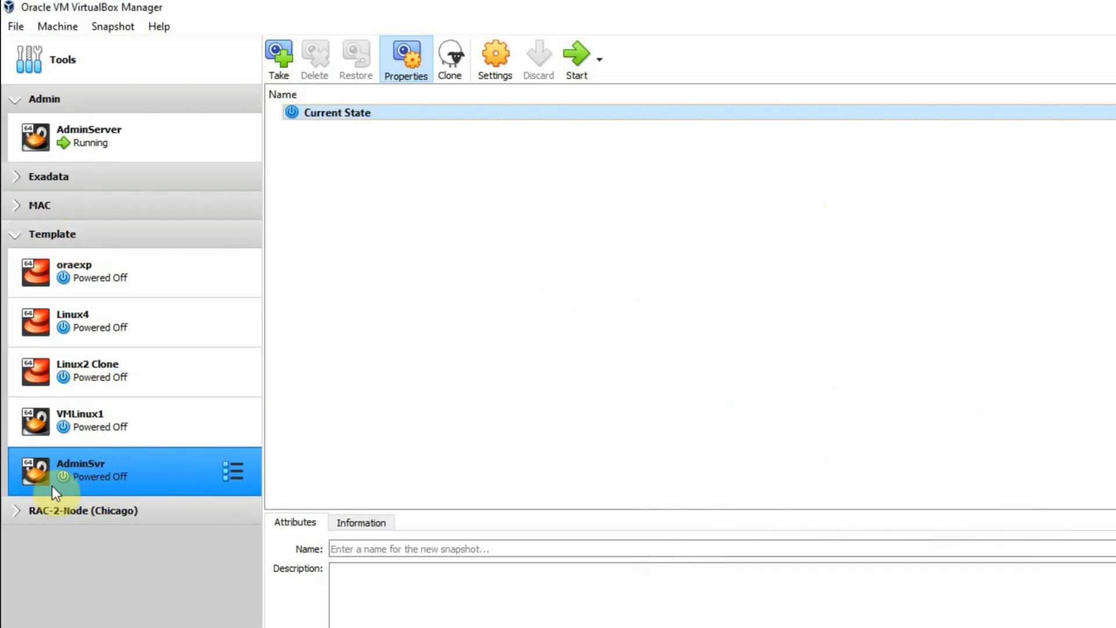
click(107, 419)
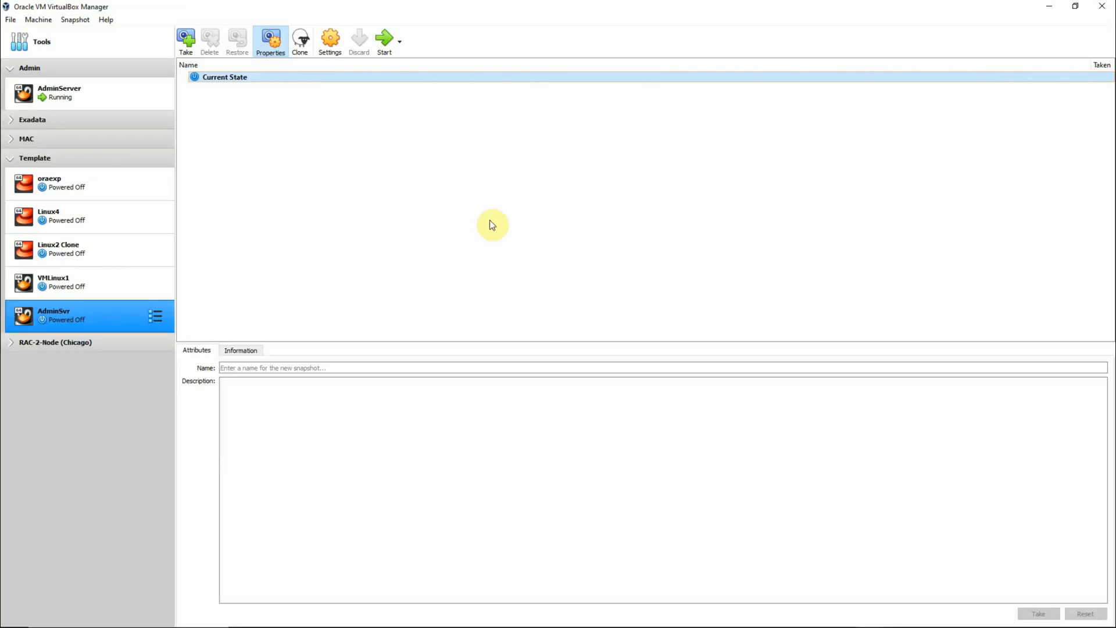
mouse_move(513, 228)
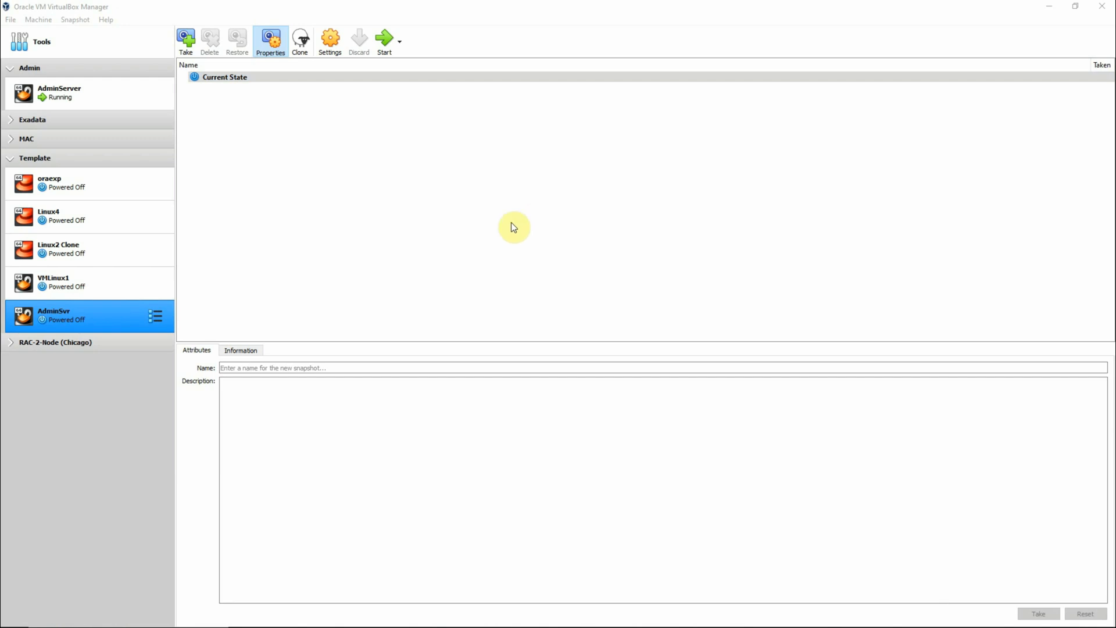
mouse_move(117, 333)
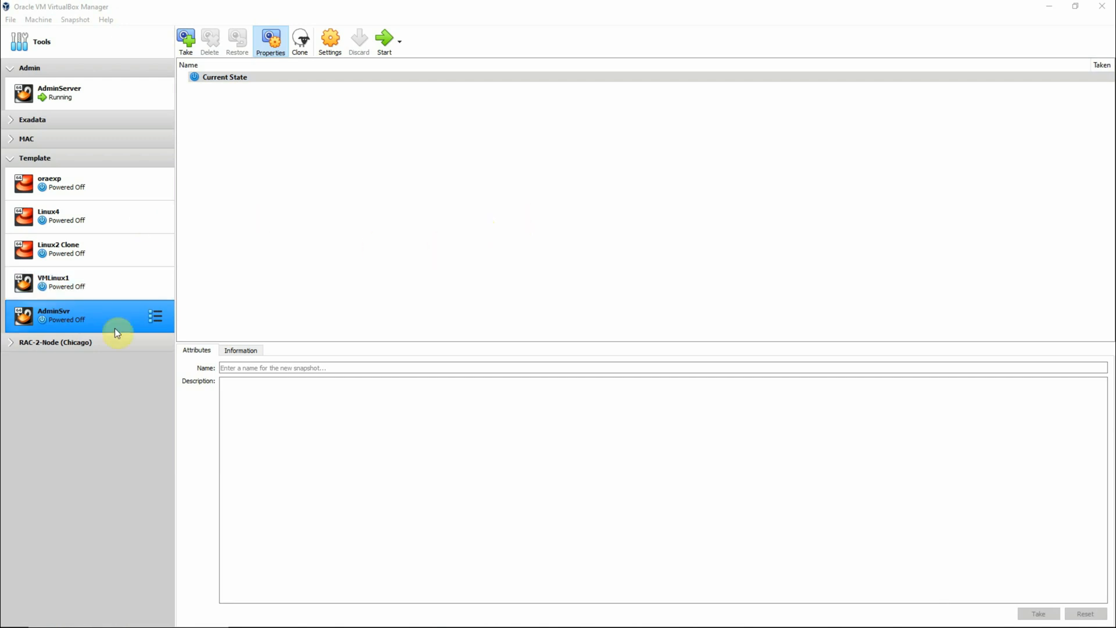
mouse_move(63, 321)
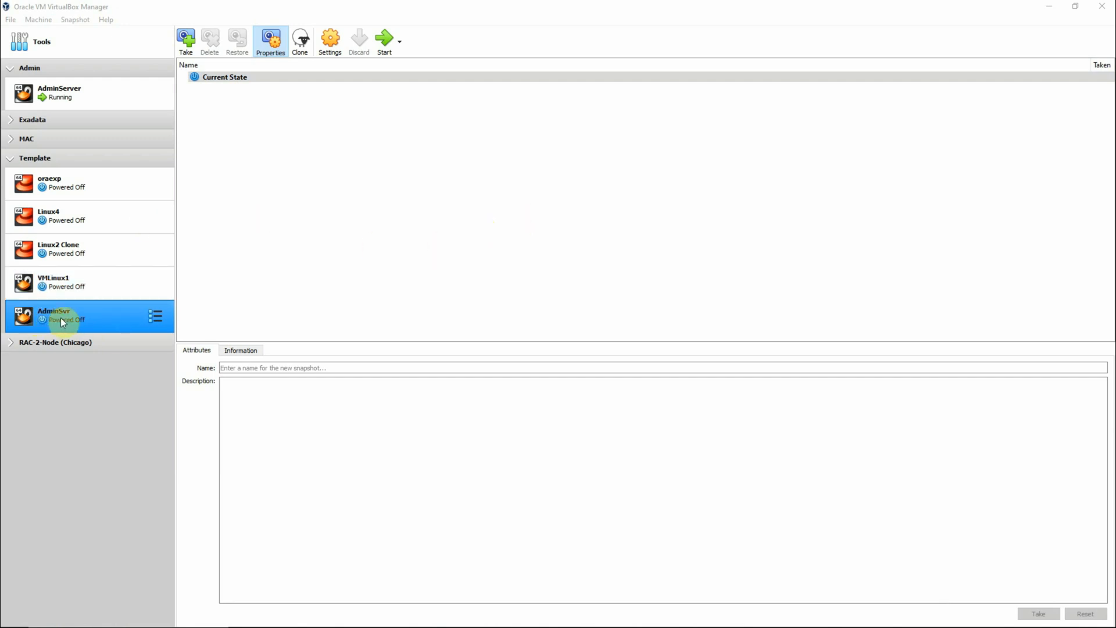
mouse_move(377, 96)
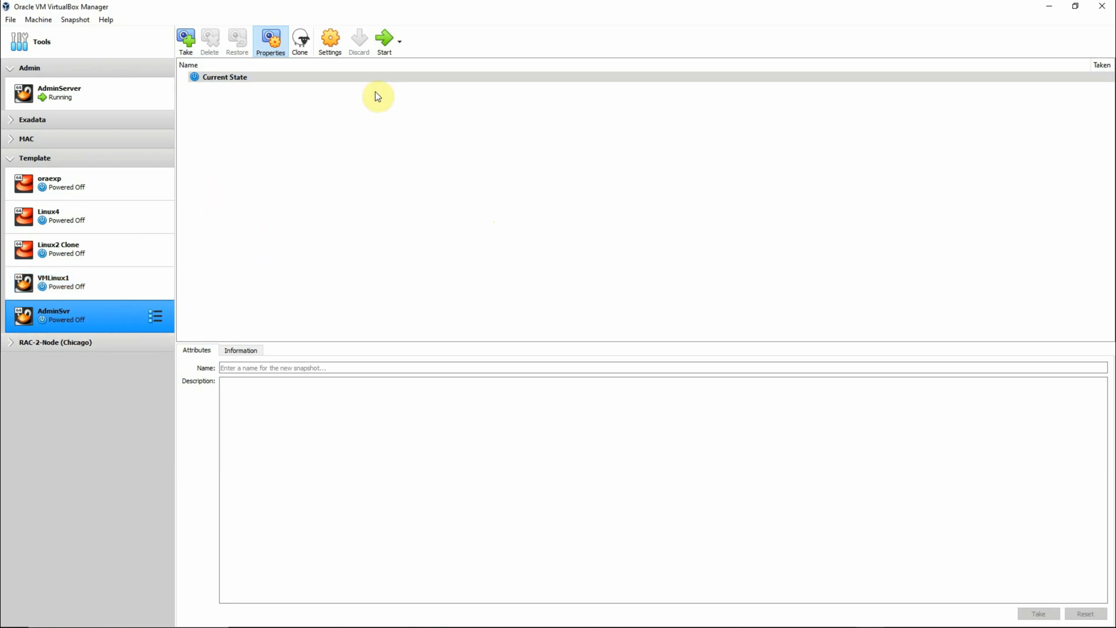
mouse_move(637, 228)
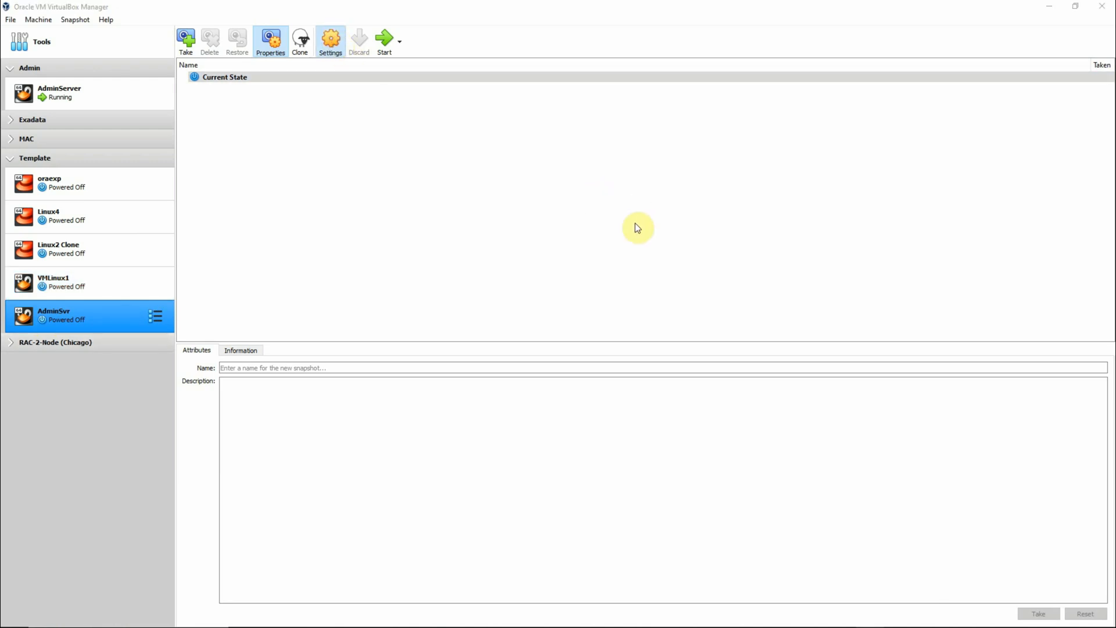
Review AdminSvr's settings: AdminSvr.vdi and AdminSvr-disk1.vdi disks, and the network adapters
click(330, 40)
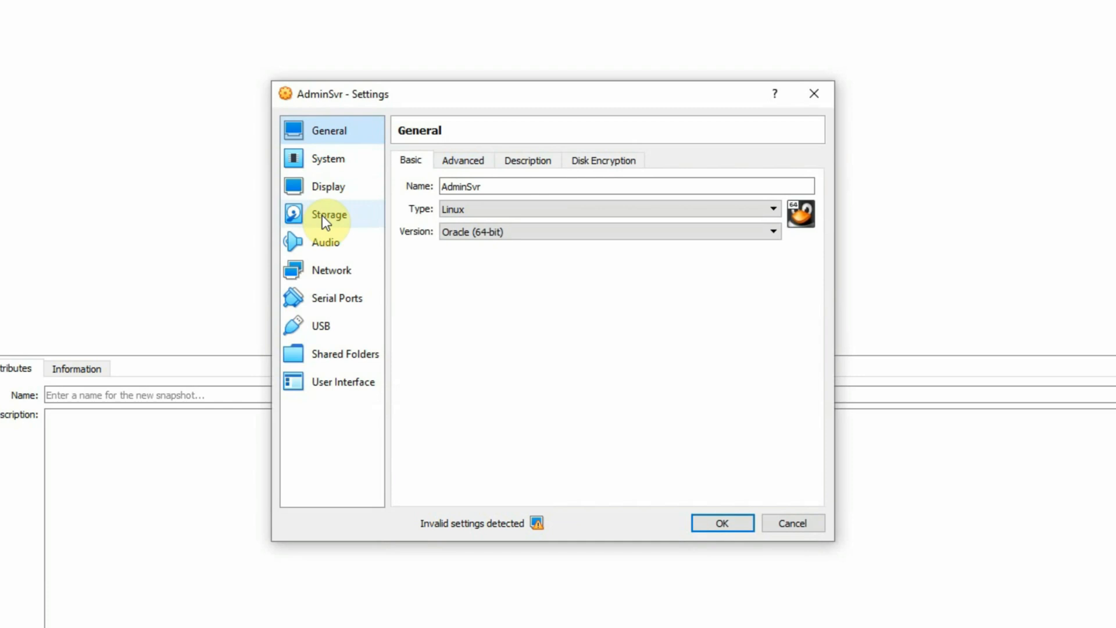
click(329, 214)
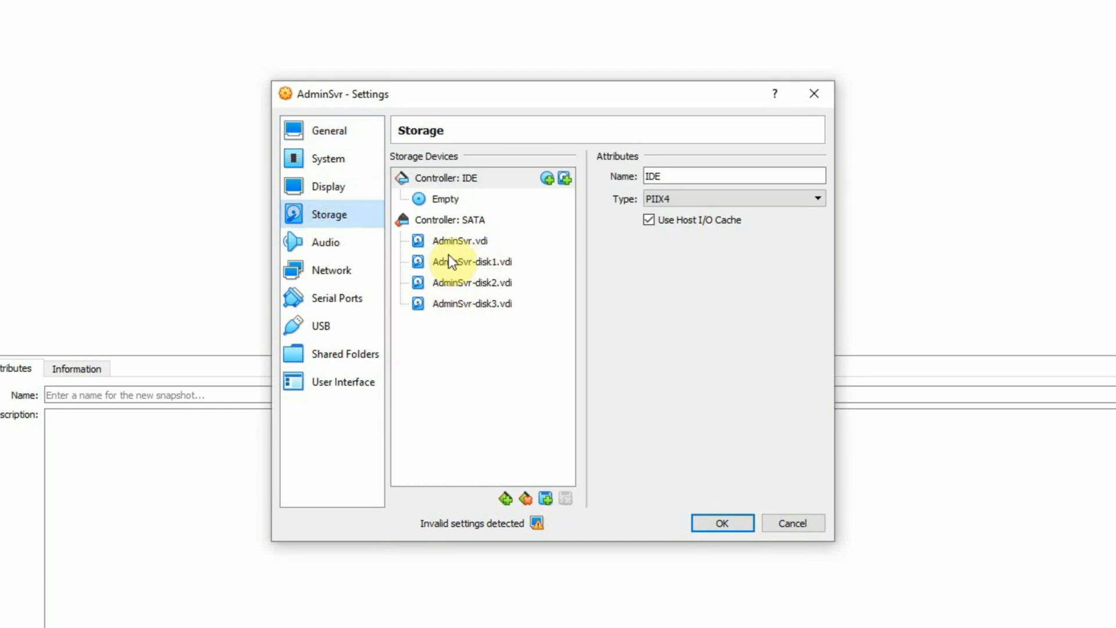
mouse_move(479, 257)
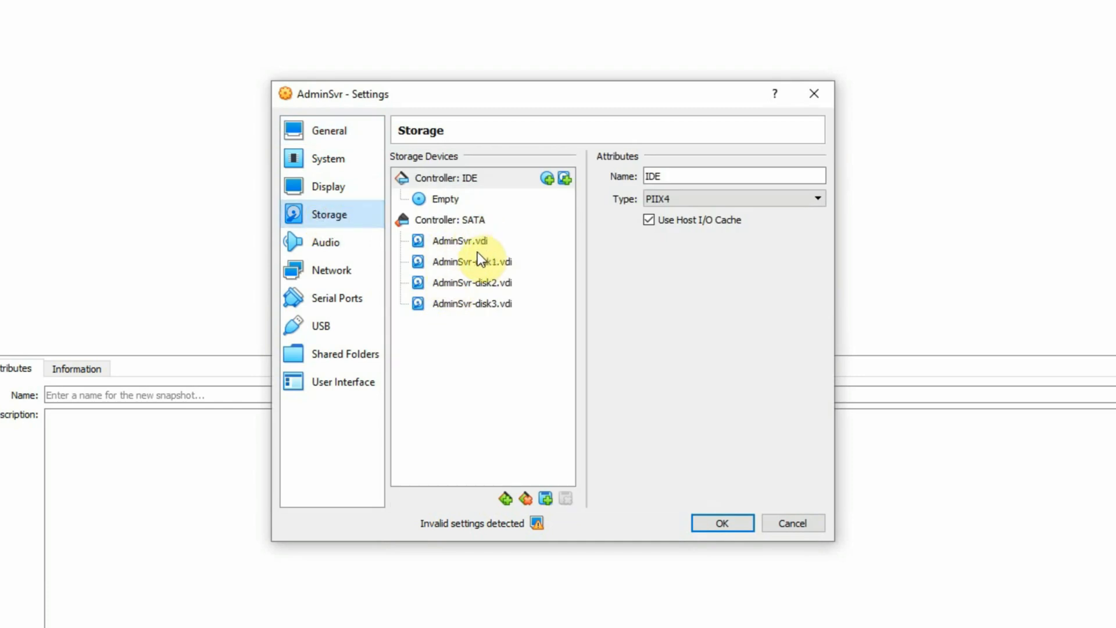
mouse_move(466, 231)
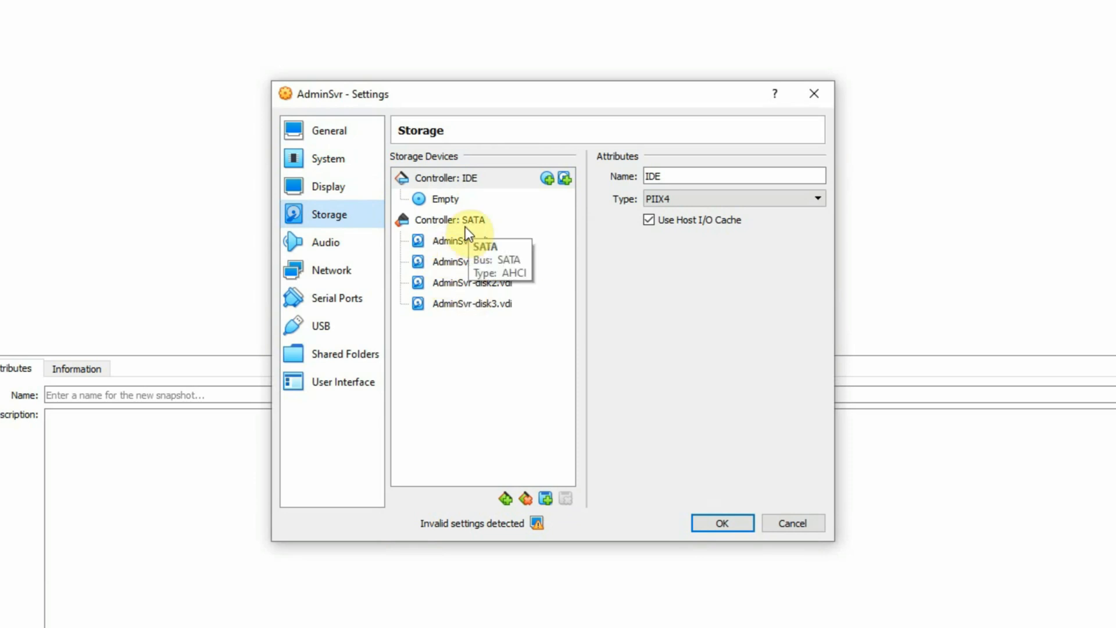
mouse_move(476, 267)
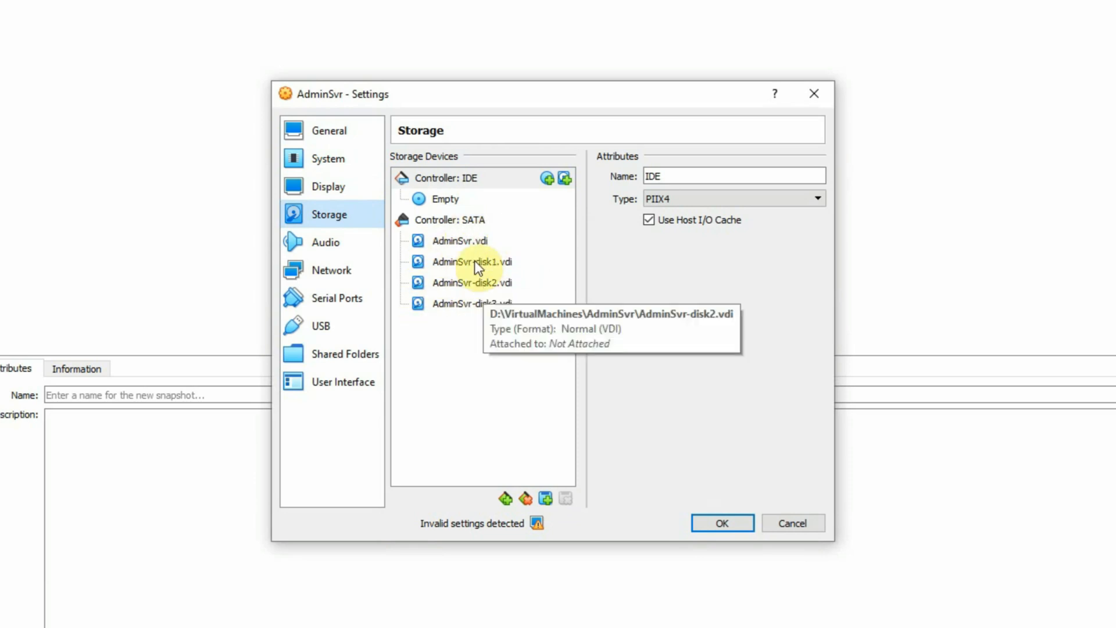
click(472, 261)
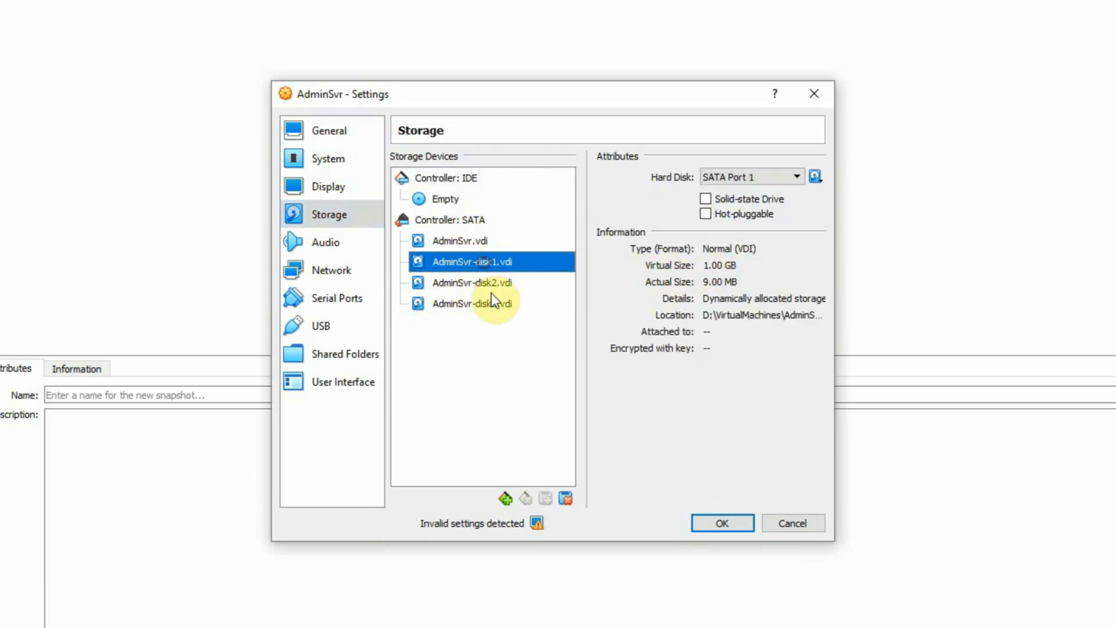
click(461, 241)
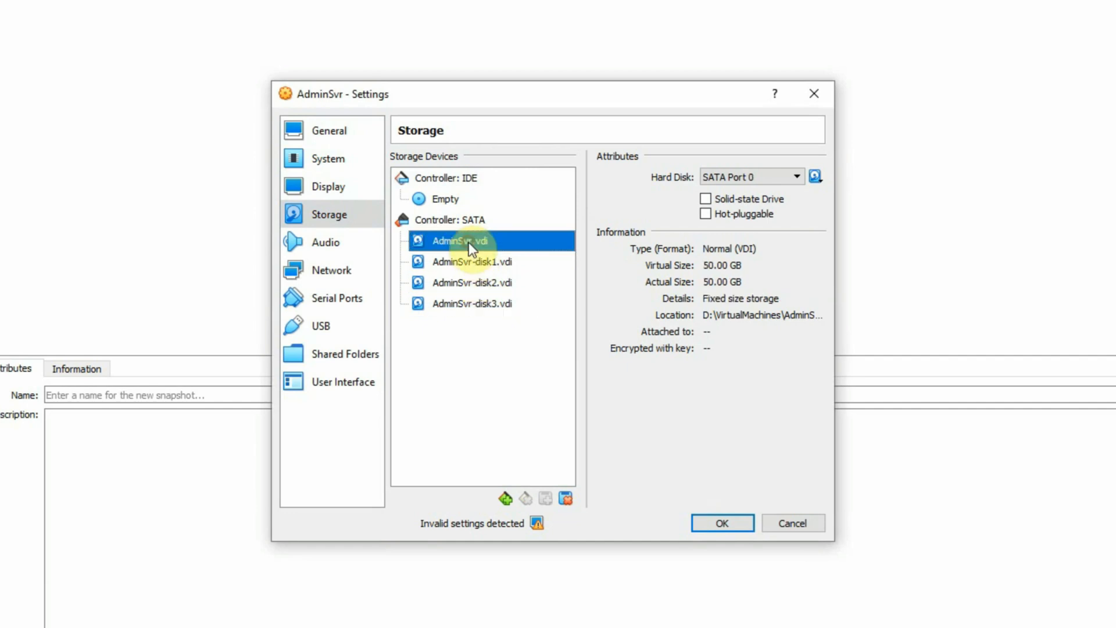
click(330, 270)
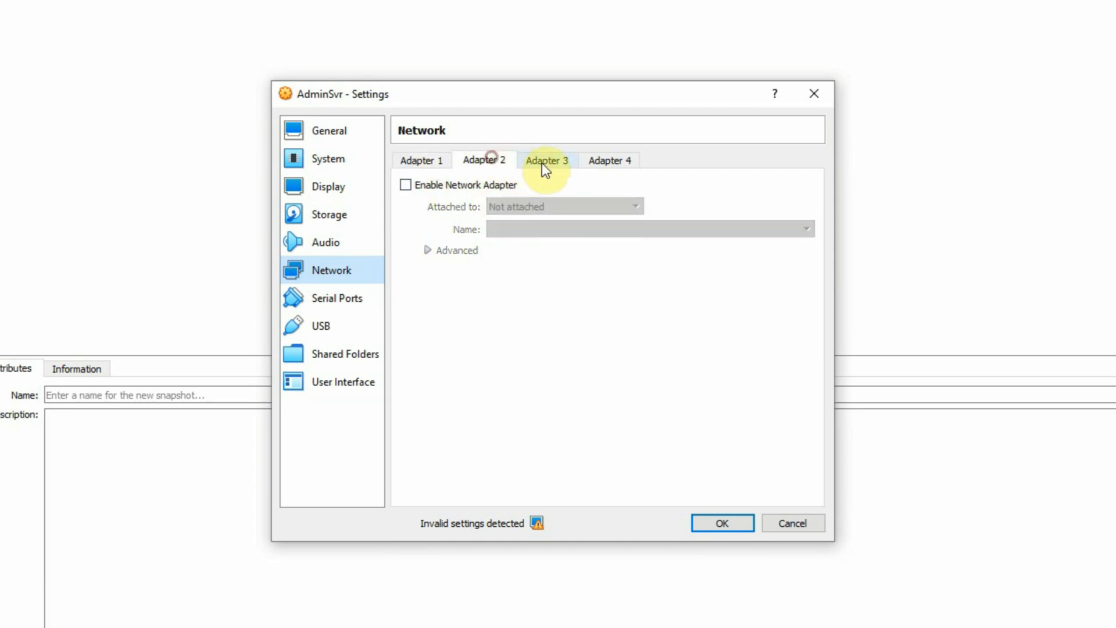
click(609, 159)
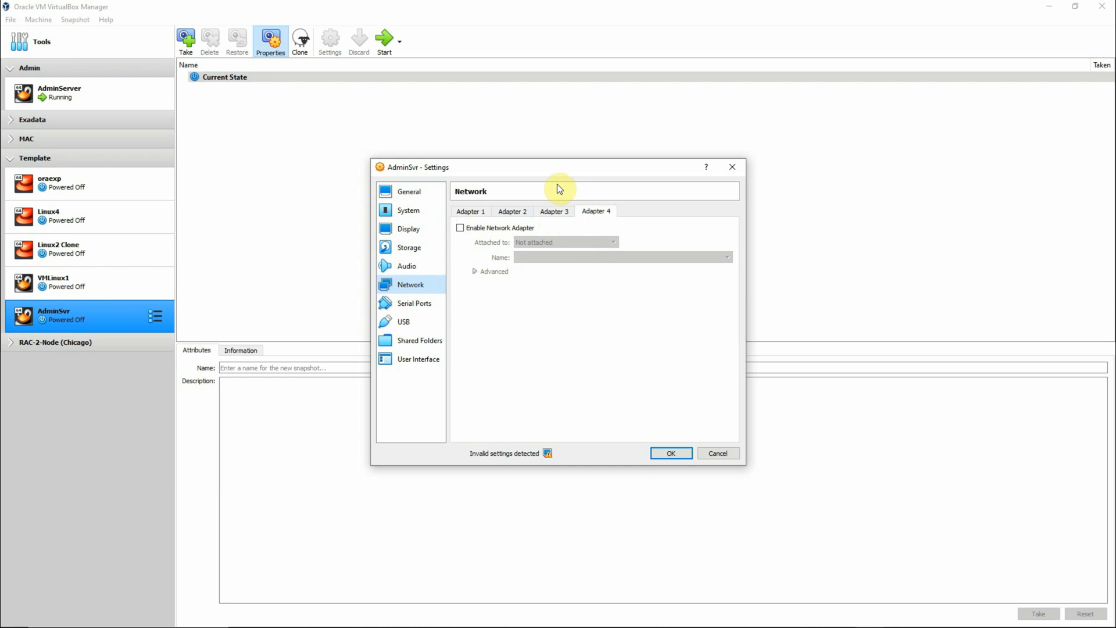
mouse_move(948, 272)
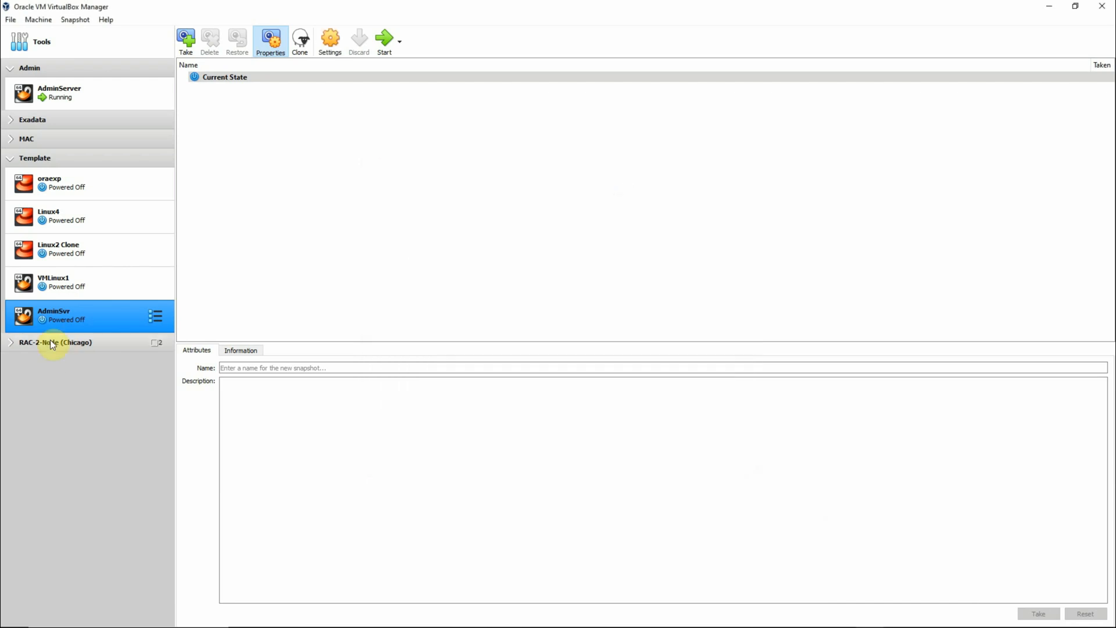
mouse_move(390, 58)
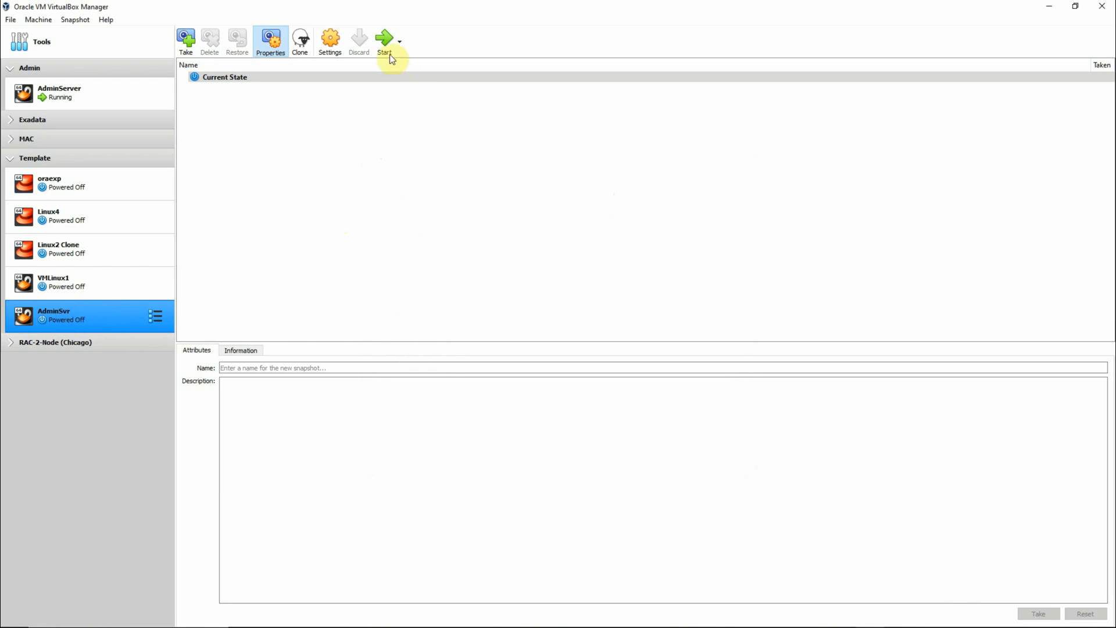
Boot AdminSvr and sign in through 'Not listed?' with a username and password
click(384, 39)
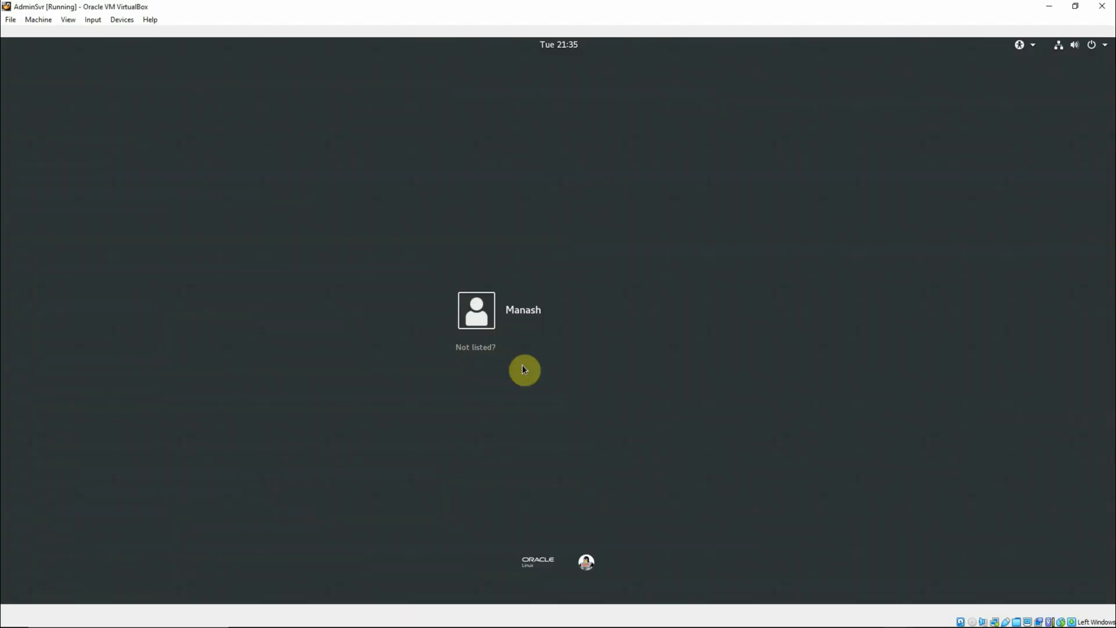
click(475, 347)
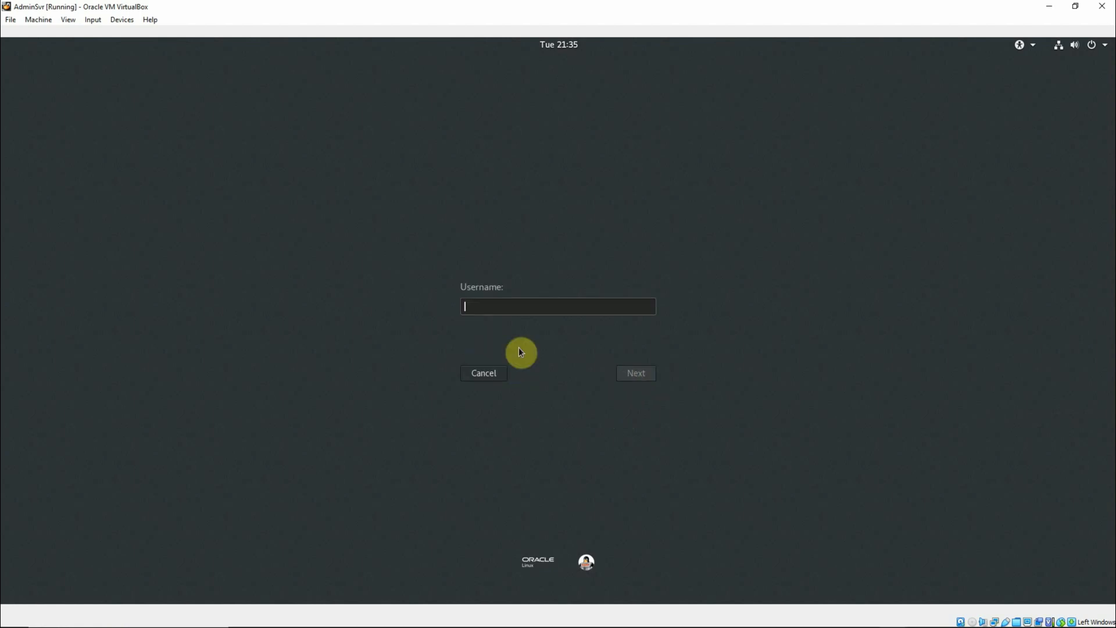
mouse_move(502, 305)
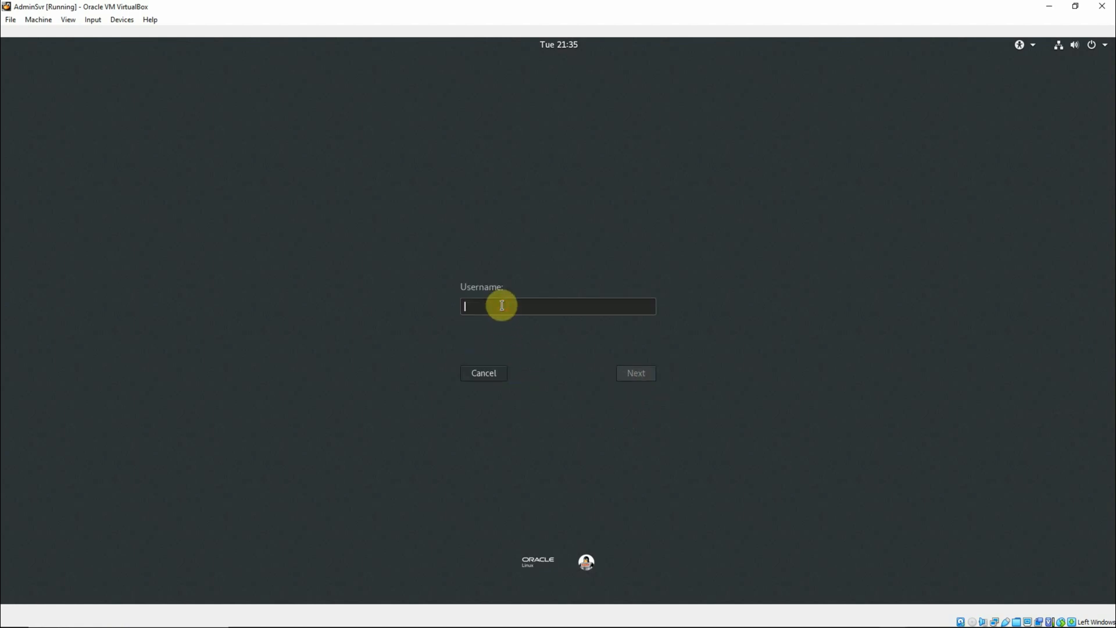
click(634, 372)
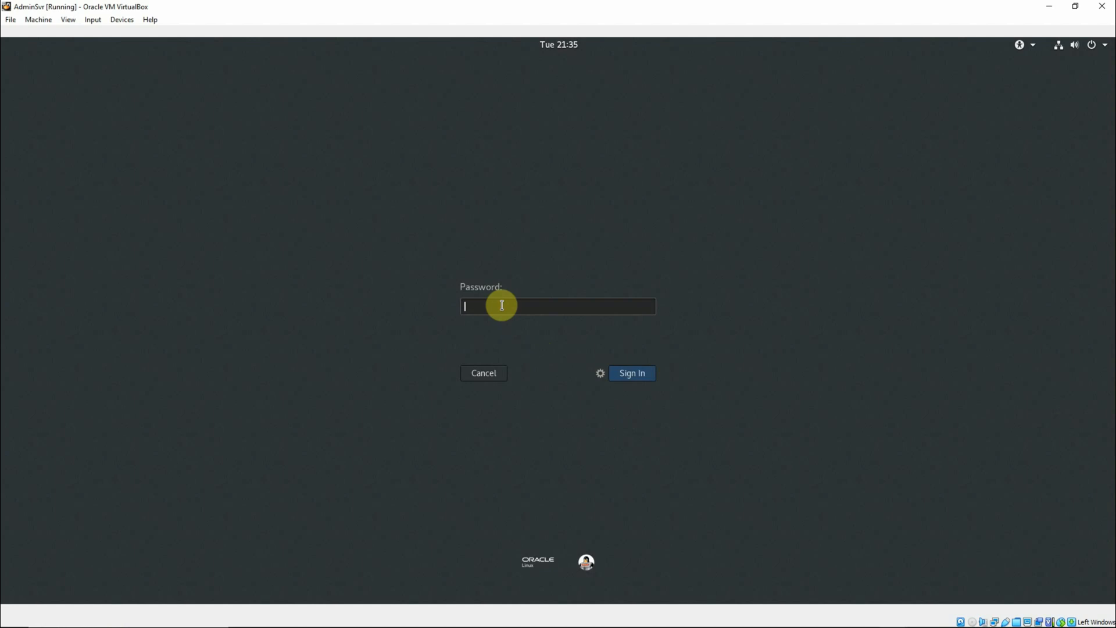
text(••)
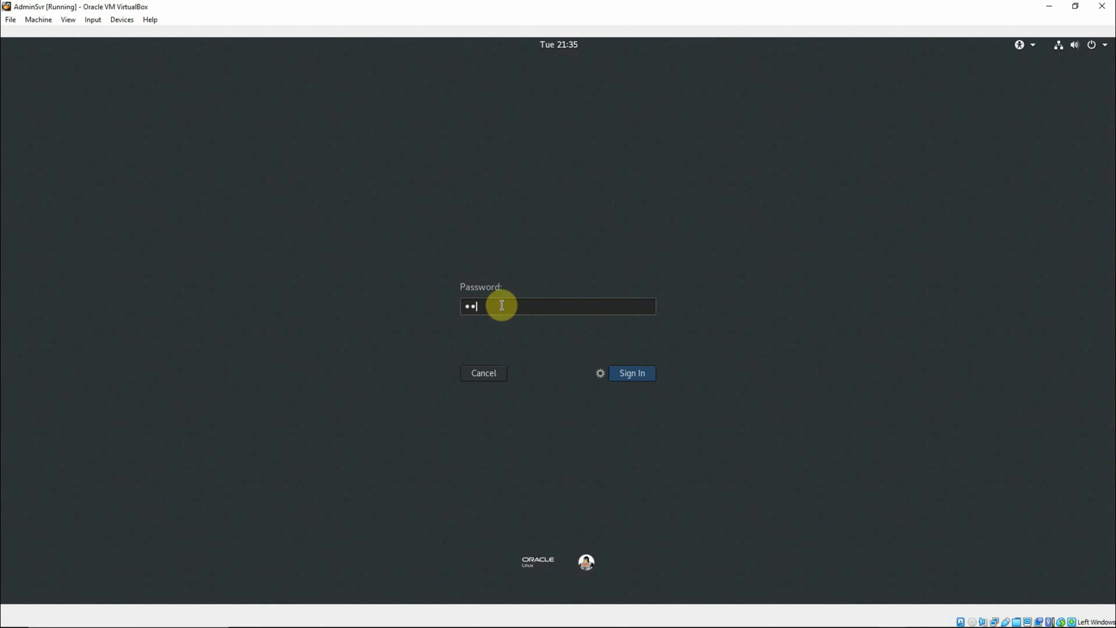
text(password)
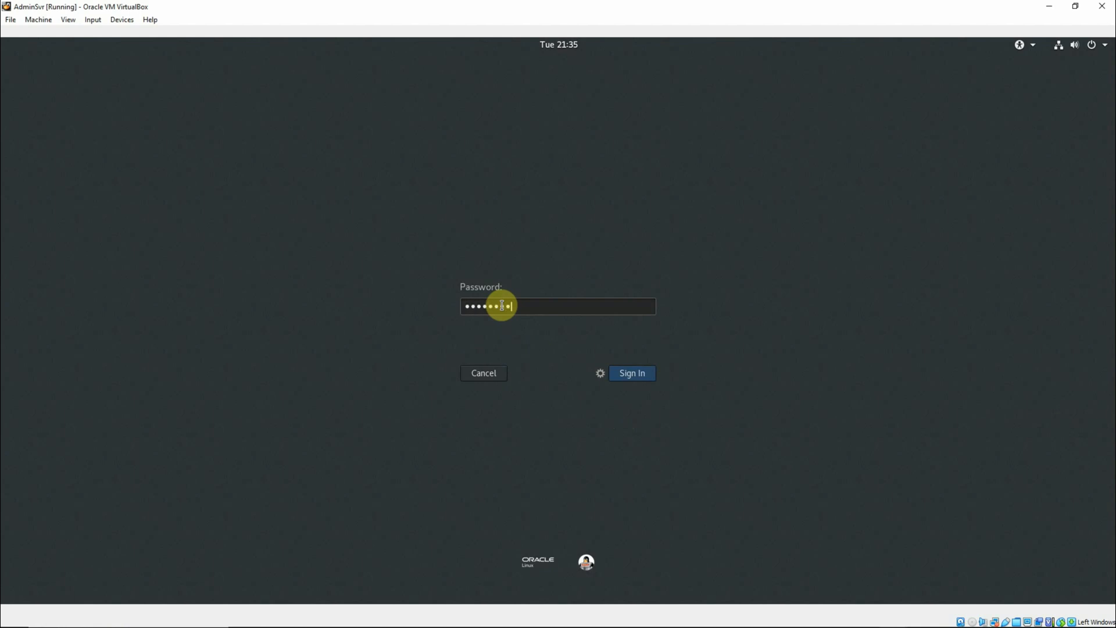
click(631, 373)
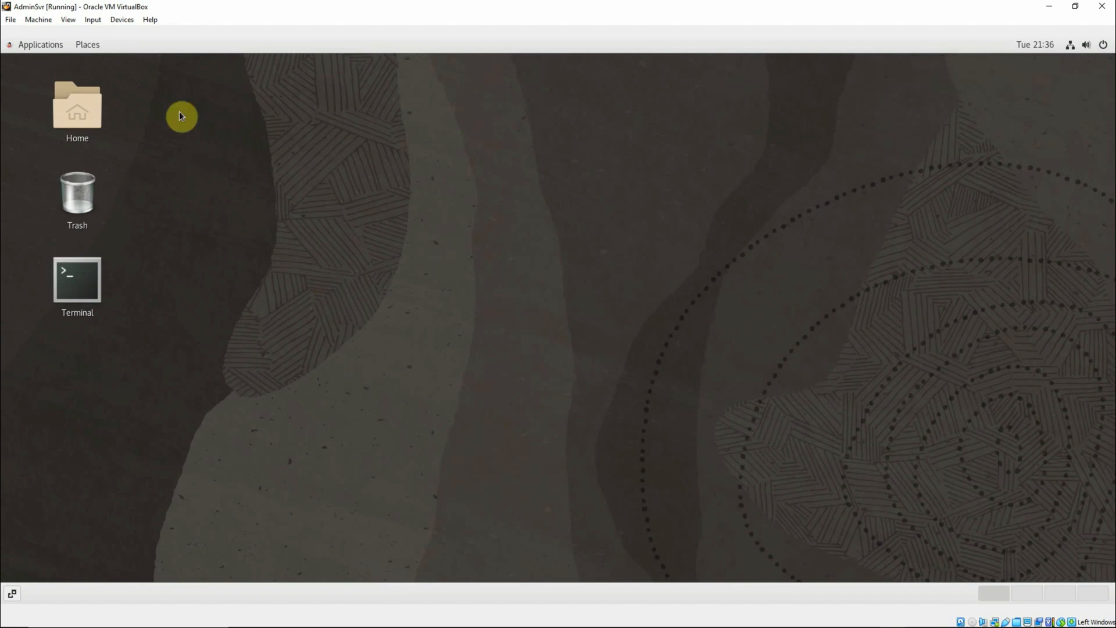
mouse_move(92, 132)
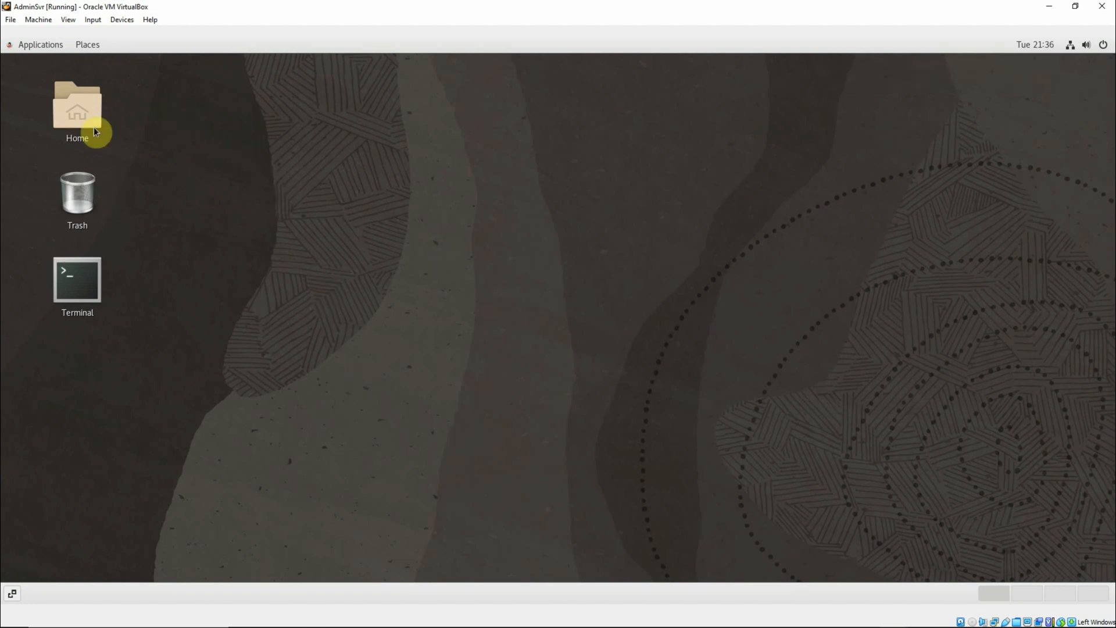
mouse_move(107, 38)
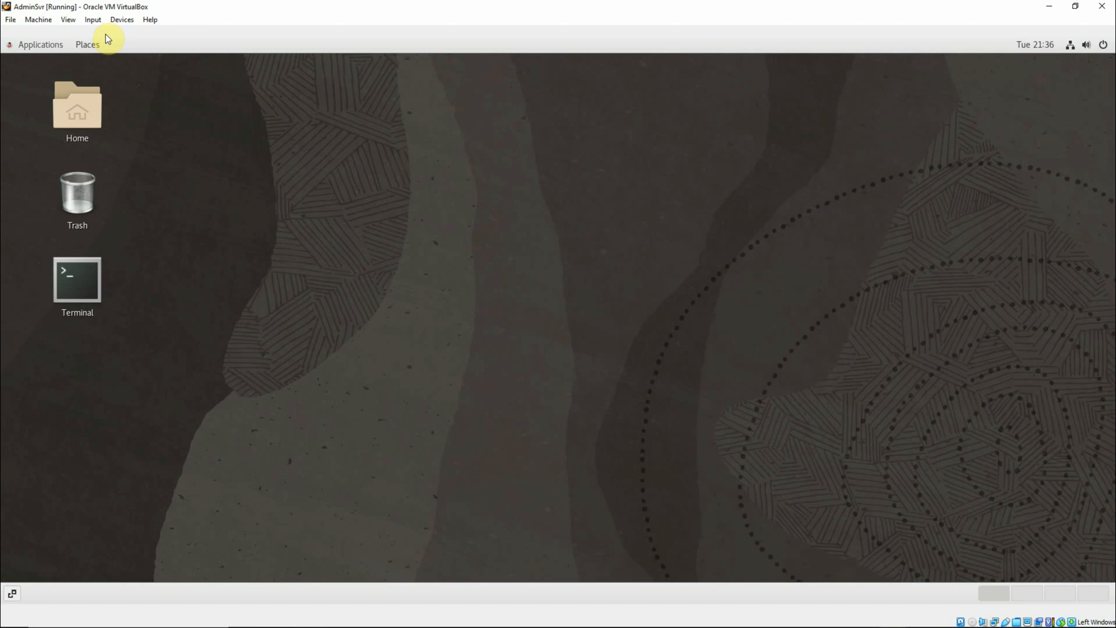
mouse_move(193, 205)
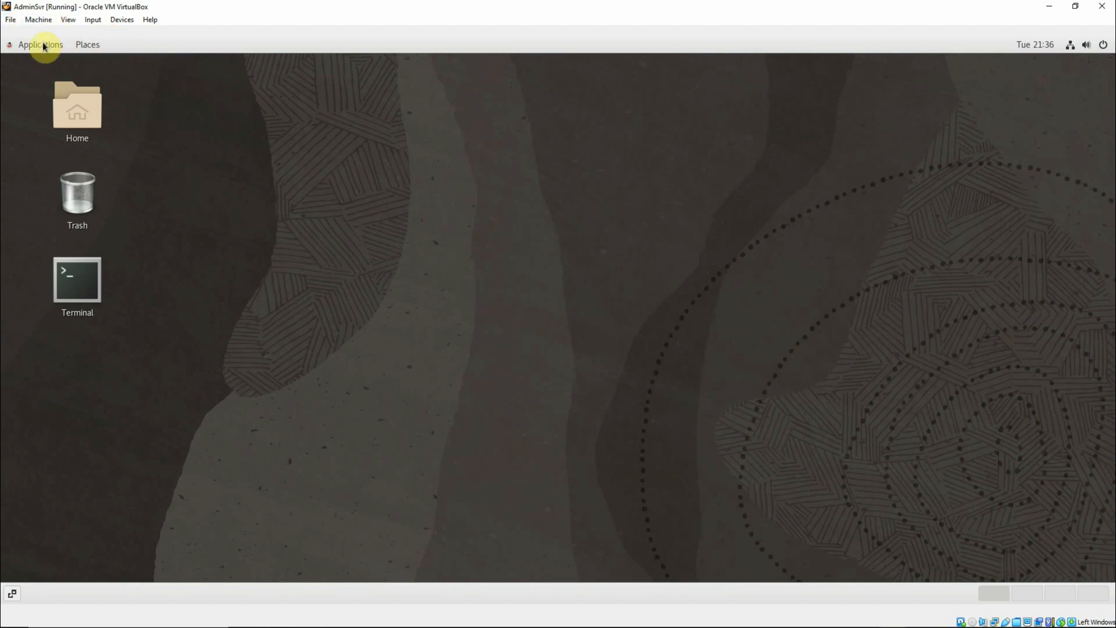
mouse_move(538, 158)
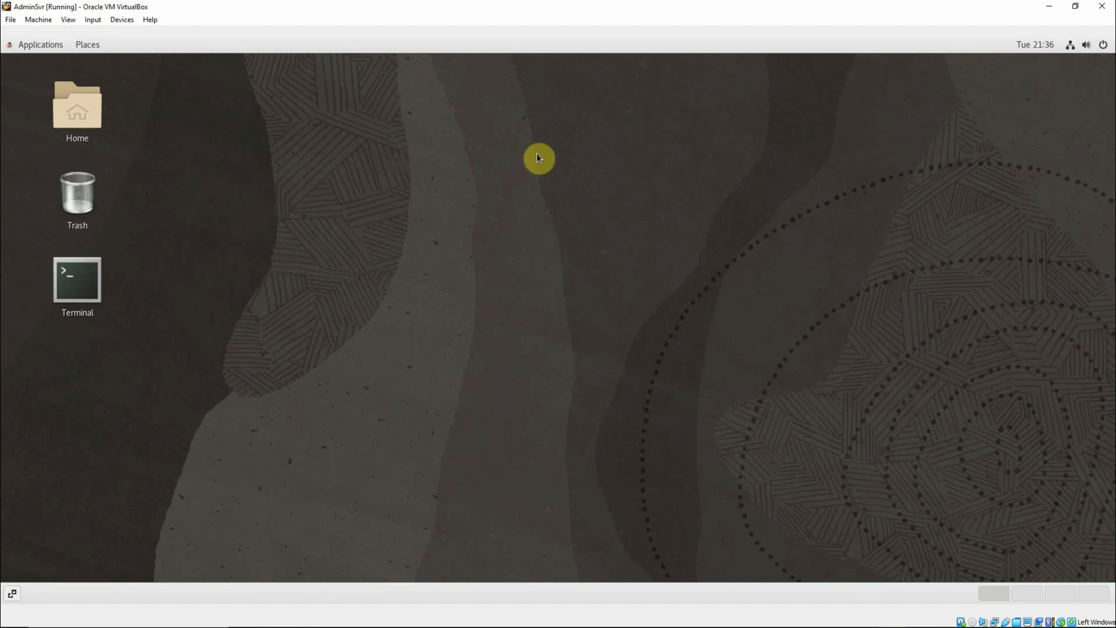
Launch the Terminal from the AdminSvr guest desktop
double_click(77, 279)
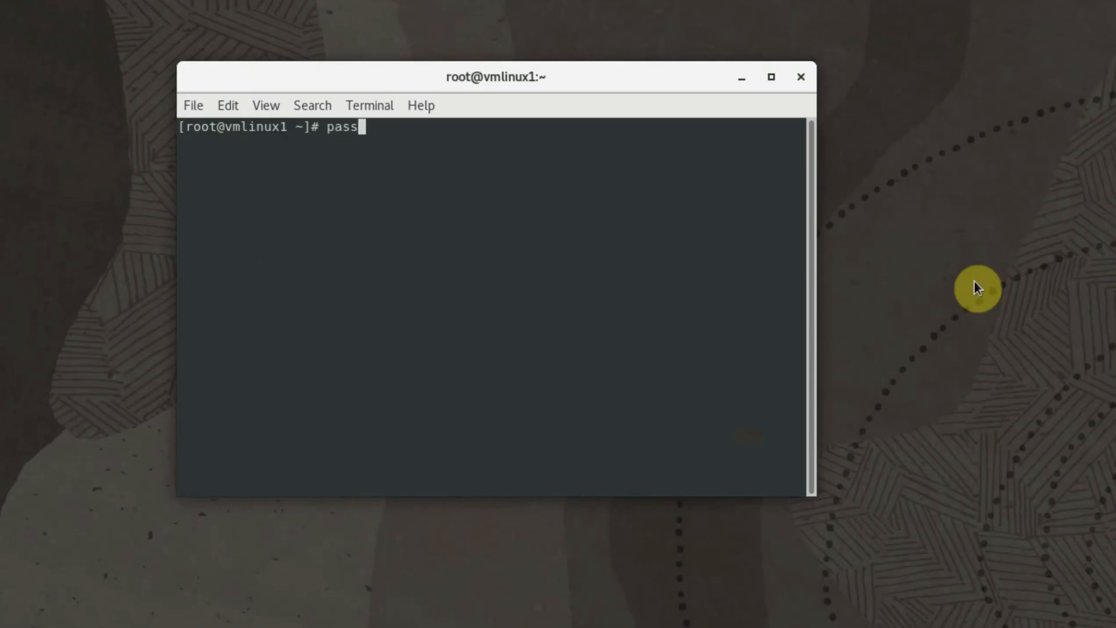
Run passwd, then enter and confirm the new root password
key(Return)
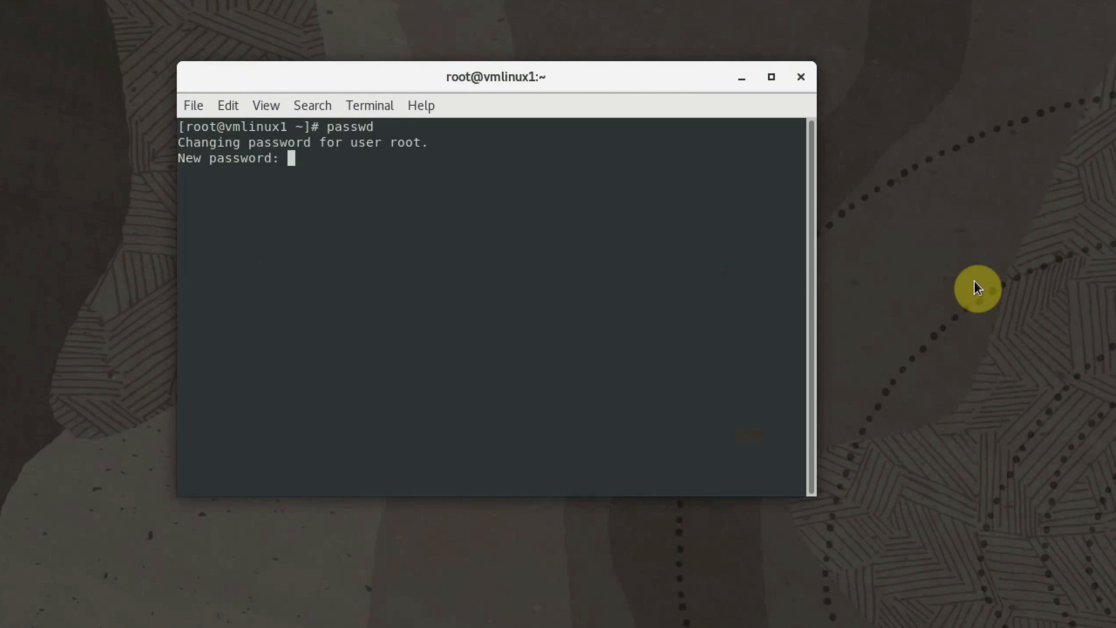
key(Return)
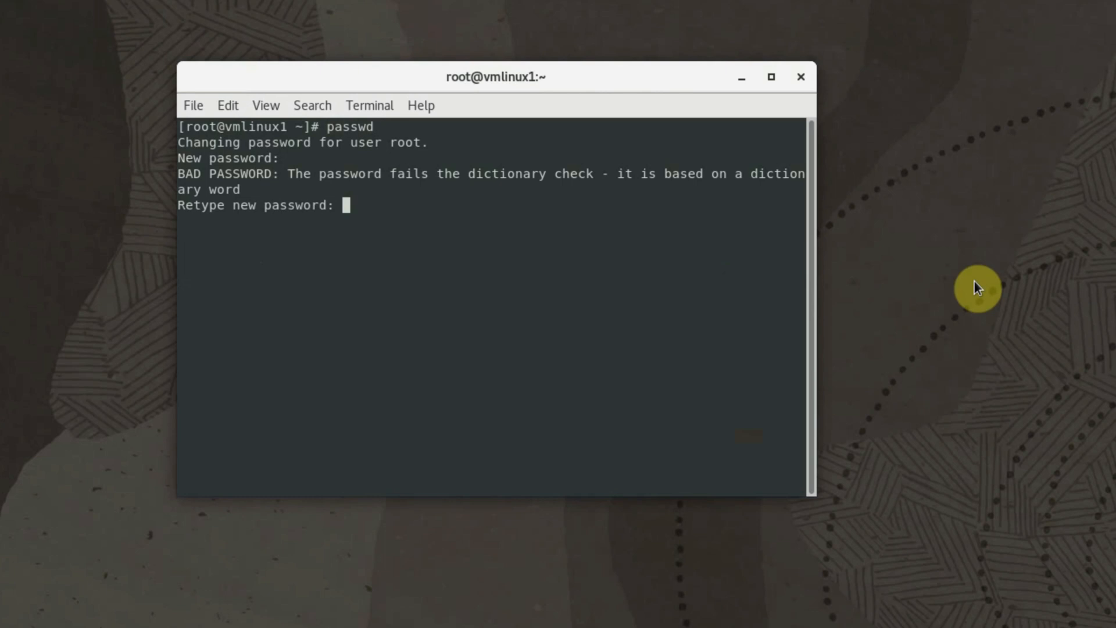
key(Return)
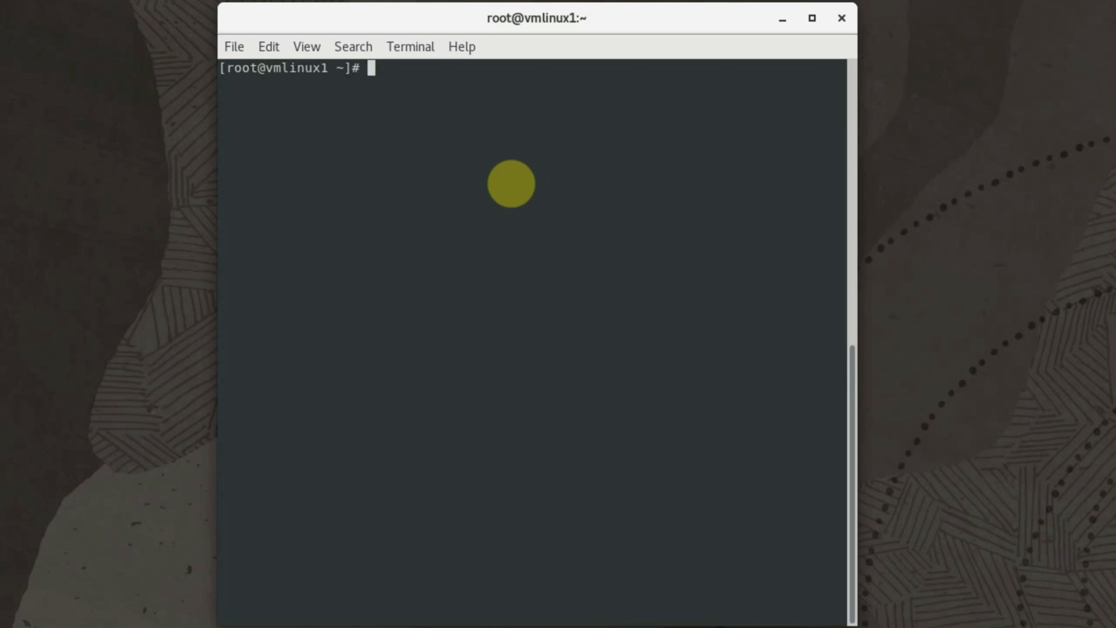
Run ifconfig and highlight enp0s3's current address 192.168.1.57
text(ifconfig)
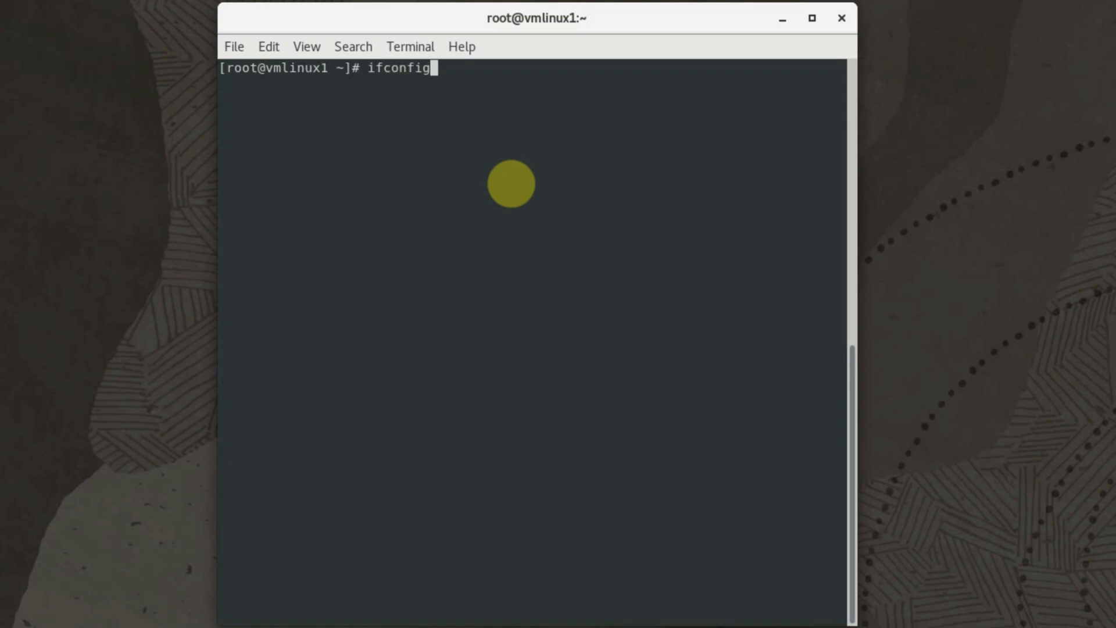
key(Return)
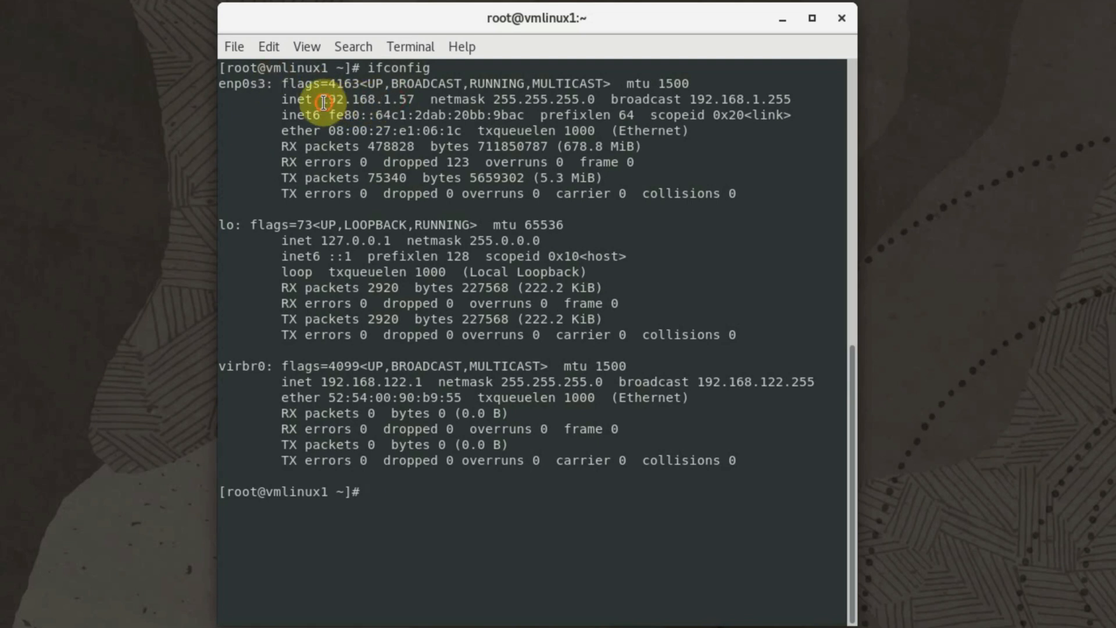
double_click(368, 99)
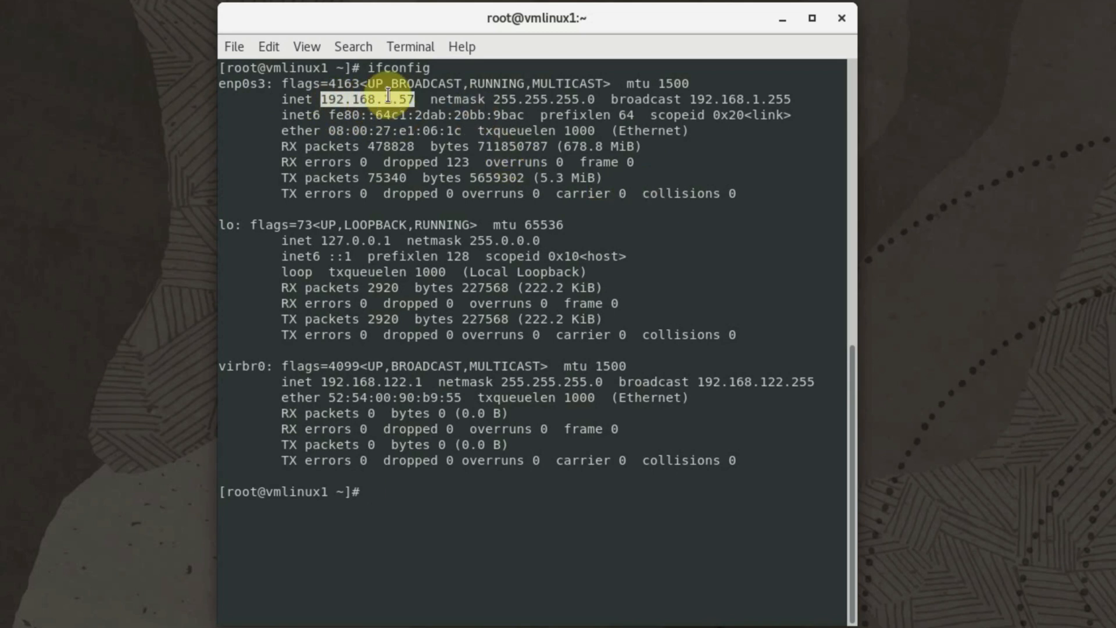
mouse_move(710, 391)
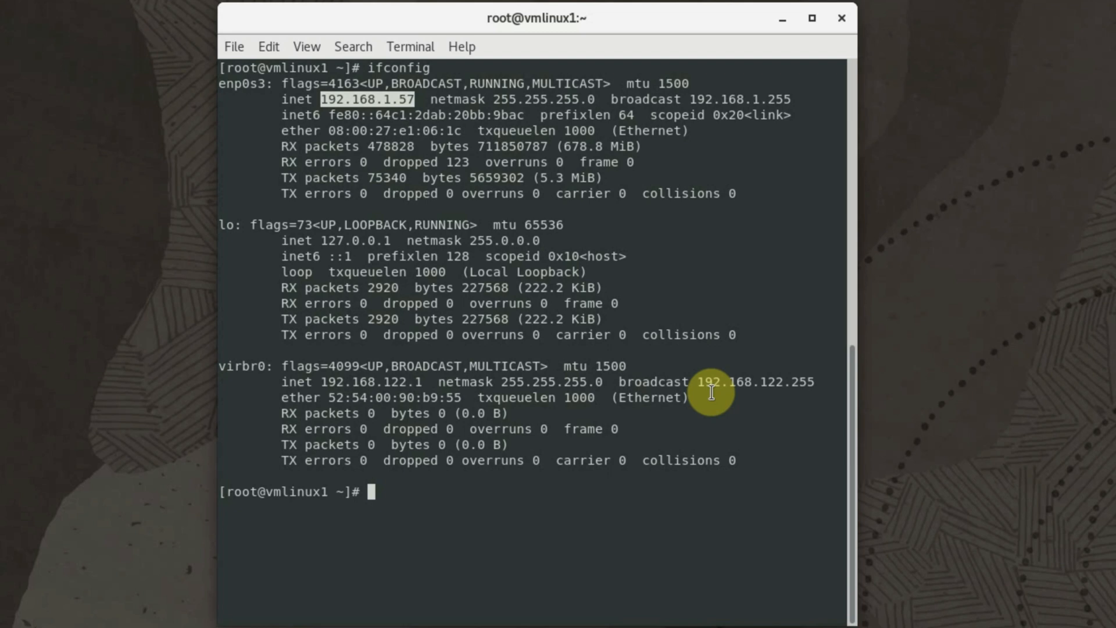
Ping 192.168.1.67, confirm 100% packet loss, and select the address
text(ping)
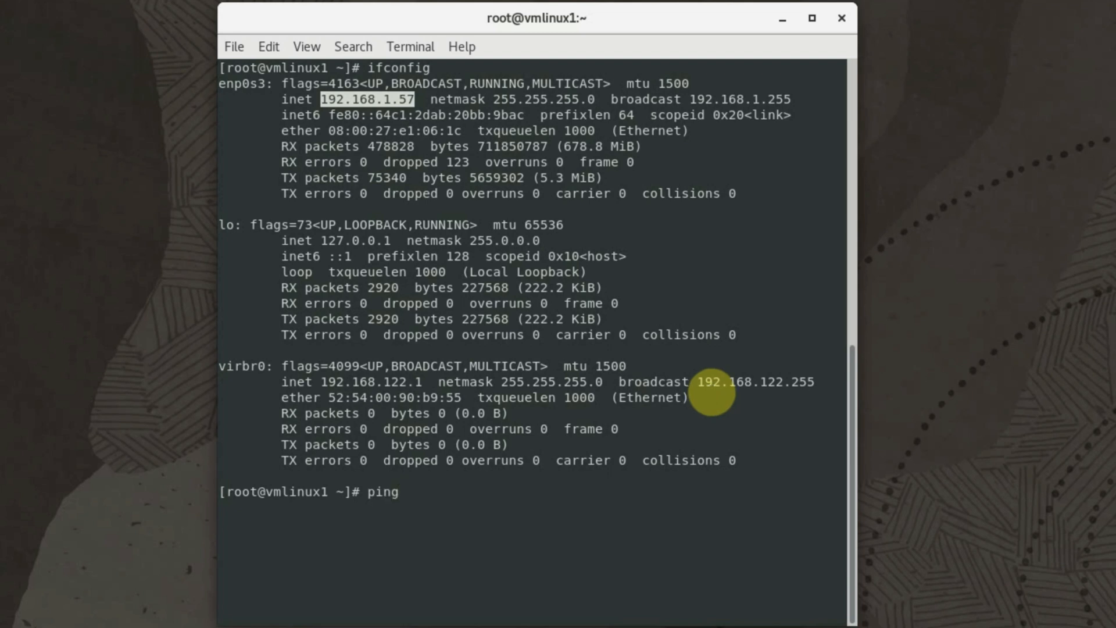
text(192)
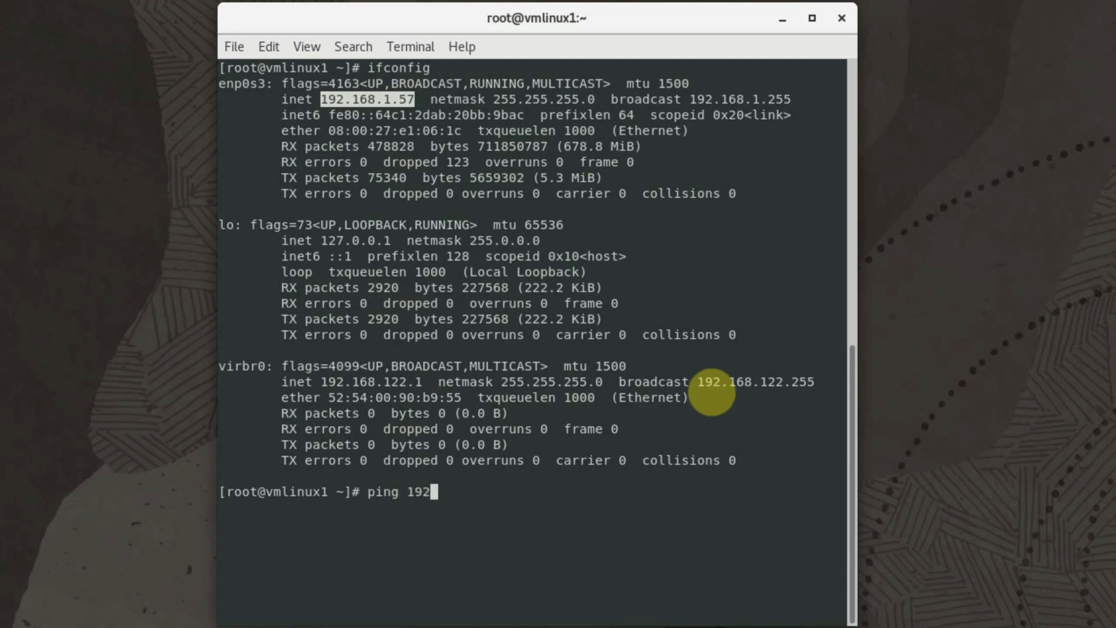
text(.)
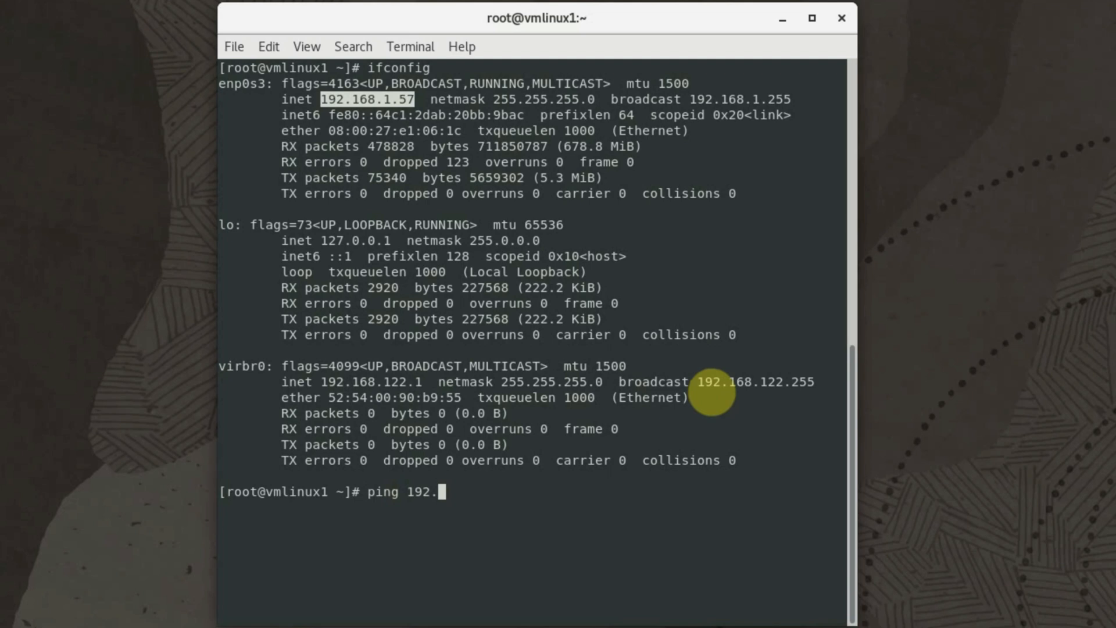
text(168)
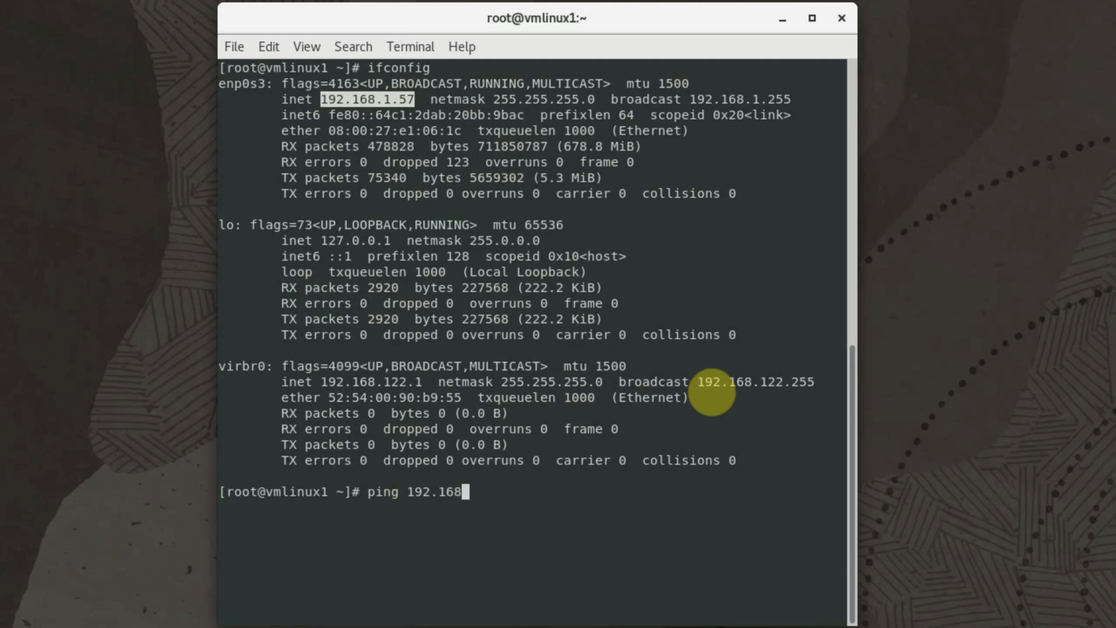
text(.1.67)
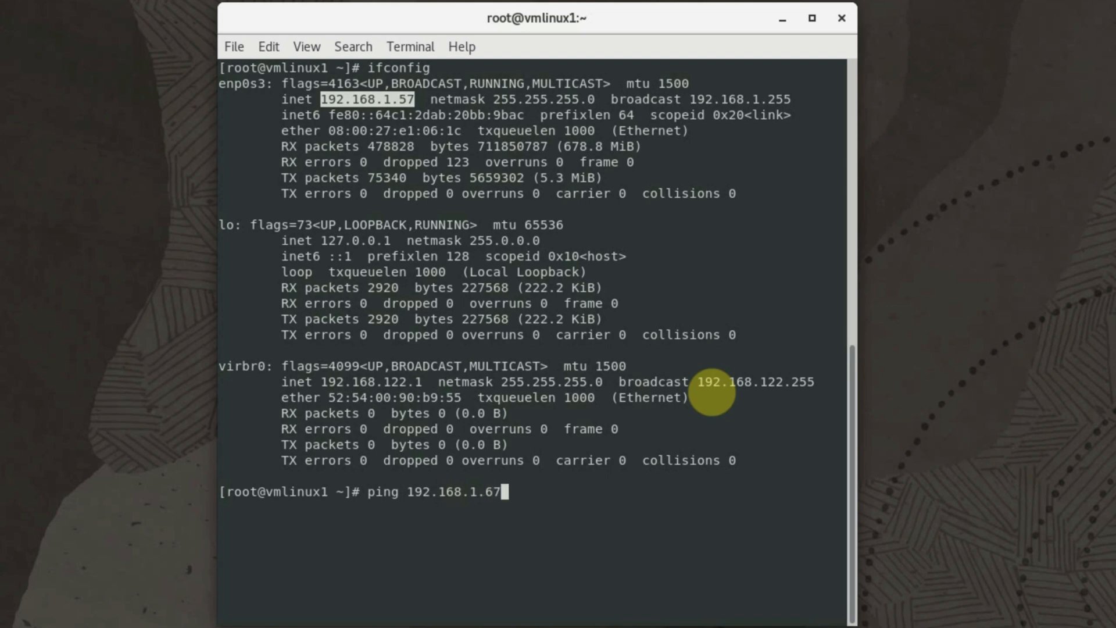
key(Return)
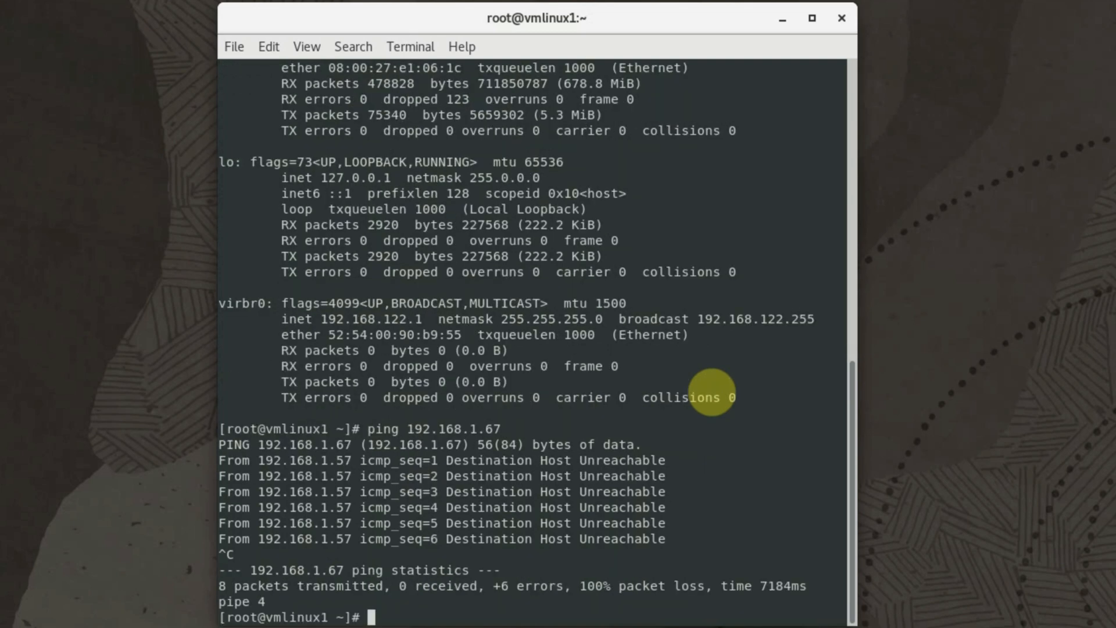
mouse_move(615, 454)
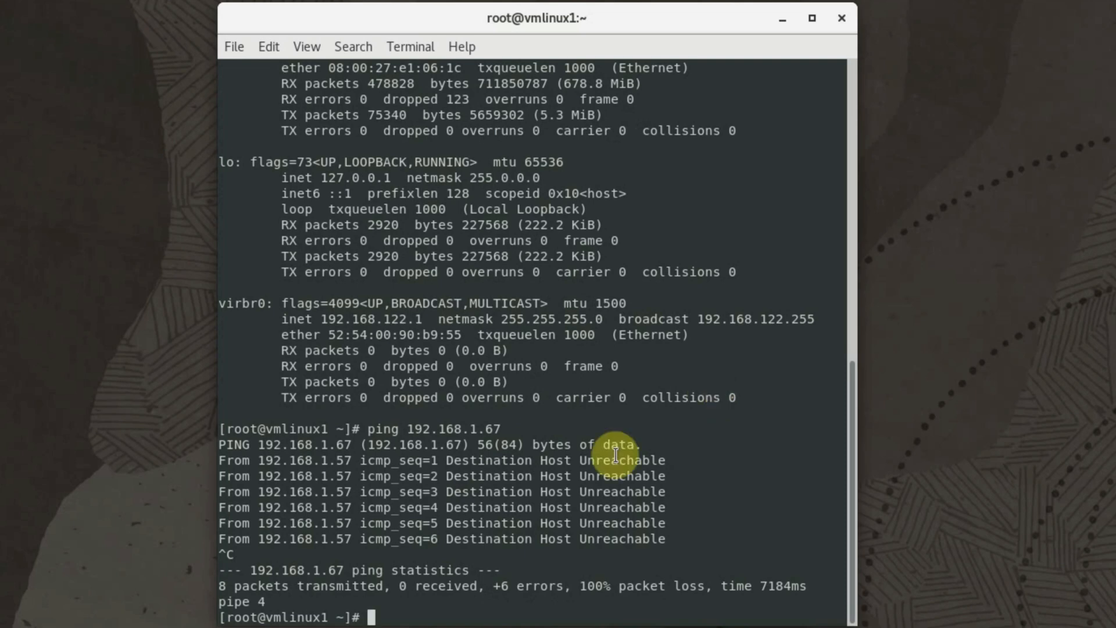
double_click(454, 429)
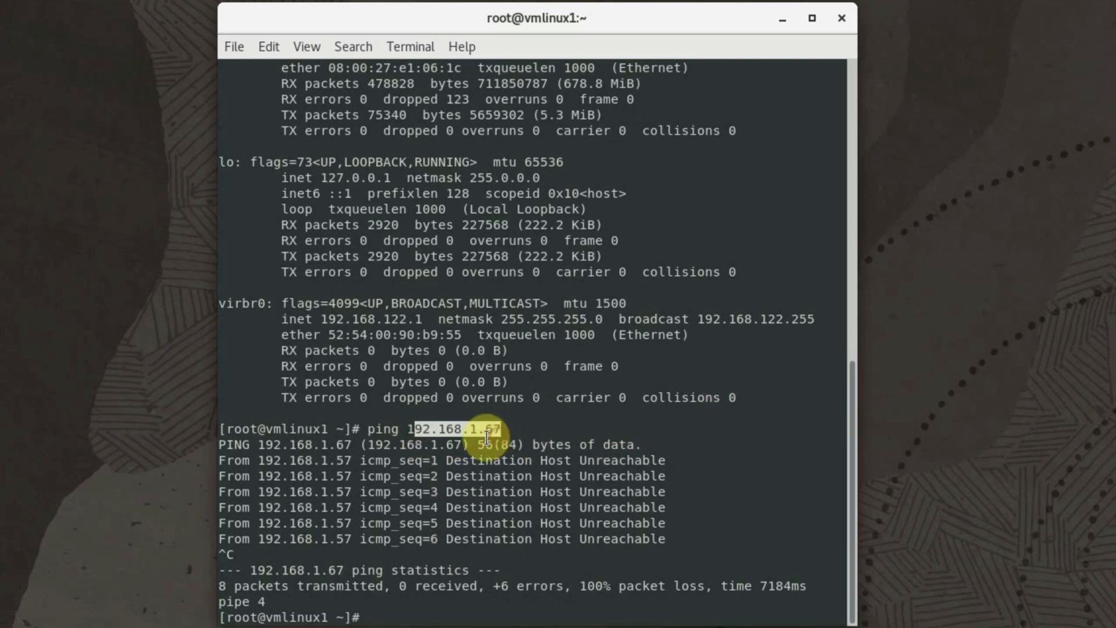
mouse_move(522, 349)
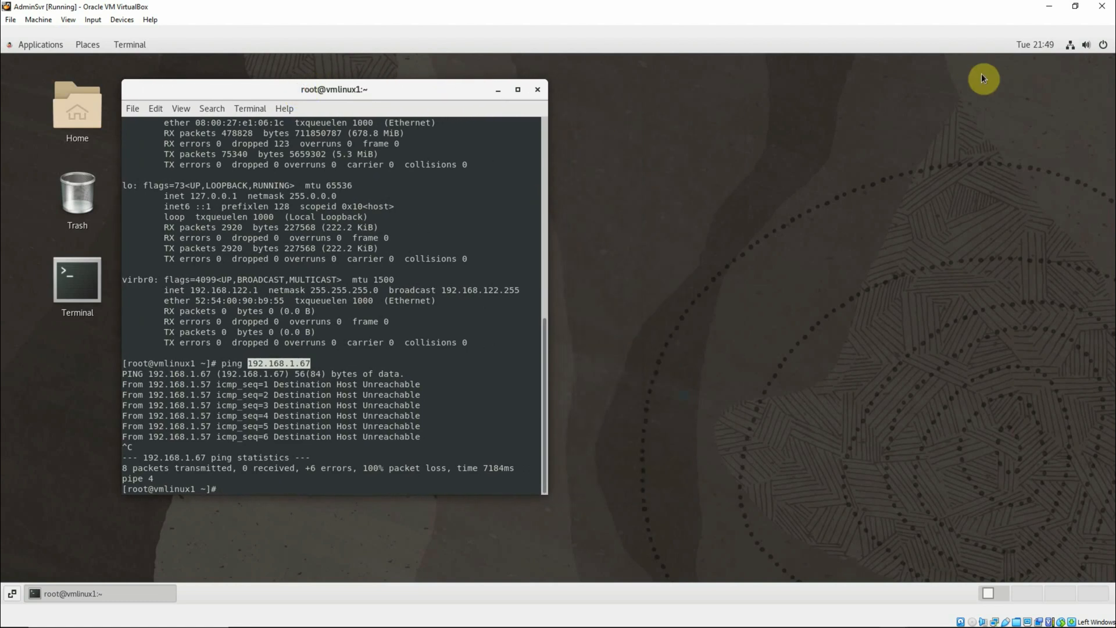
mouse_move(1075, 50)
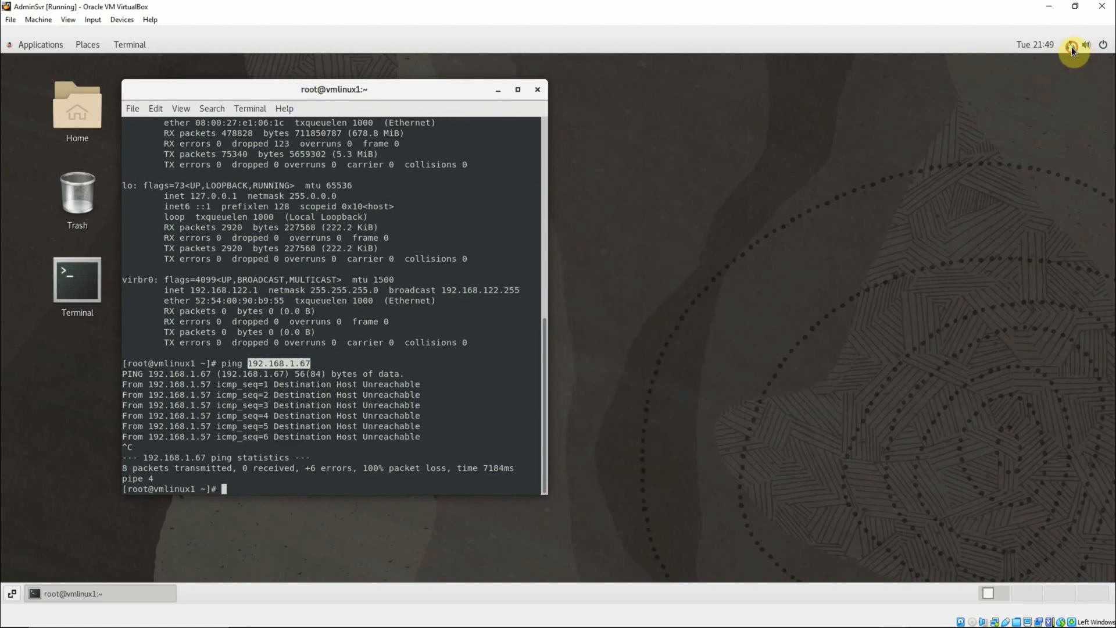
Open the guest's Settings app on Network, showing the wired connection connected at 1000 Mb/s
click(1073, 44)
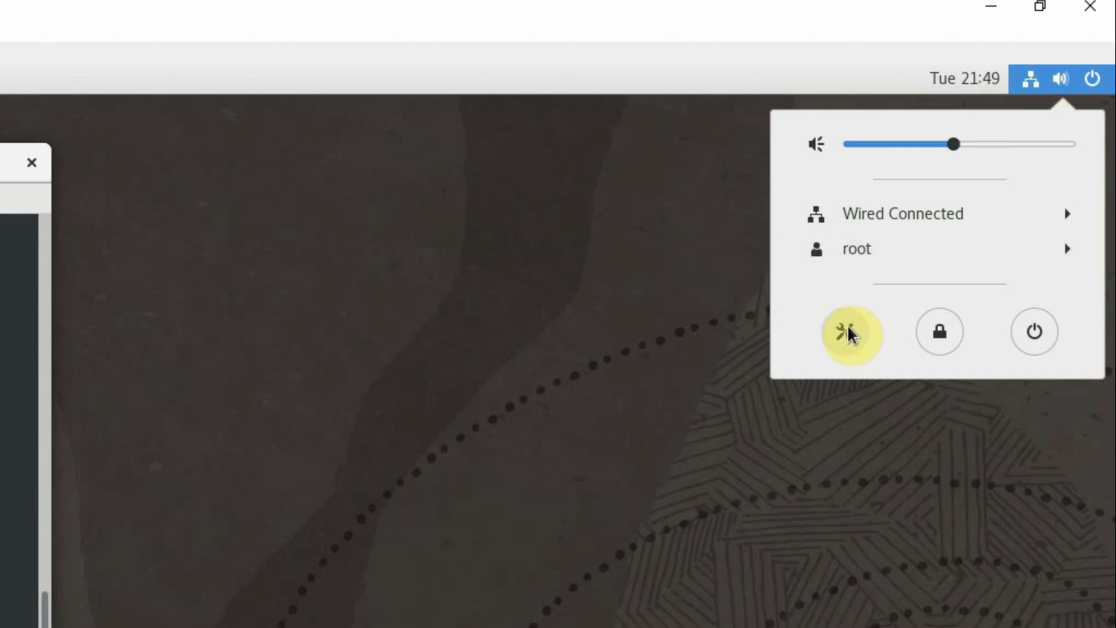
click(851, 332)
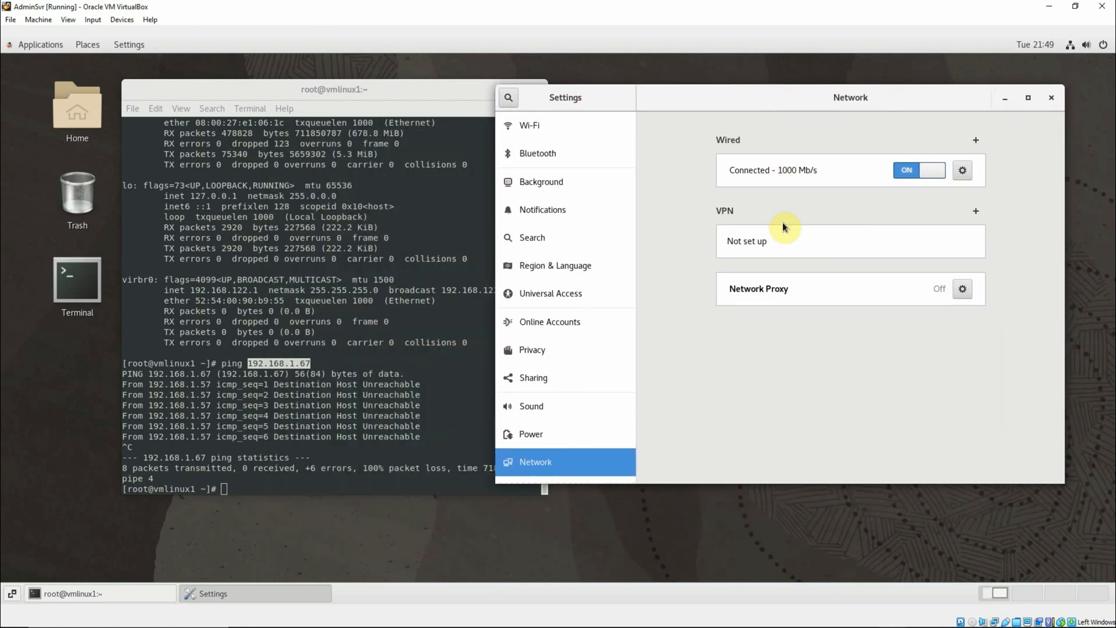
mouse_move(1061, 288)
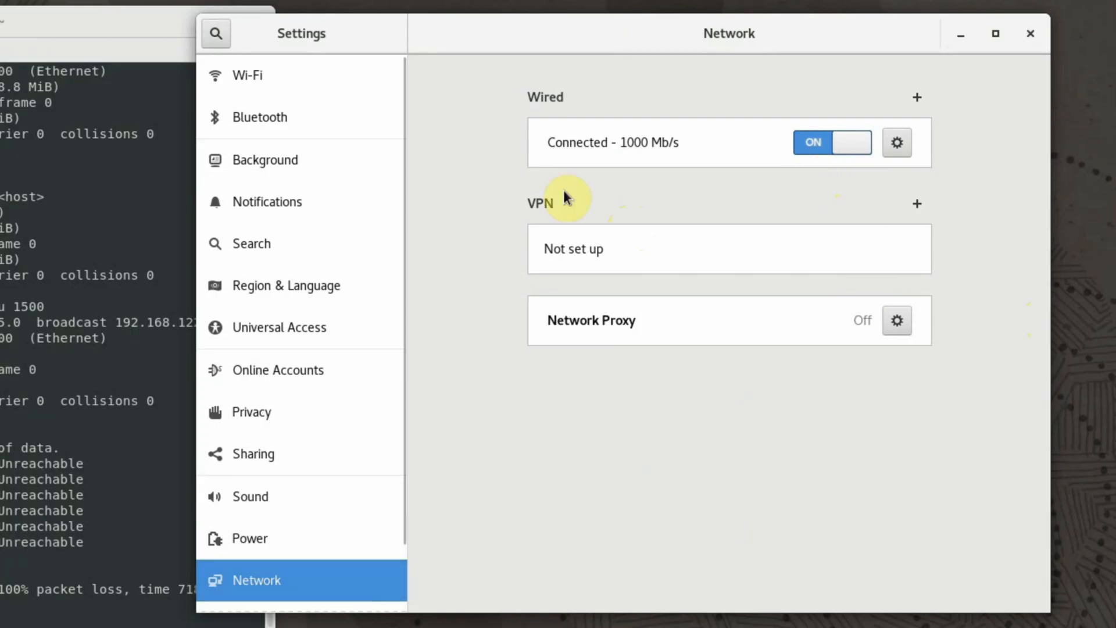
mouse_move(852, 261)
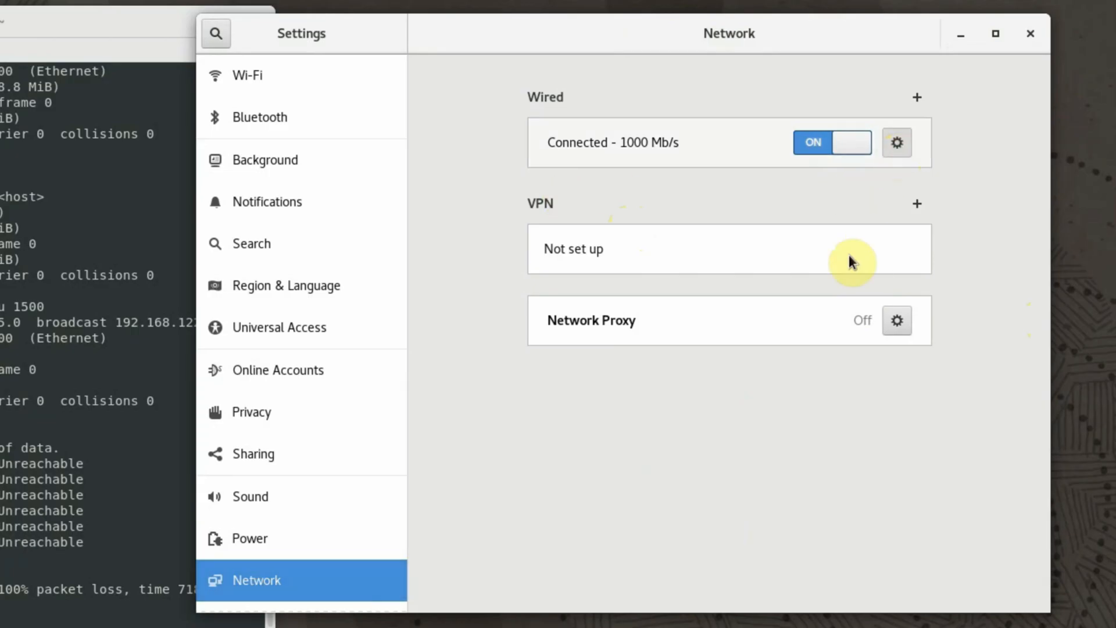
Open the Wired connection's details dialog on its IPv4 tab, currently set to DHCP
click(896, 142)
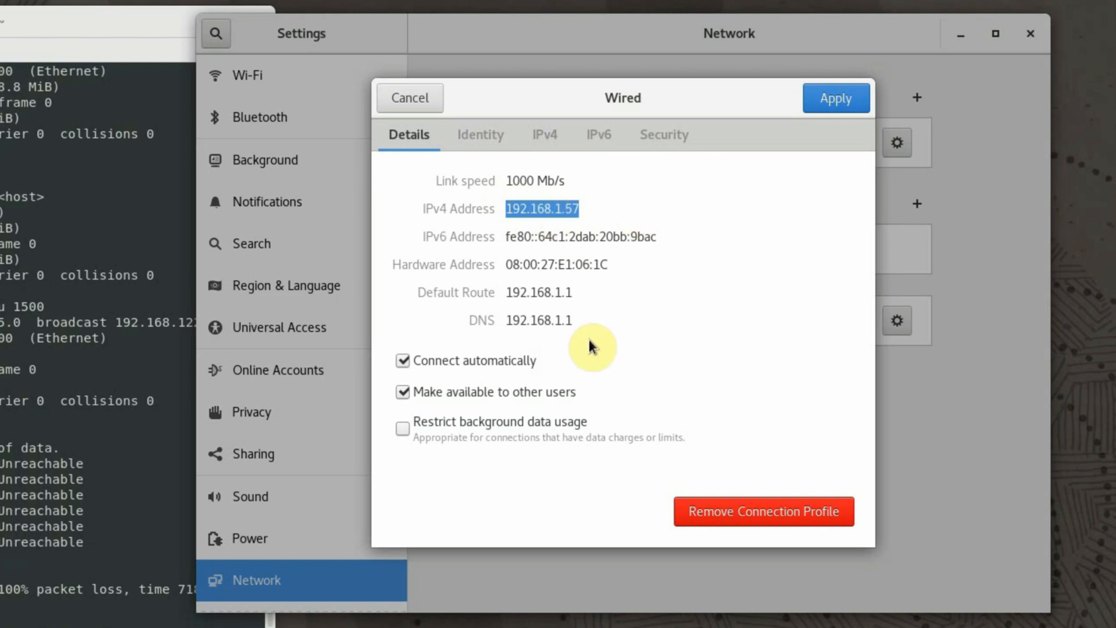
mouse_move(552, 212)
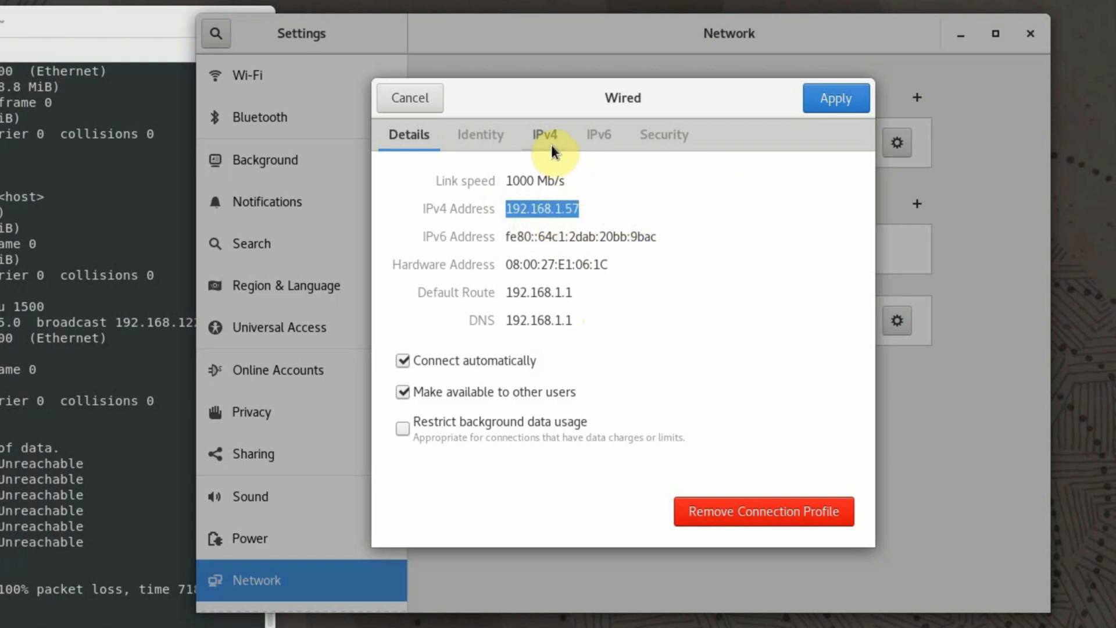
mouse_move(557, 144)
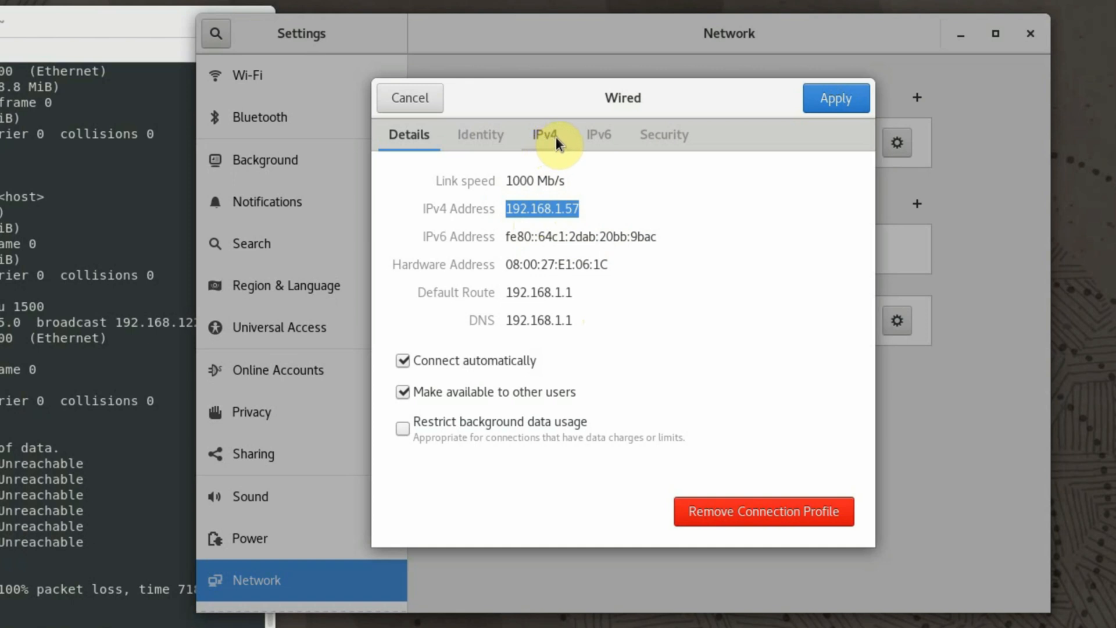
mouse_move(616, 146)
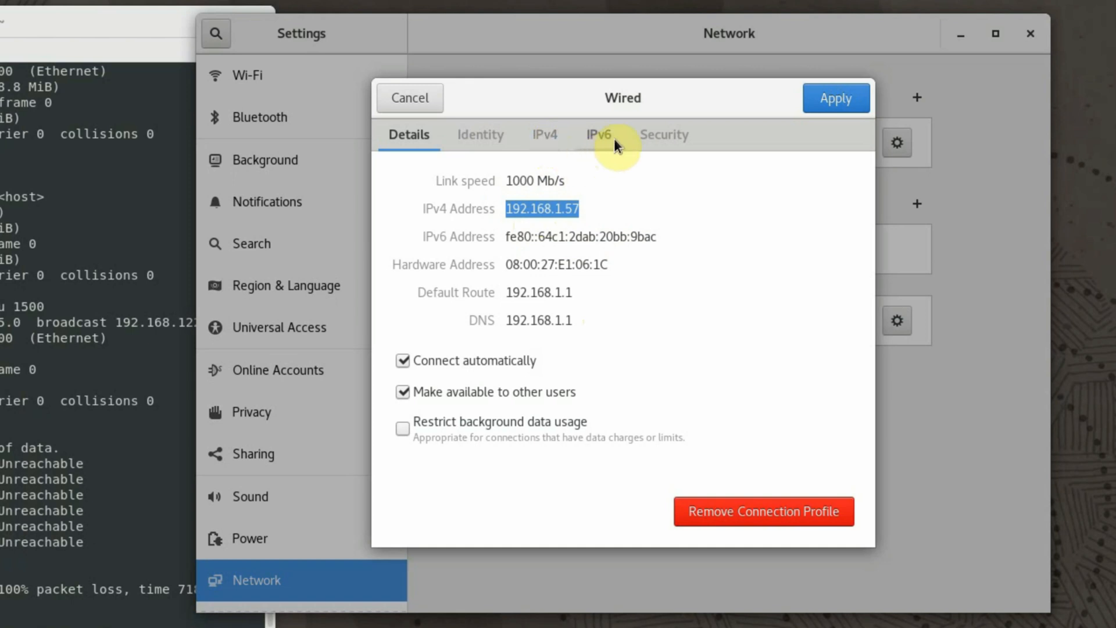
click(544, 134)
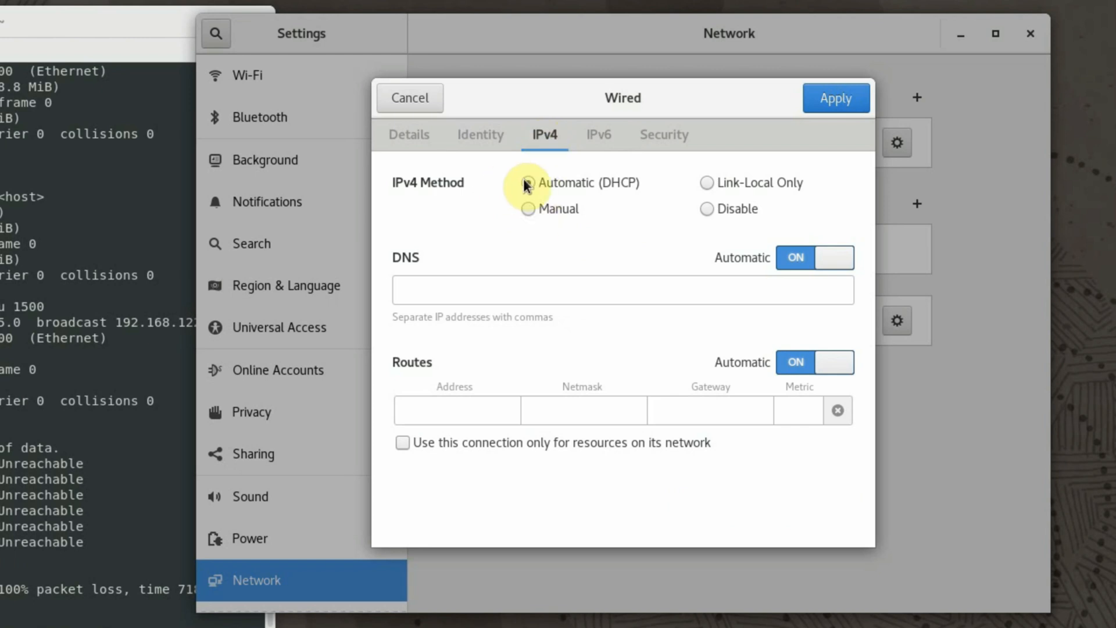
Set IPv4 to Manual: address 192.168.1.67, netmask 255.255.255.0, gateway and DNS 192.168.1.1
click(528, 209)
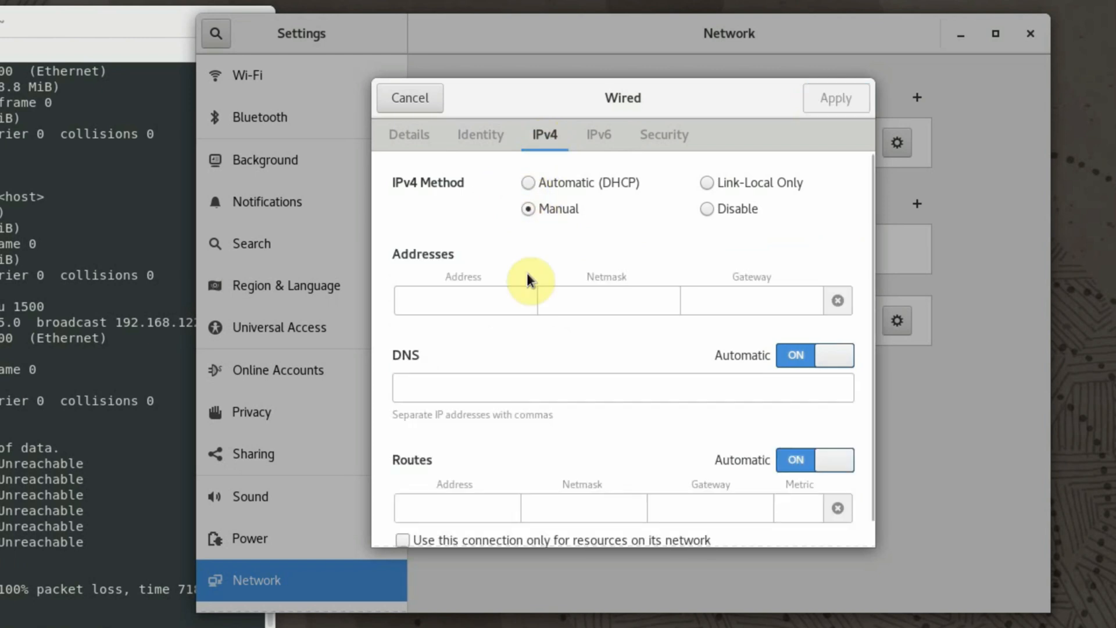
text(192.)
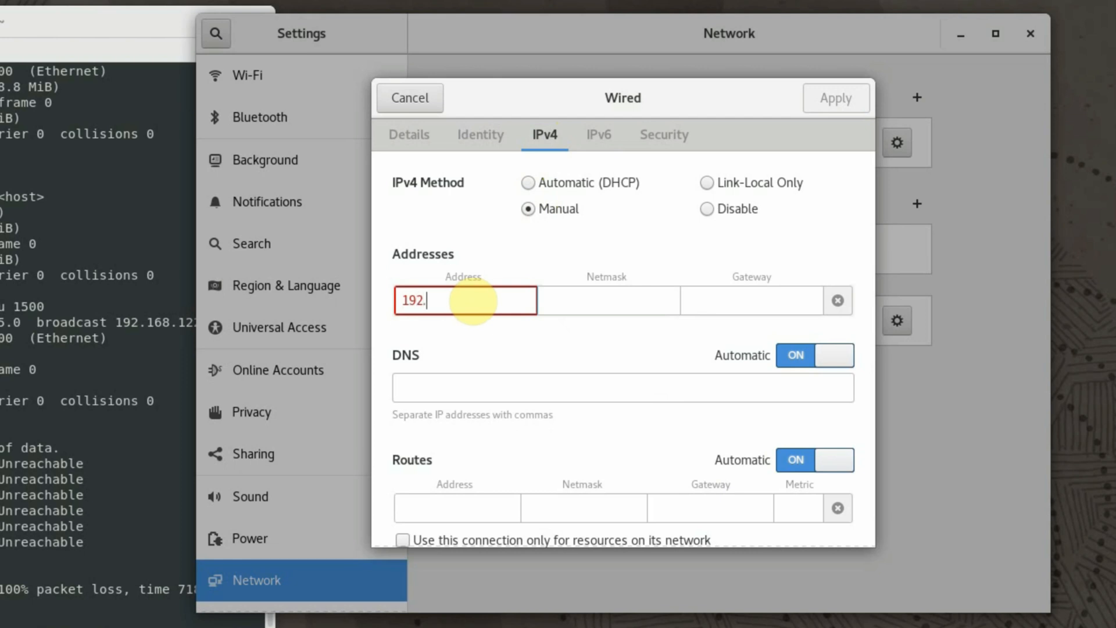
text(168.1.6)
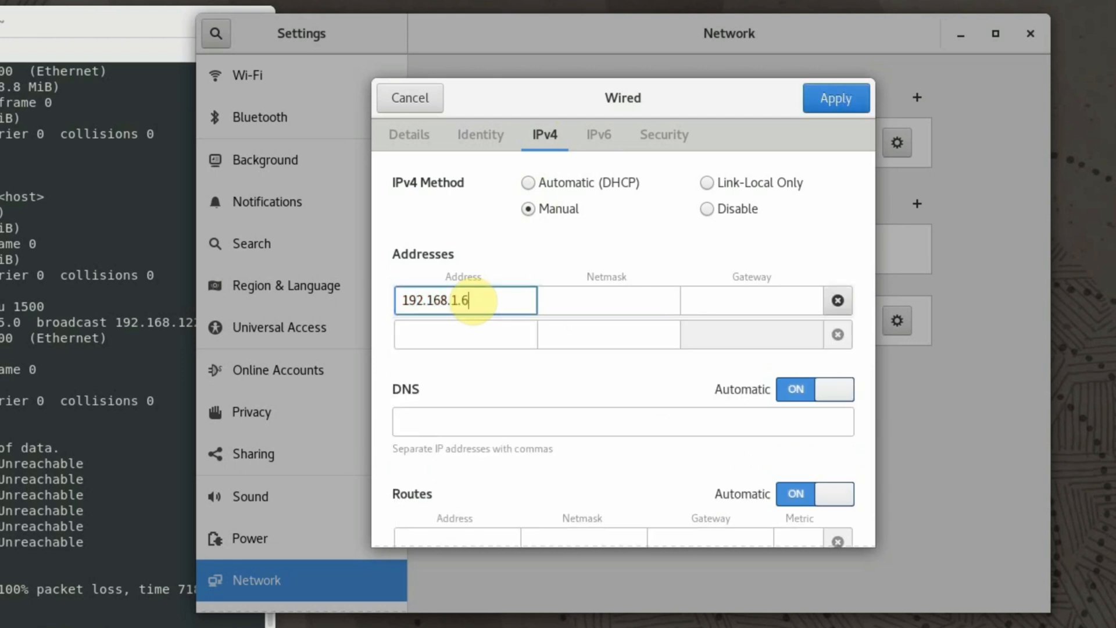
click(608, 300)
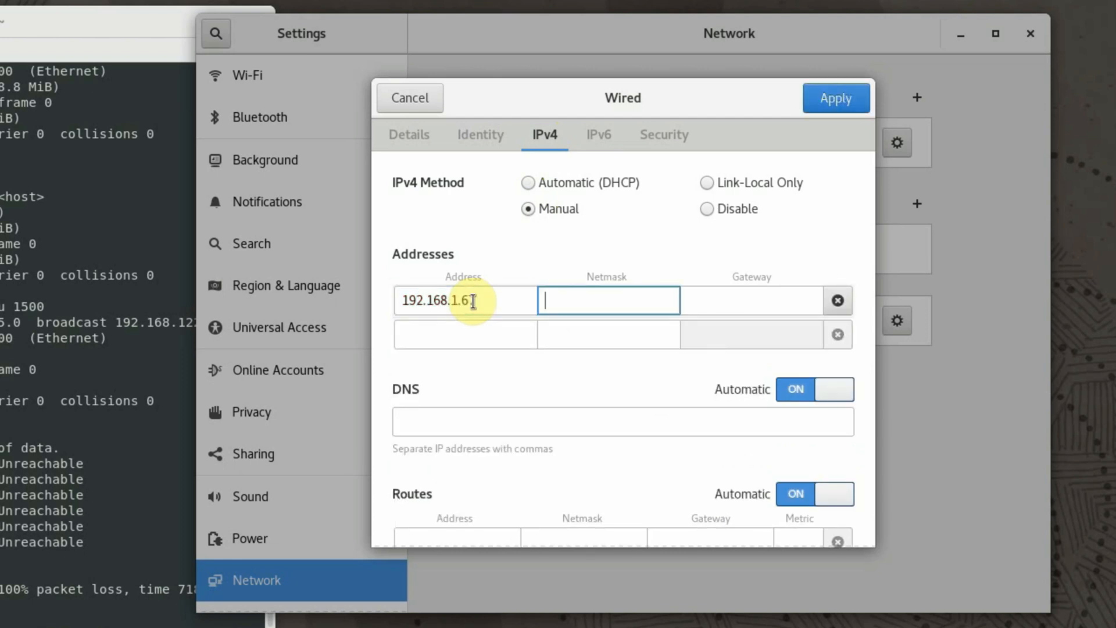
text(255.255.255.0)
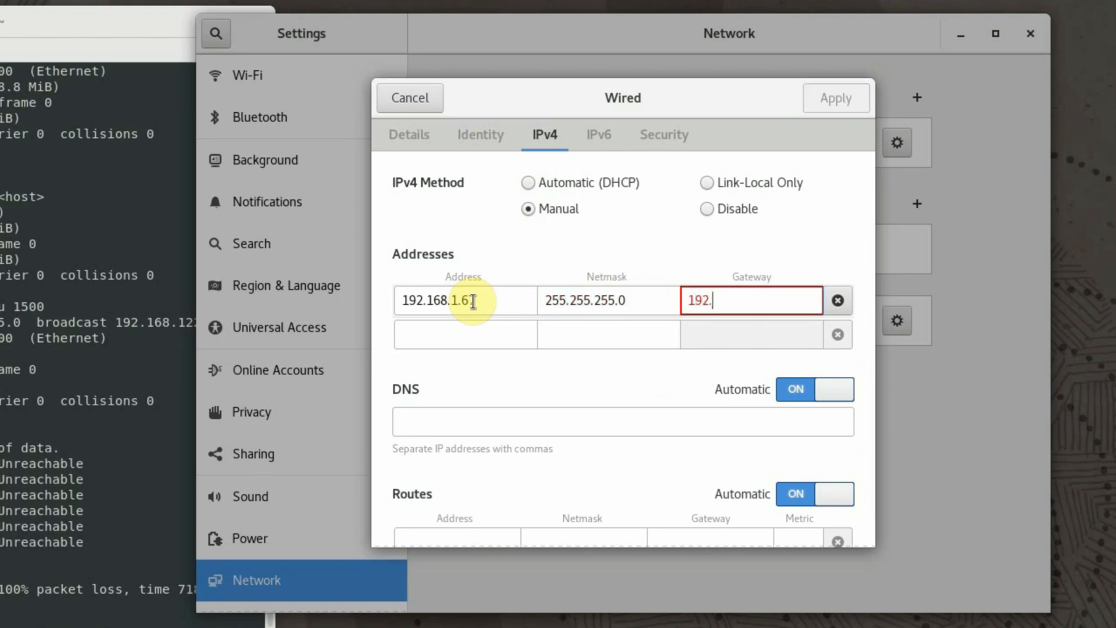
text(168.1.)
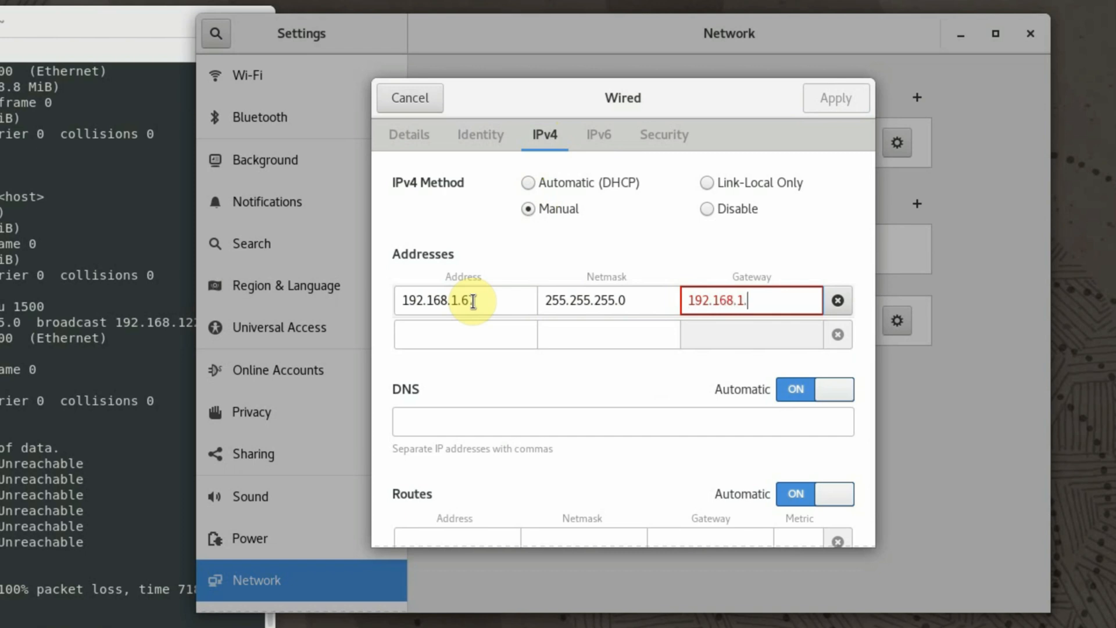
text(1)
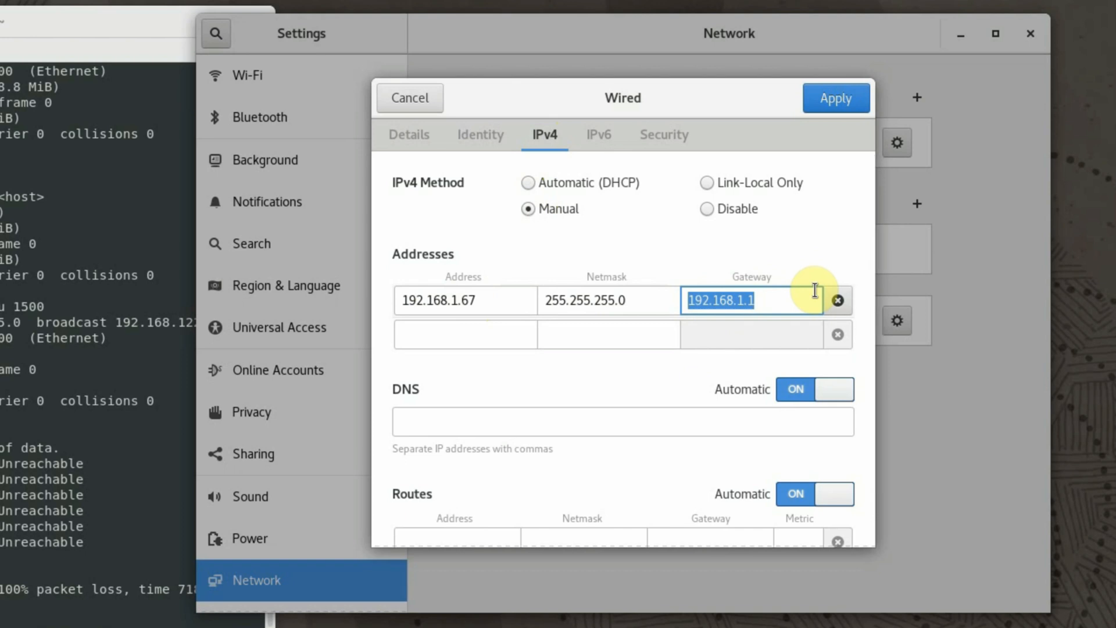
mouse_move(765, 278)
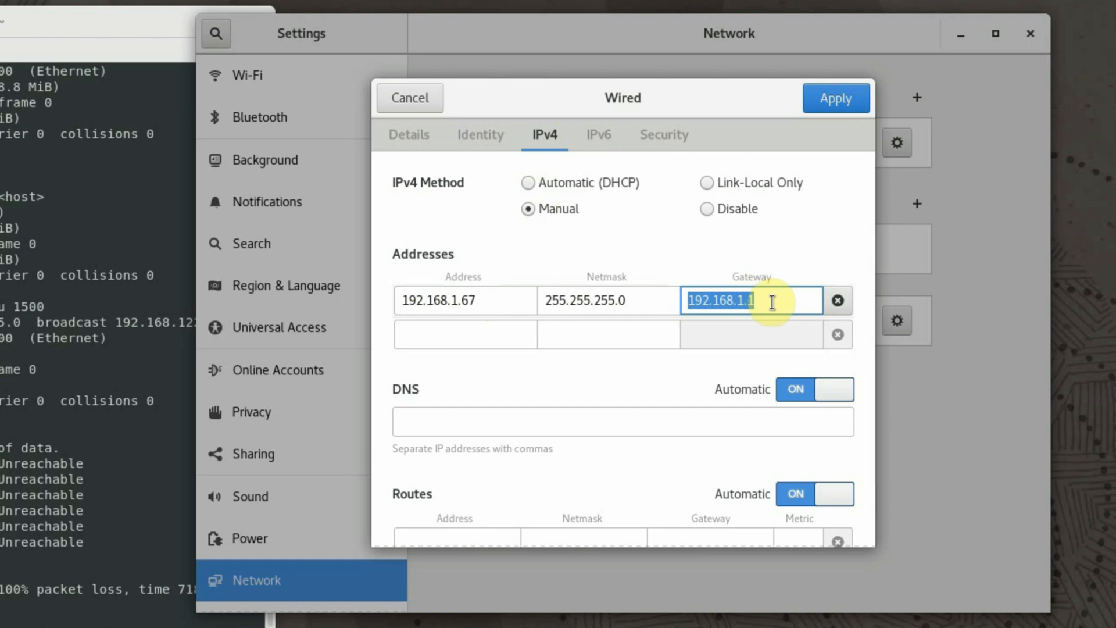
click(623, 421)
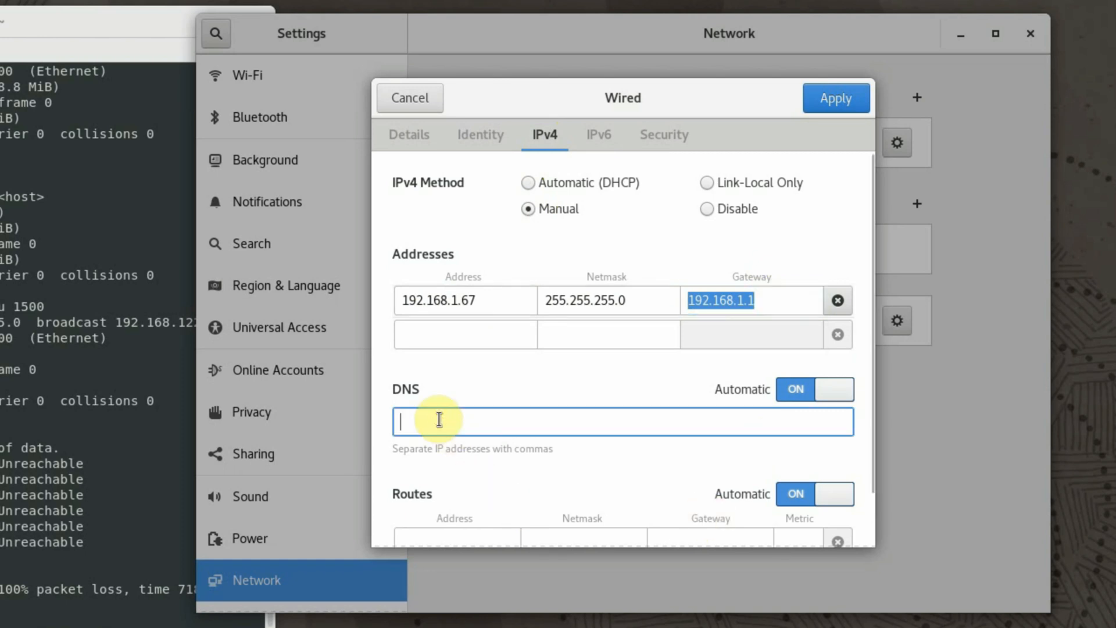
text(192.168.1.1)
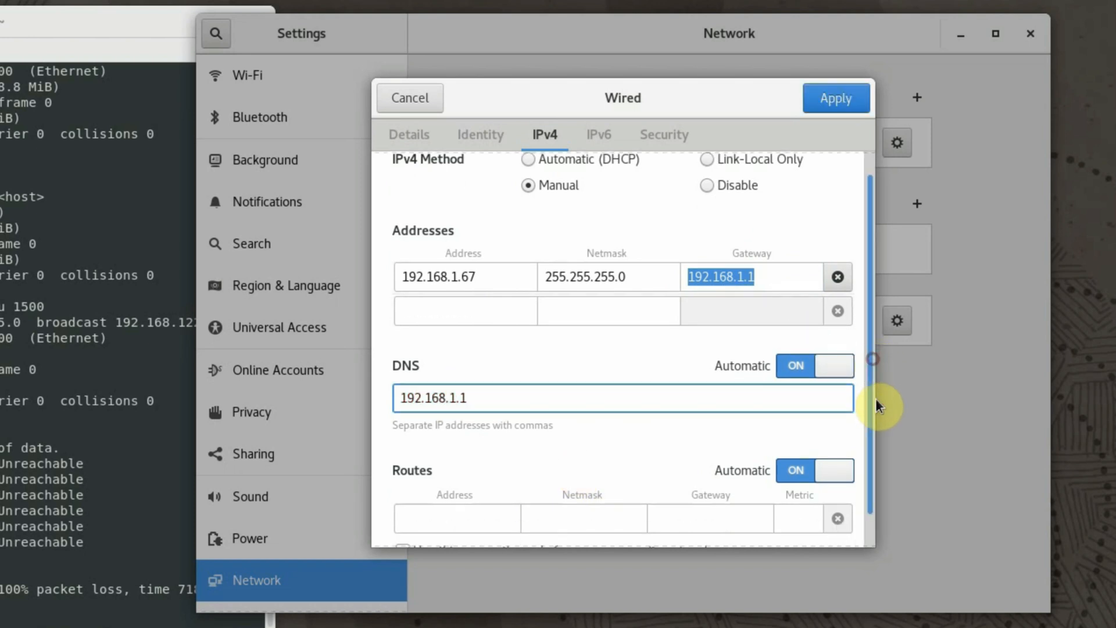
Review the connection's Details tab, then go back to the IPv4 settings
click(408, 134)
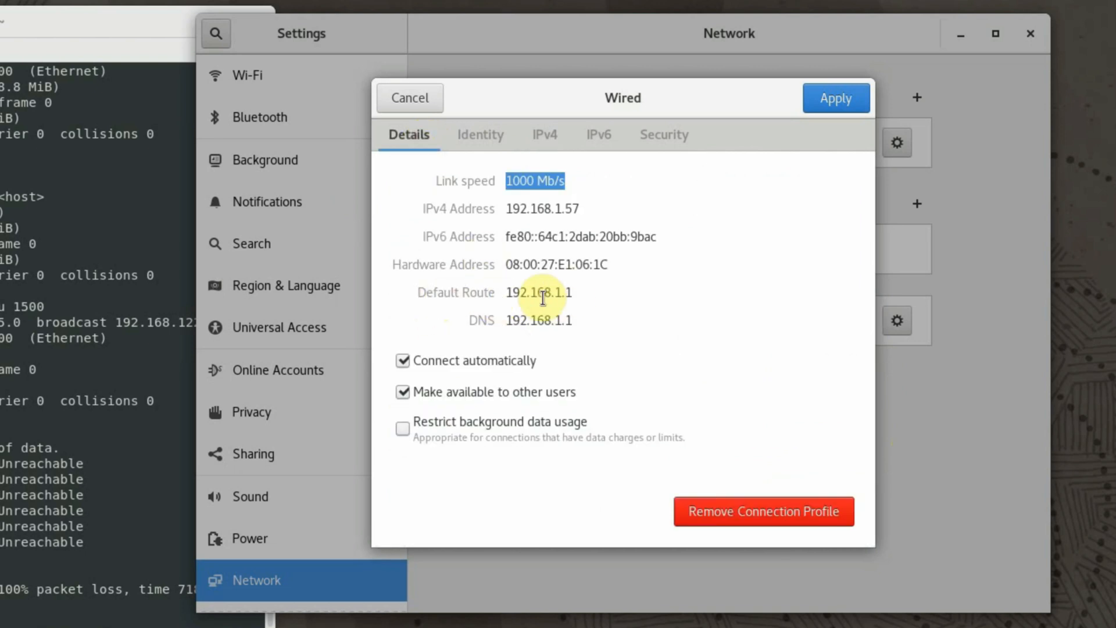
double_click(539, 320)
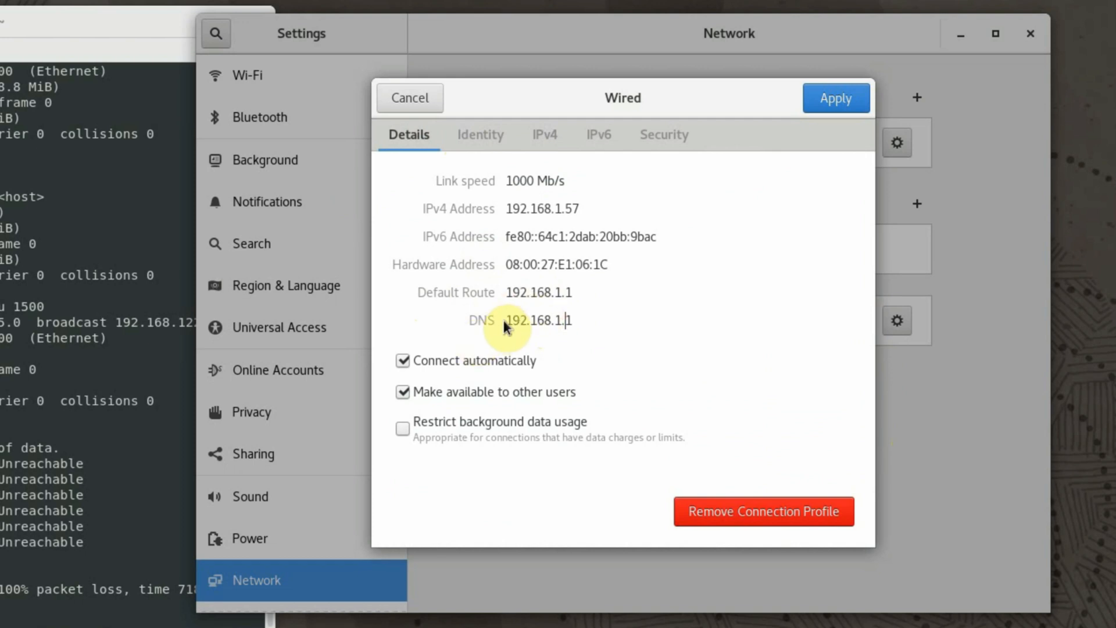
click(544, 134)
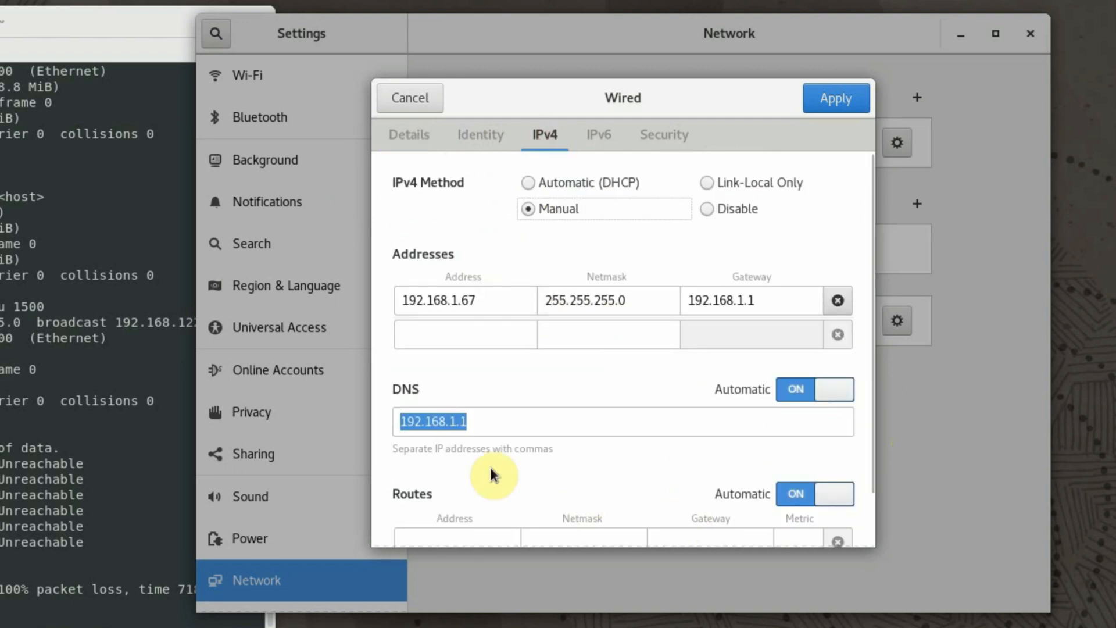
Add route 192.168.1.1/255.255.255.0 via 192.168.1.1, metric 1, and apply
scroll(down, 3)
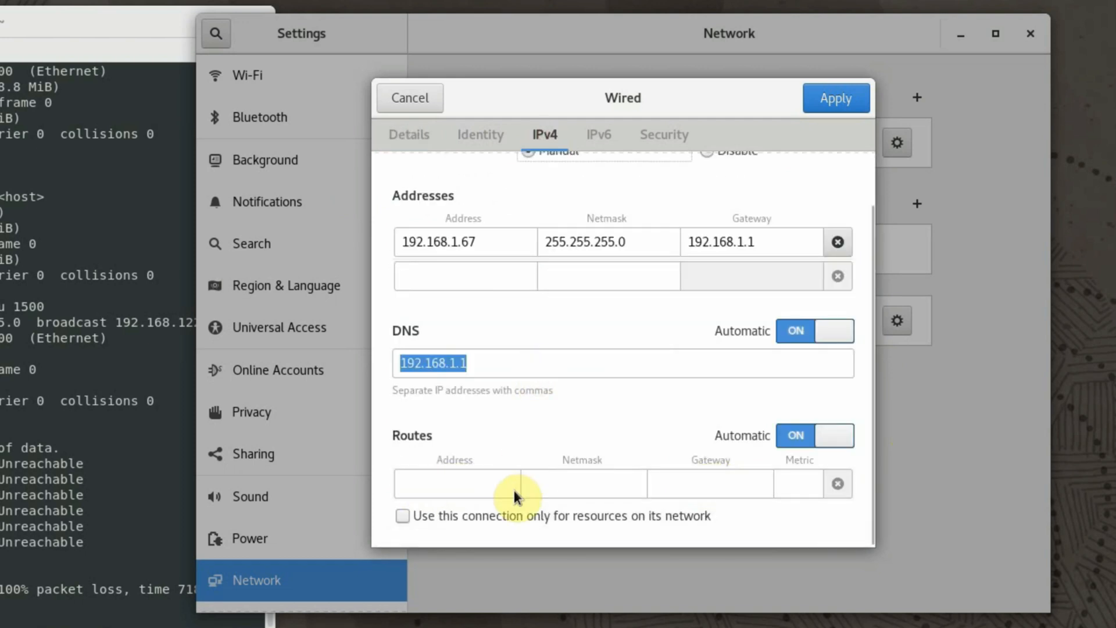
click(458, 484)
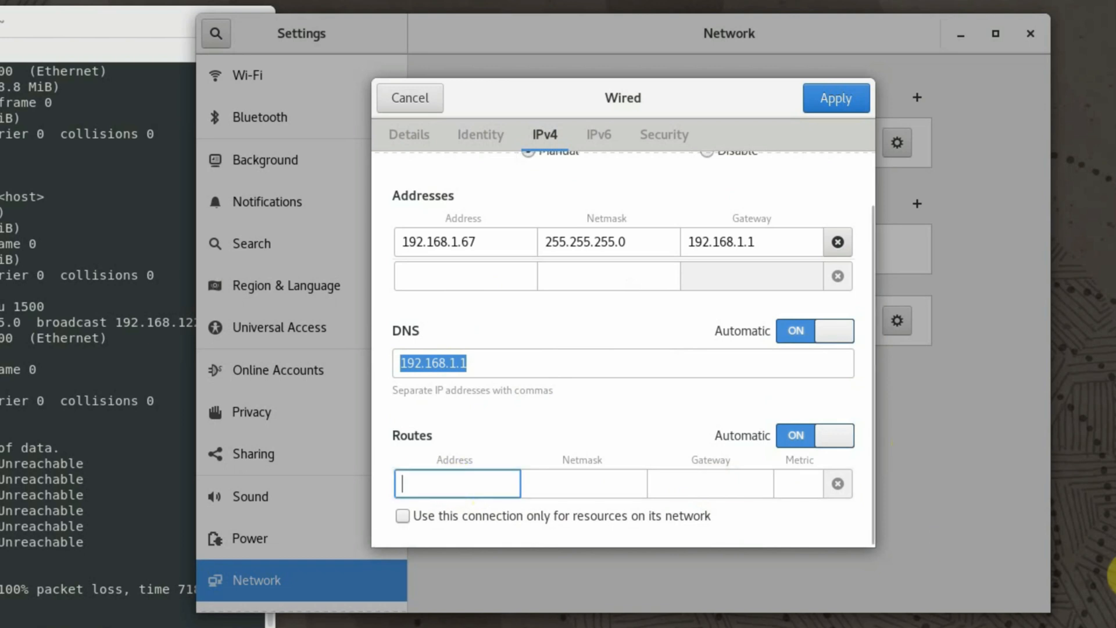
text(192.168.1.1)
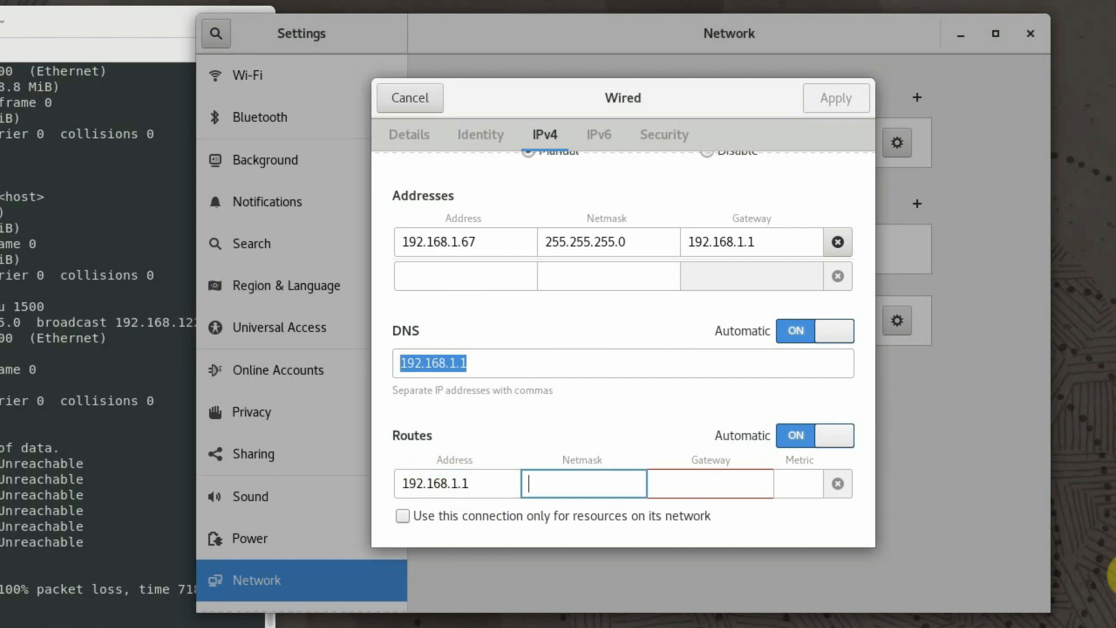
text(255.255)
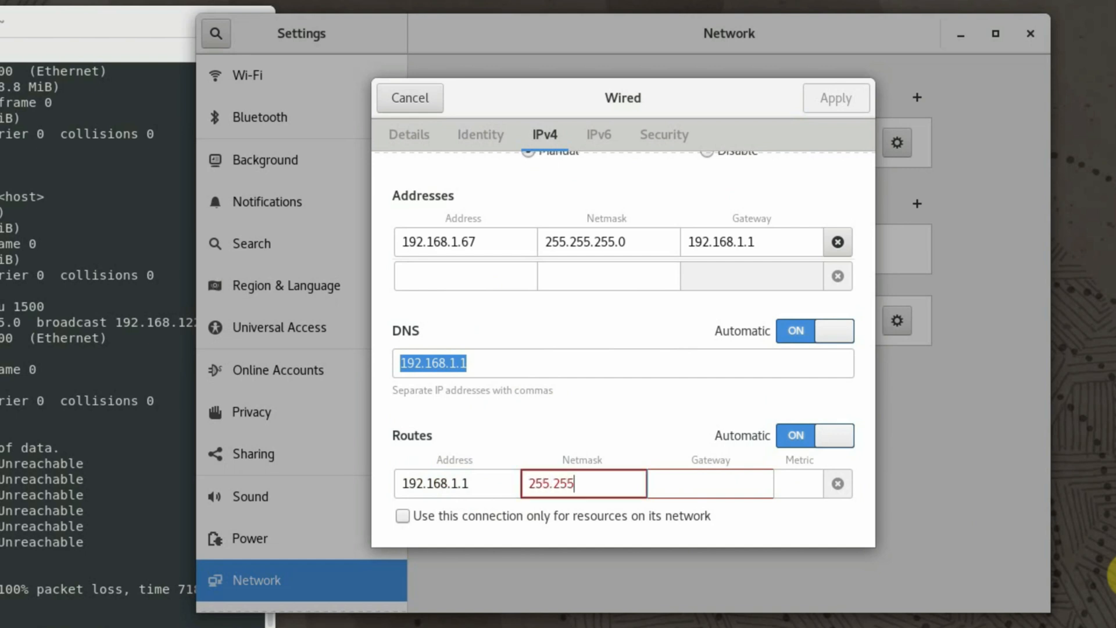
text(.255.0)
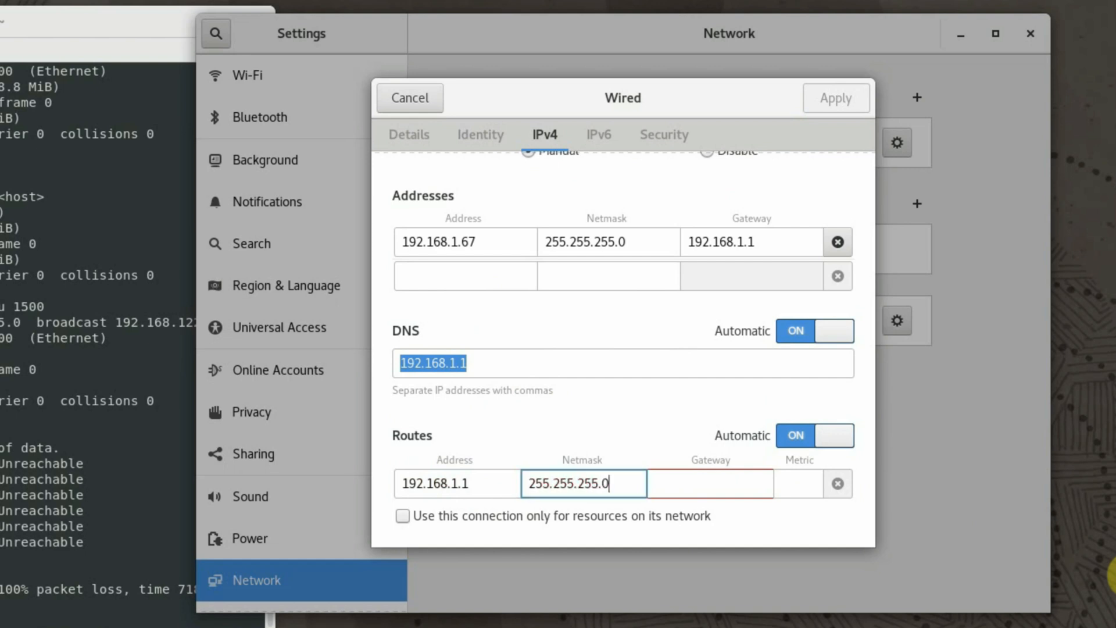
text(192.)
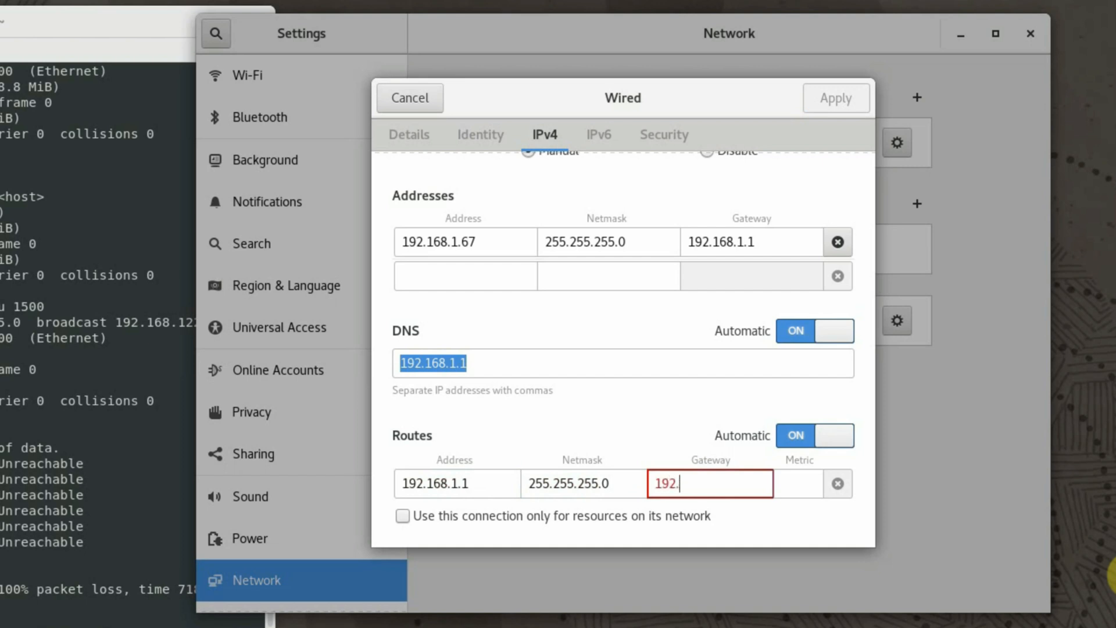
text(168.1.1)
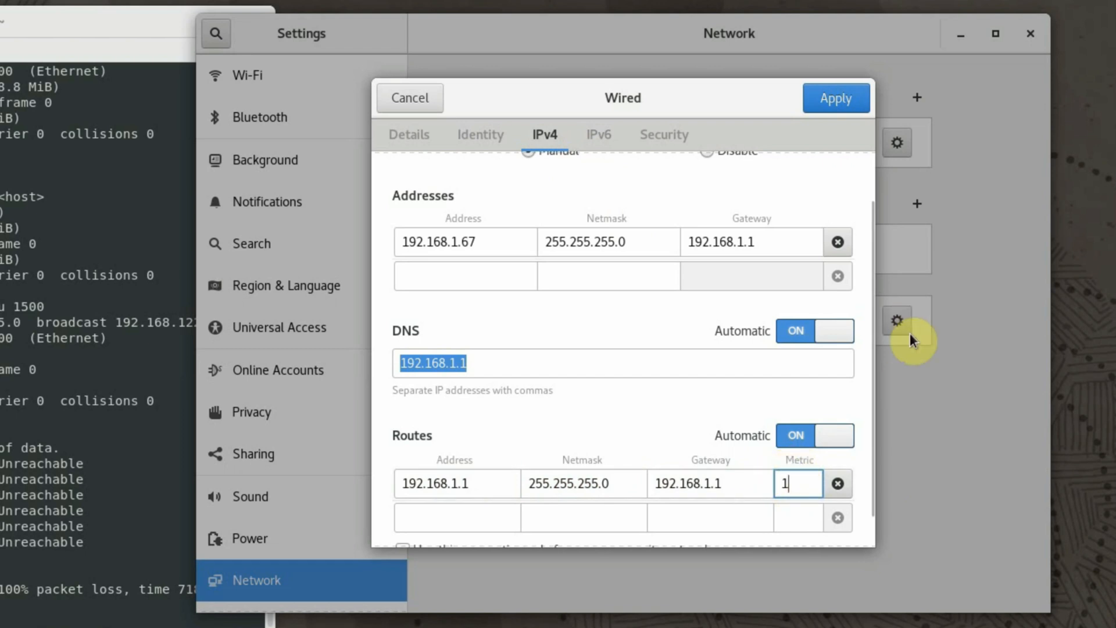
scroll(up, 3)
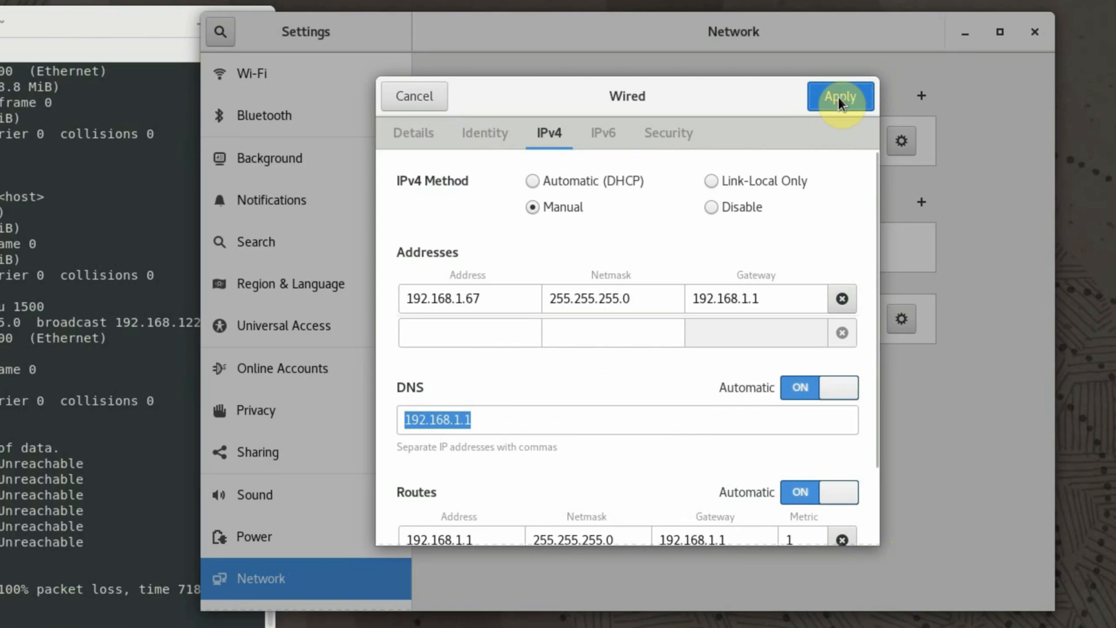
click(840, 96)
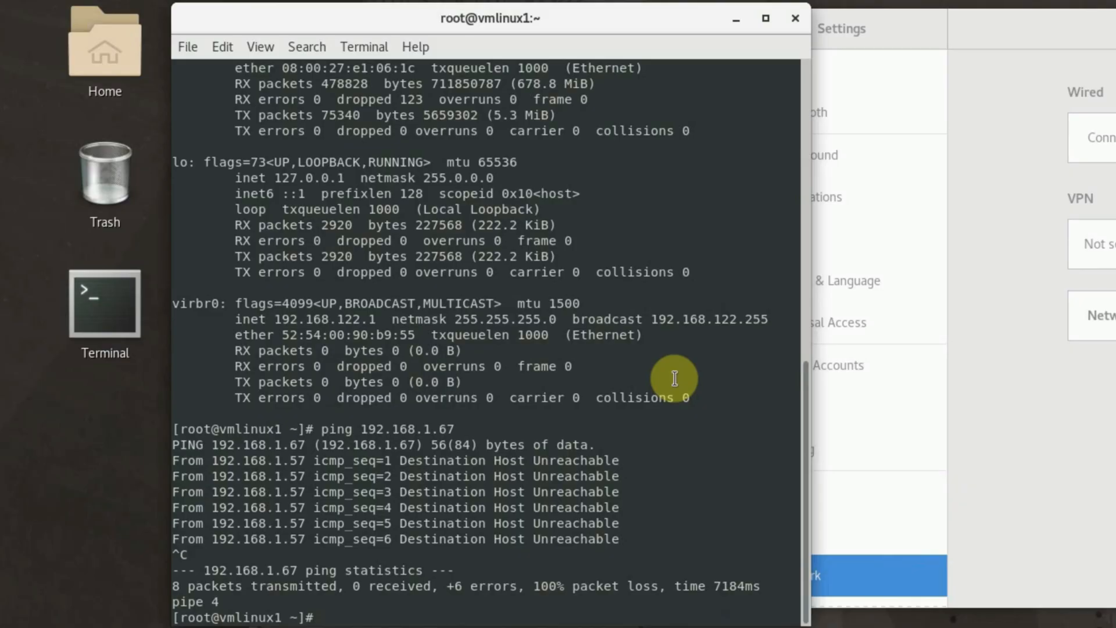
Re-run ifconfig, then restart networking with 'service network restart'
text(ifconfig)
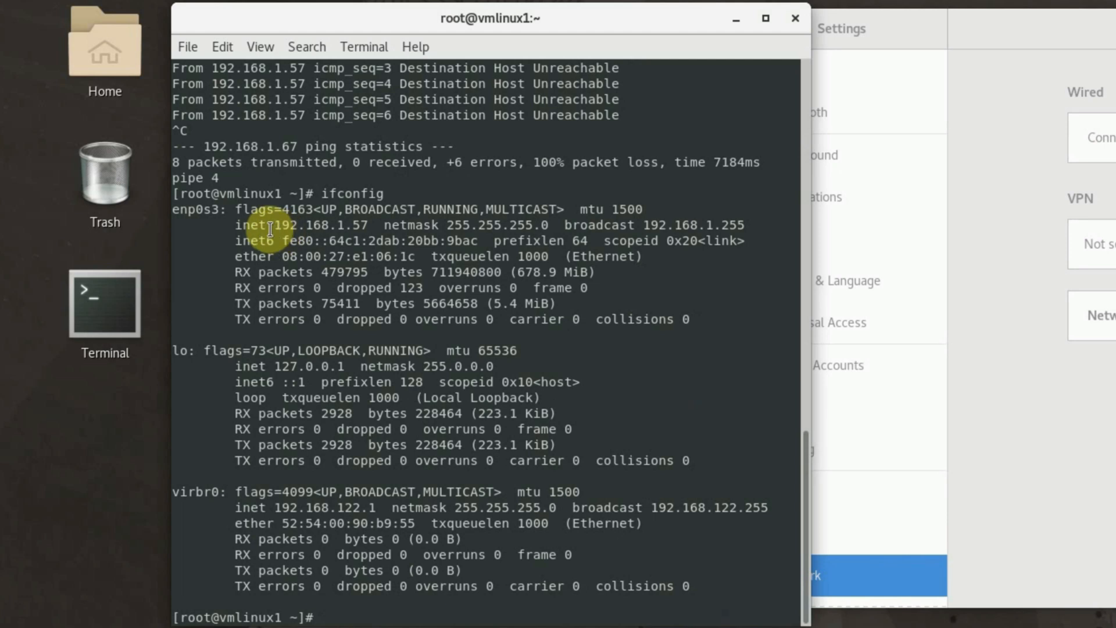
mouse_move(424, 431)
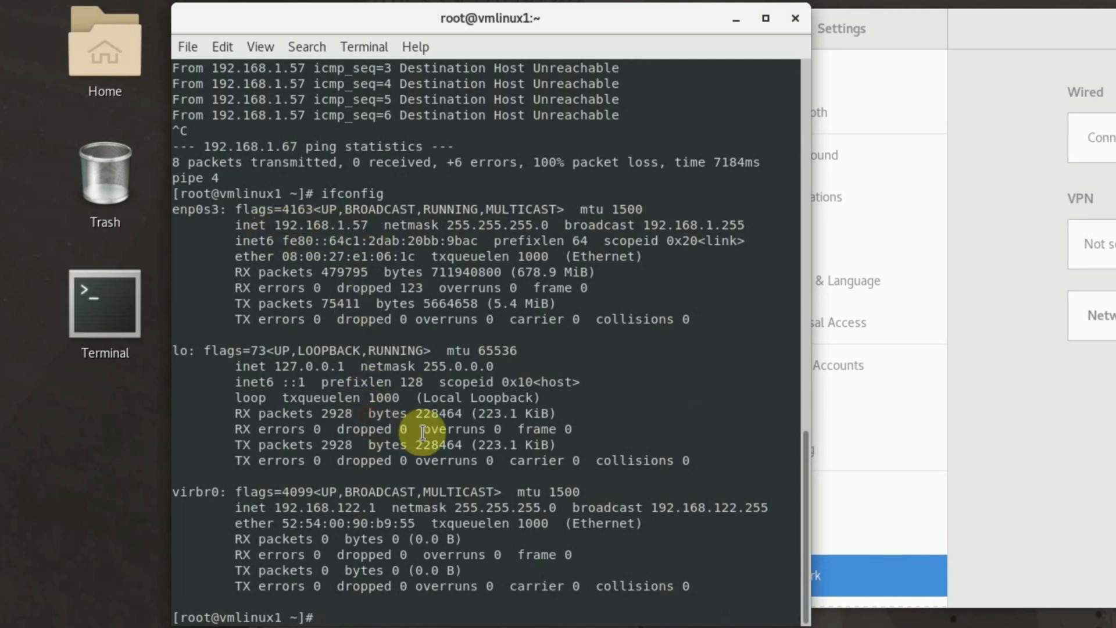
text(s)
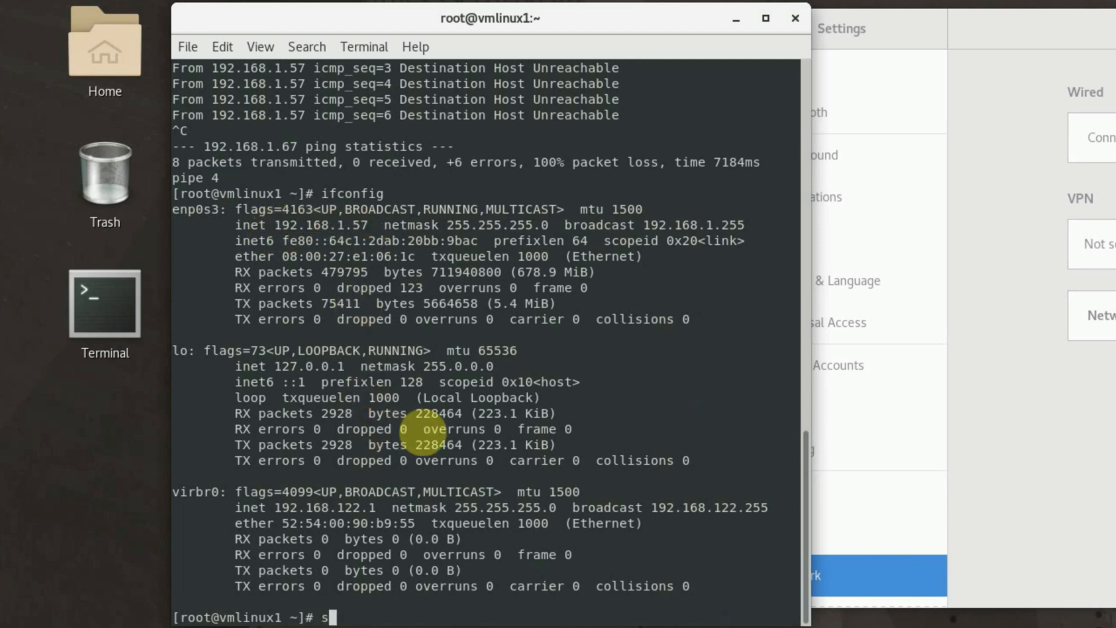
text(ervice)
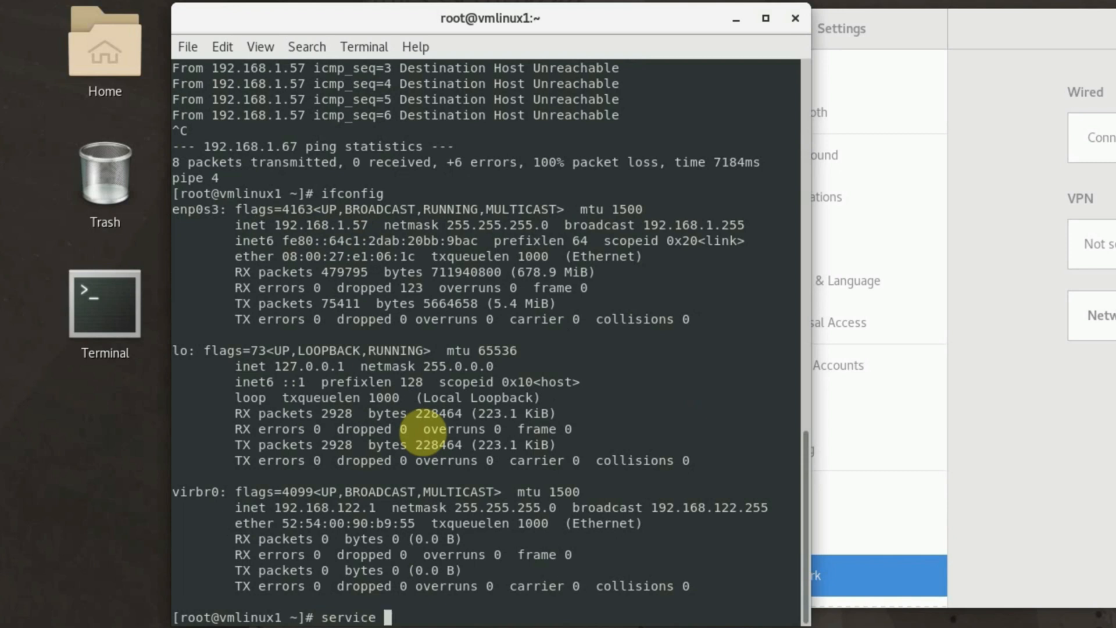
text(network)
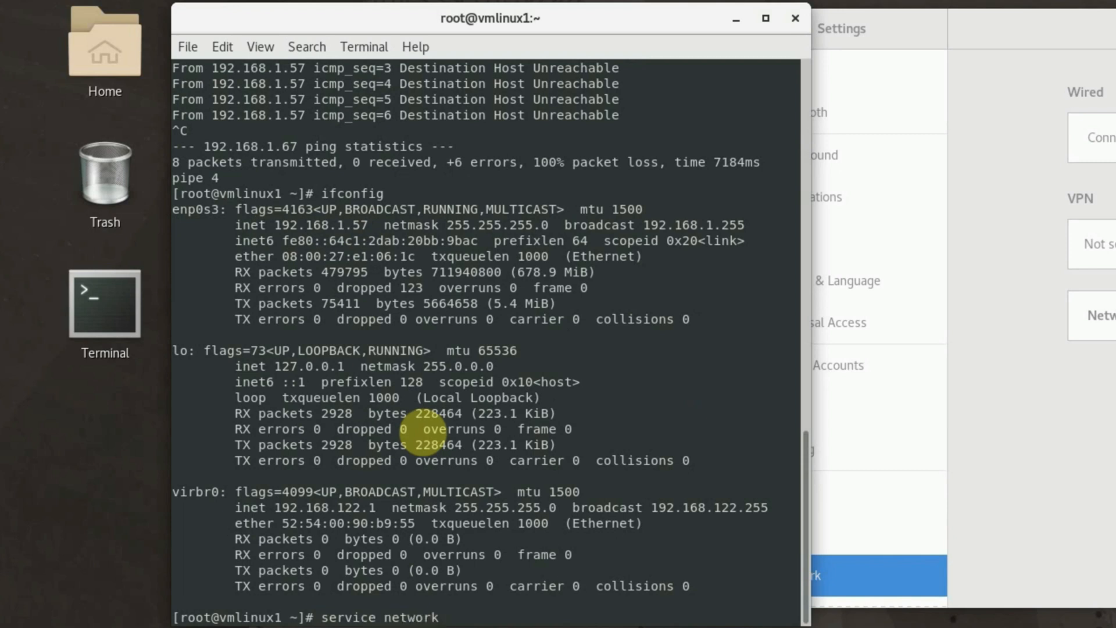
text(restart)
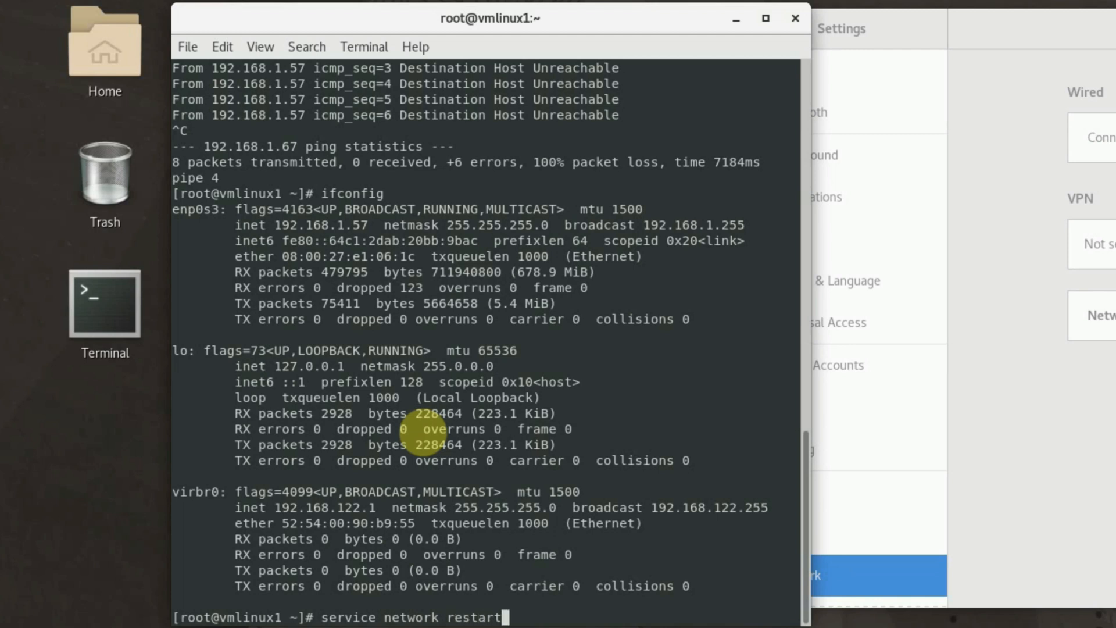
key(Return)
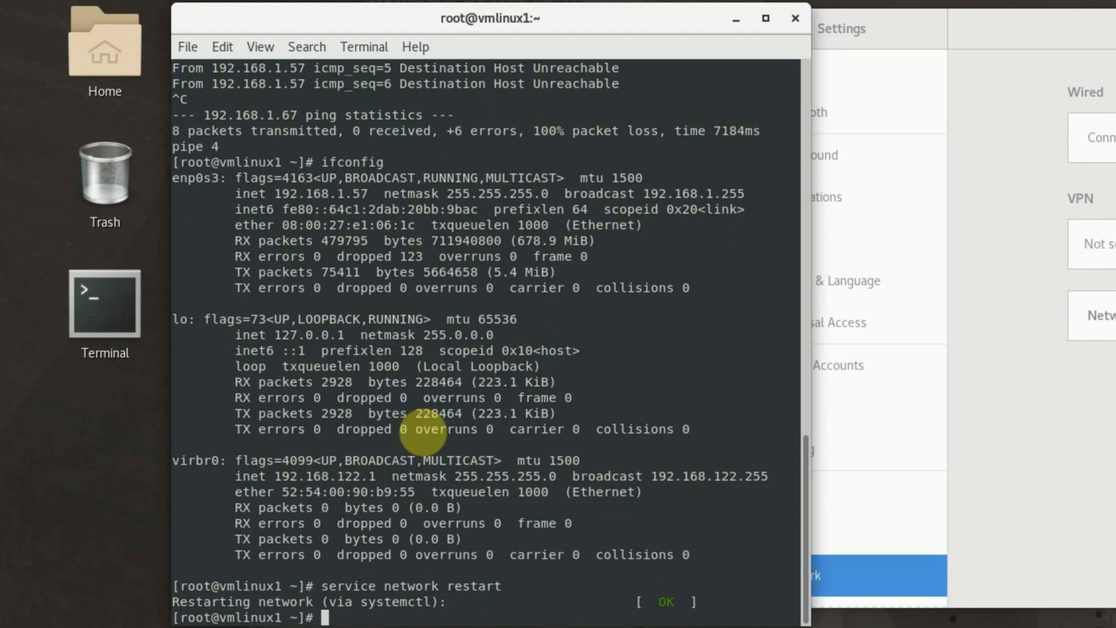
text(ifconfig)
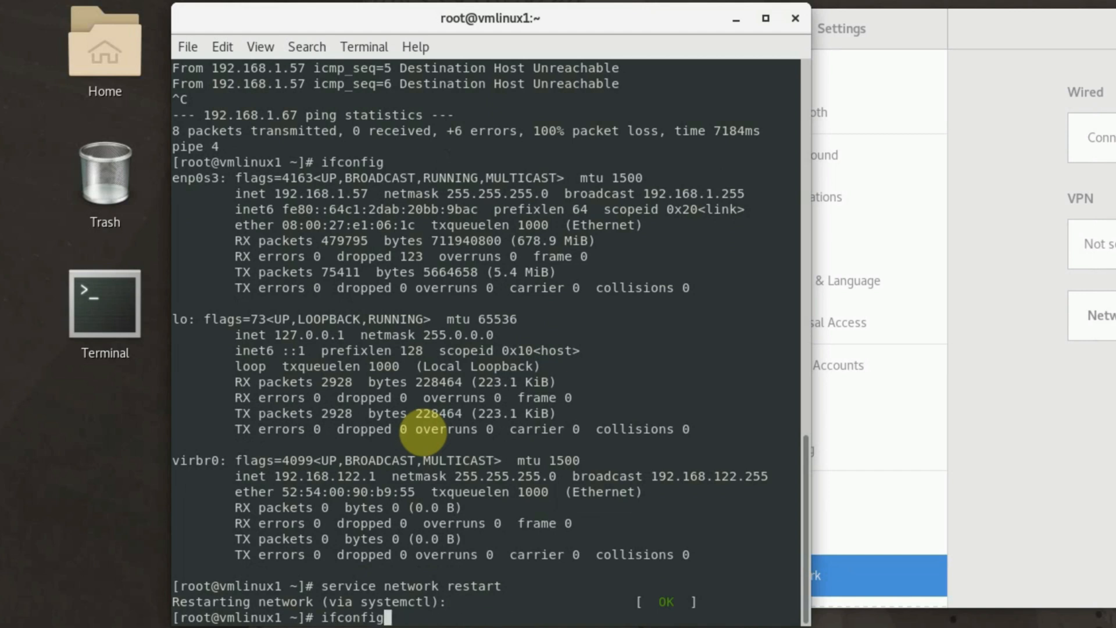
key(Return)
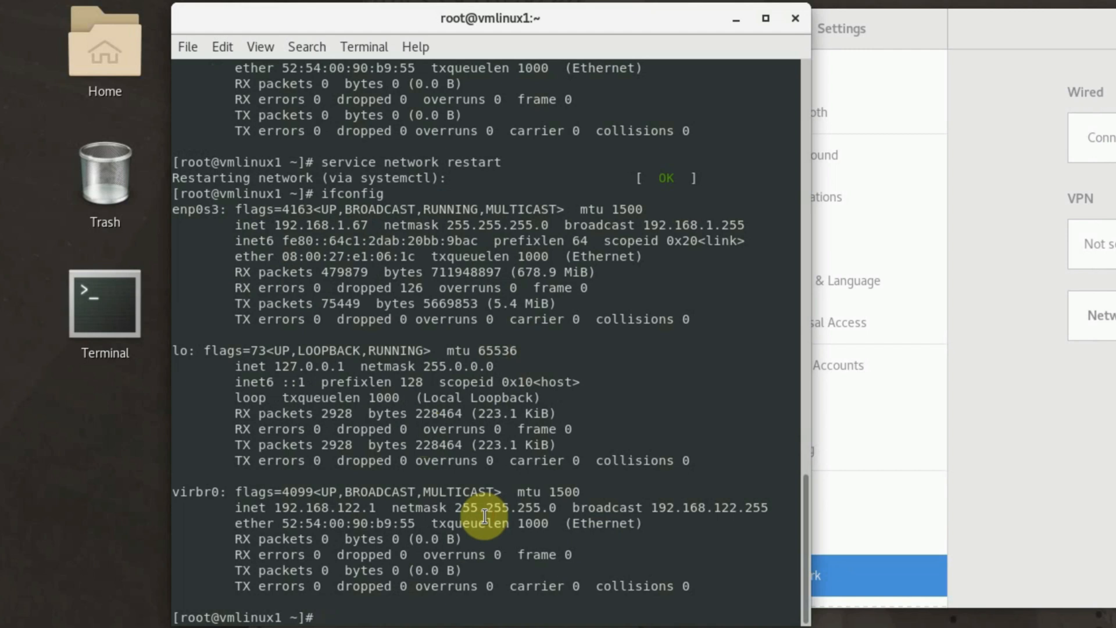
text(p)
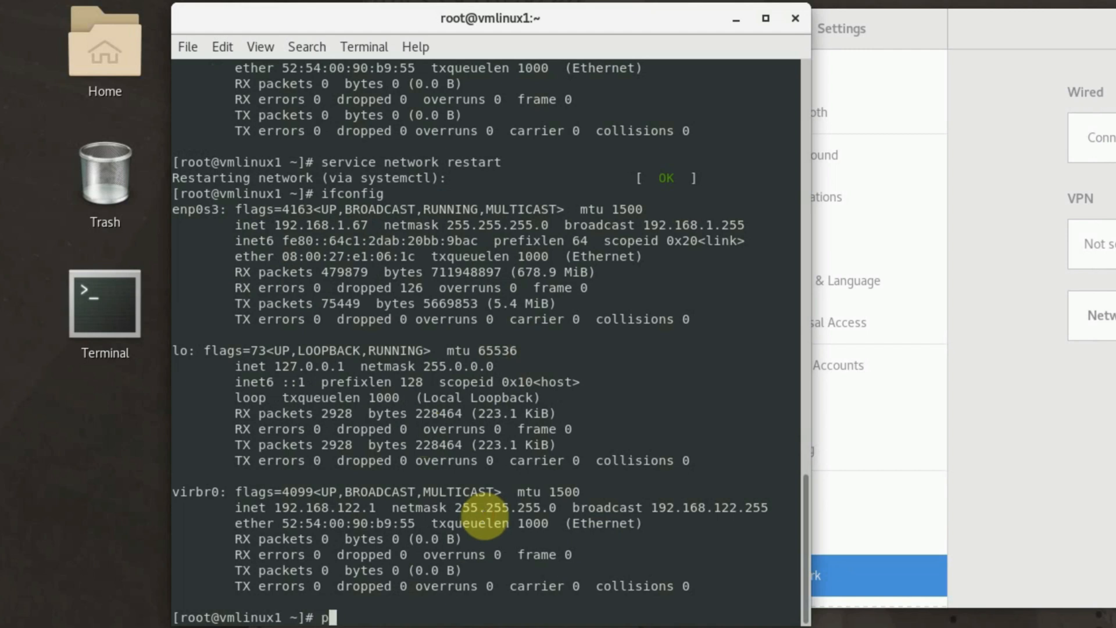
text(ing www)
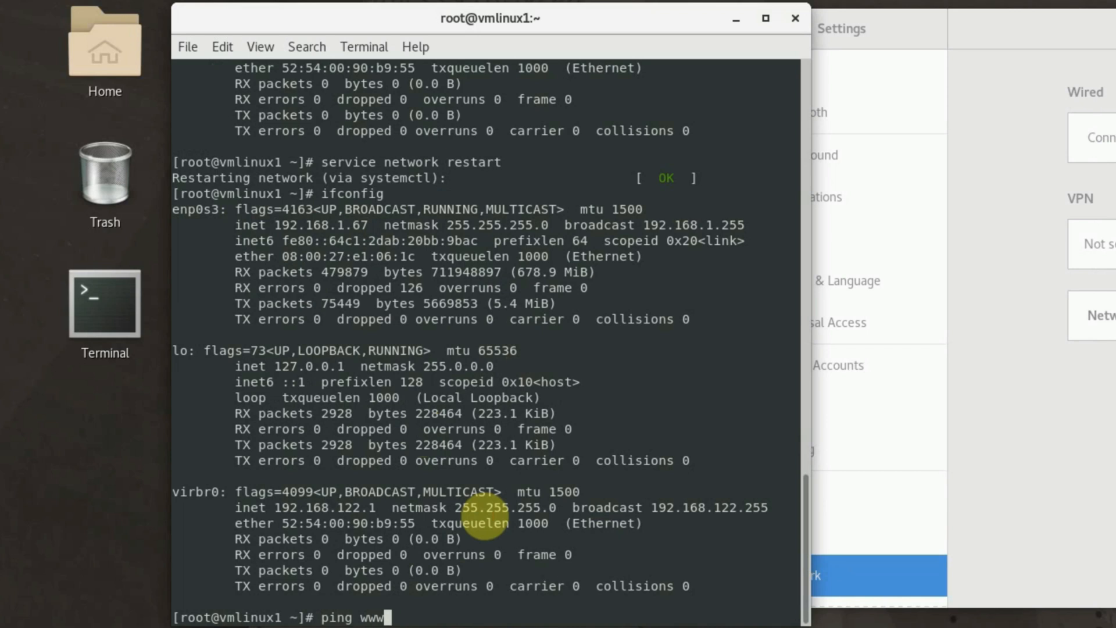
text(.)
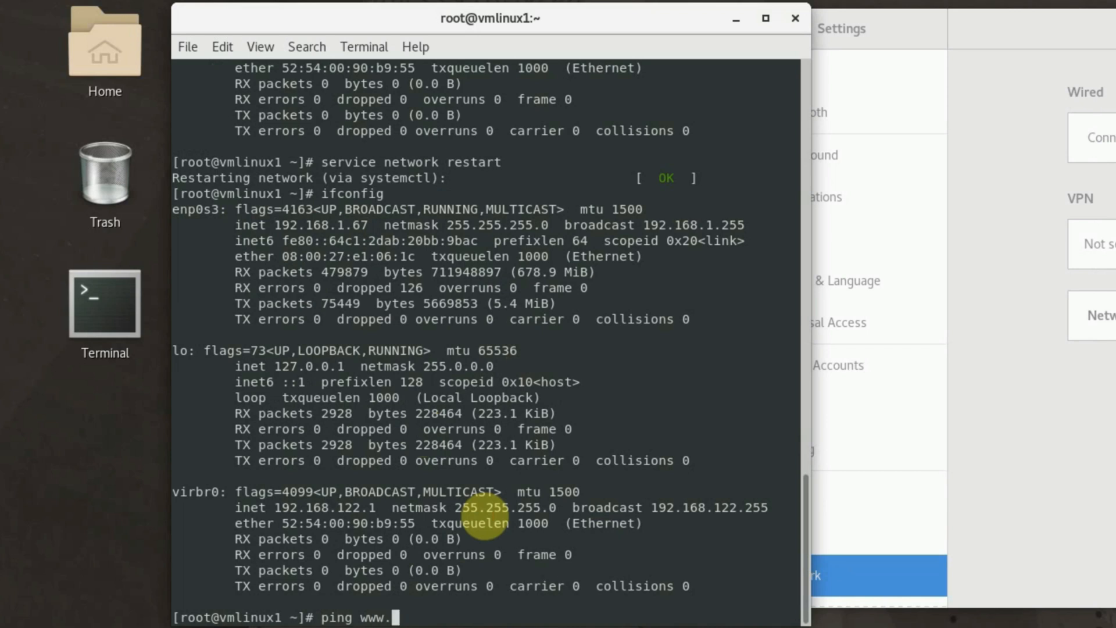
text(google.com)
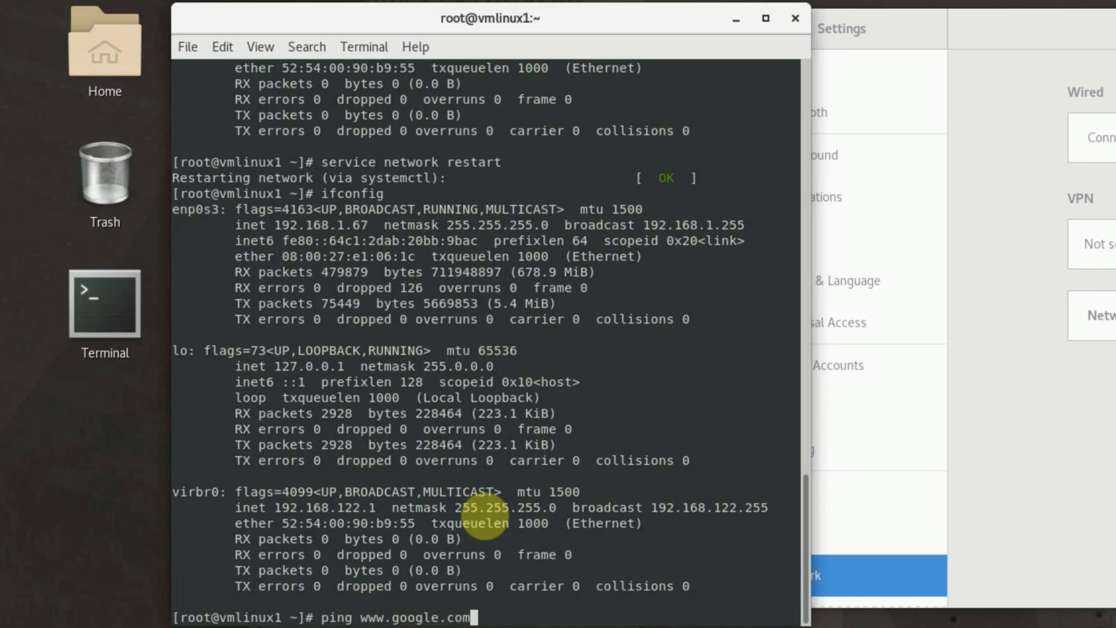
key(Return)
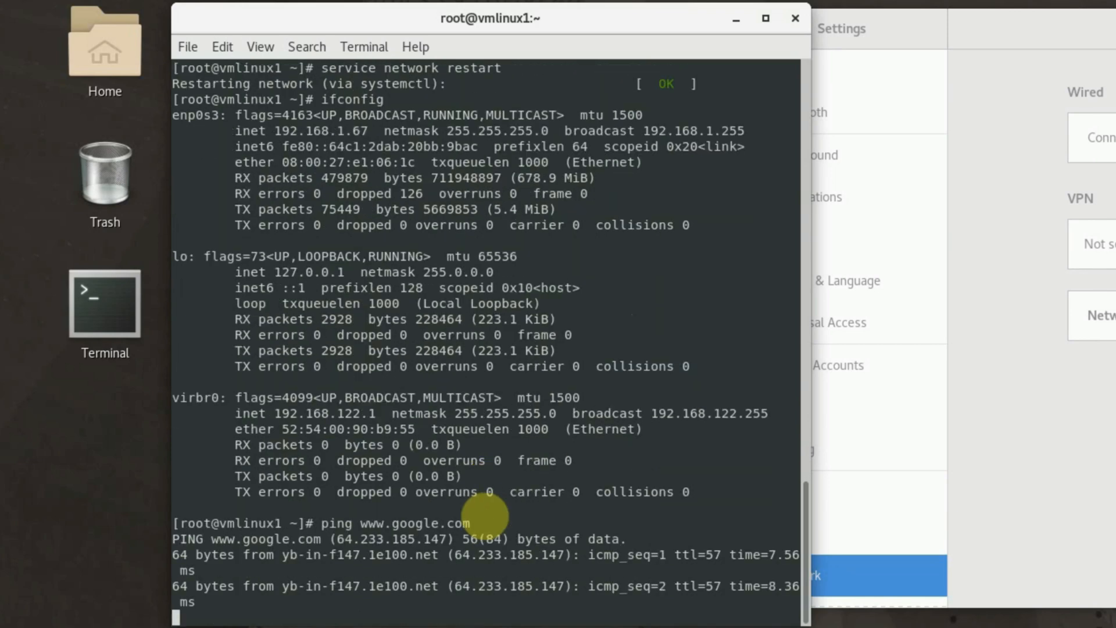
scroll(down, 3)
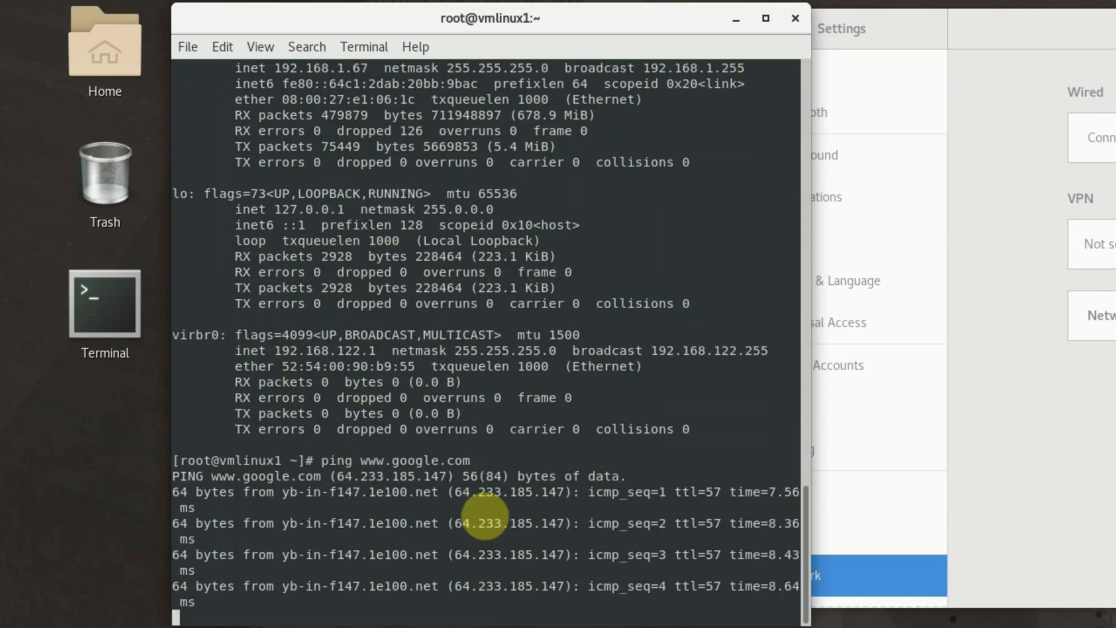
key(ctrl+c)
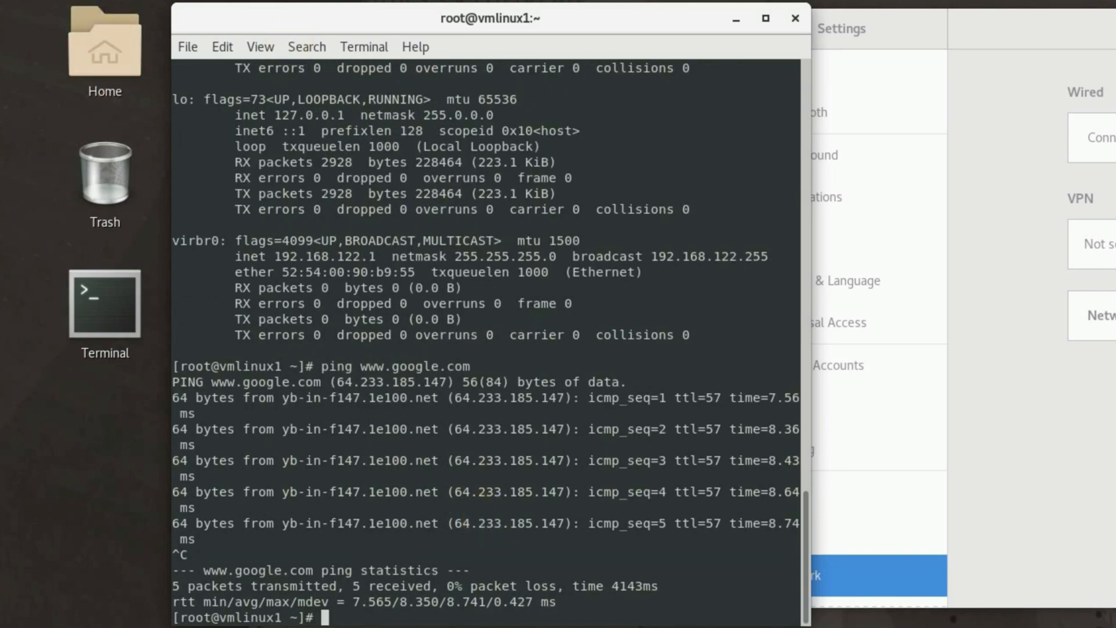
click(40, 44)
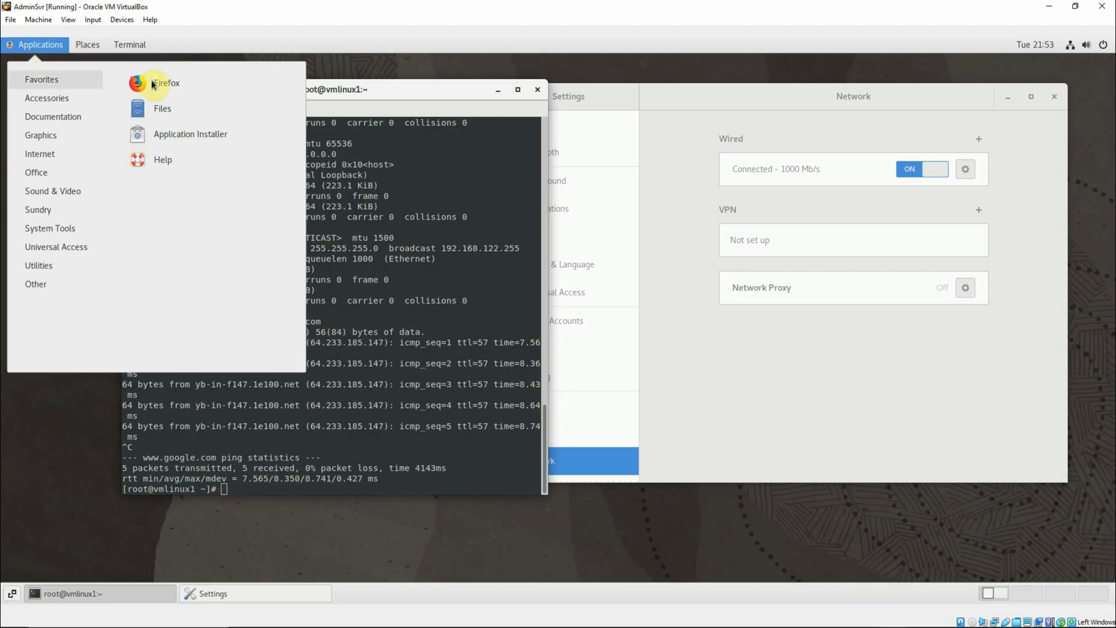
Launch Firefox from Applications > Favorites and load Google's homepage
click(165, 83)
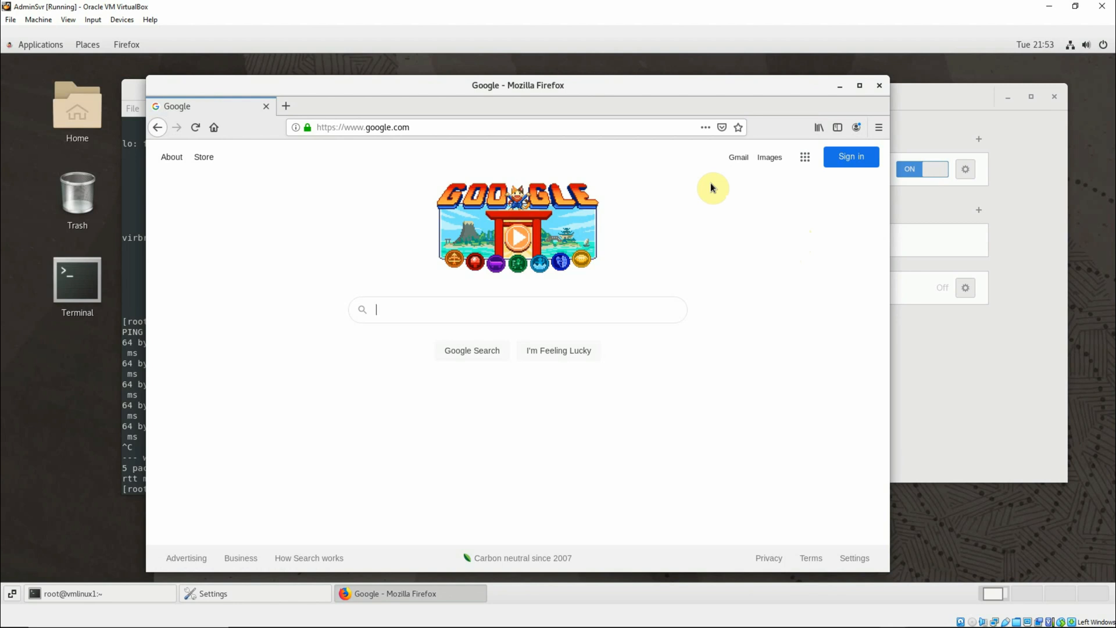
mouse_move(722, 205)
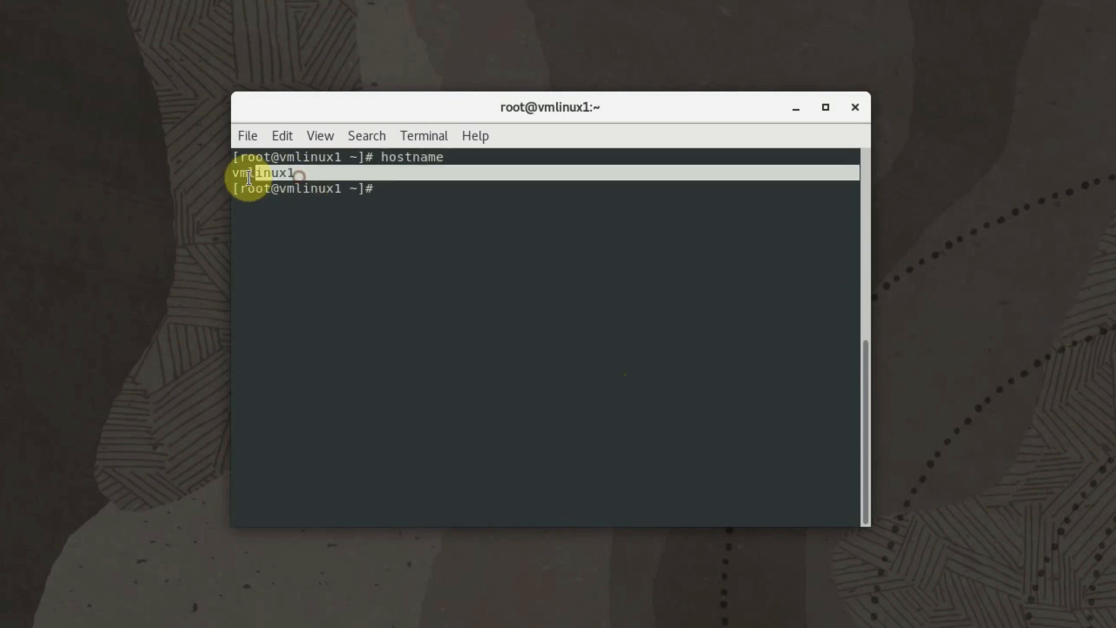
mouse_move(927, 279)
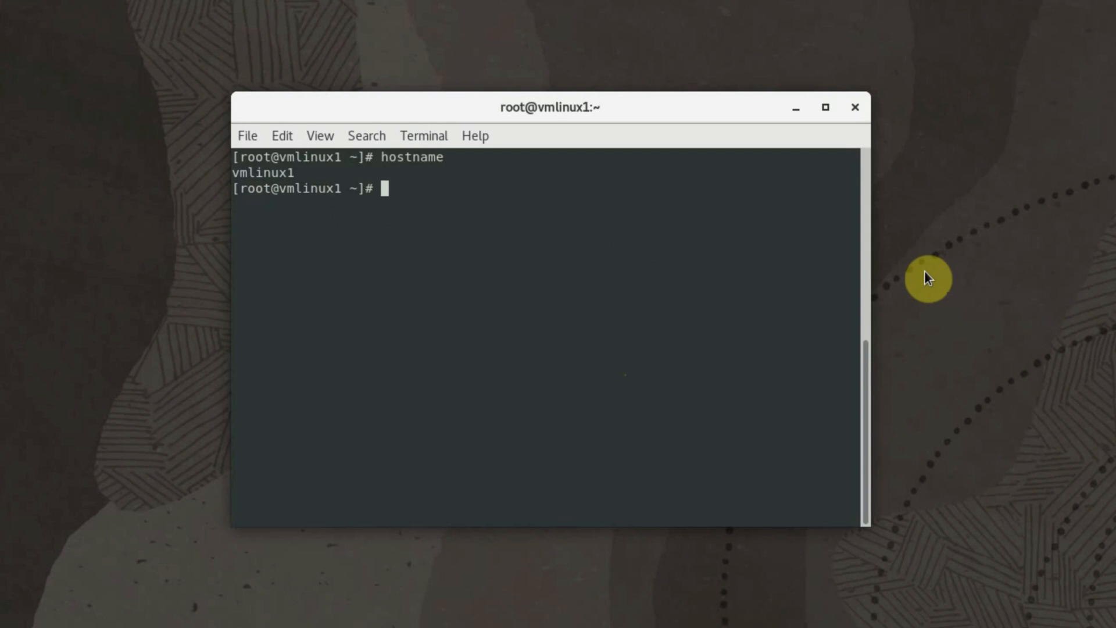
Run 'hostnamectl set-hostname adminsvr', then verify the new hostname with hostname
text(hostname)
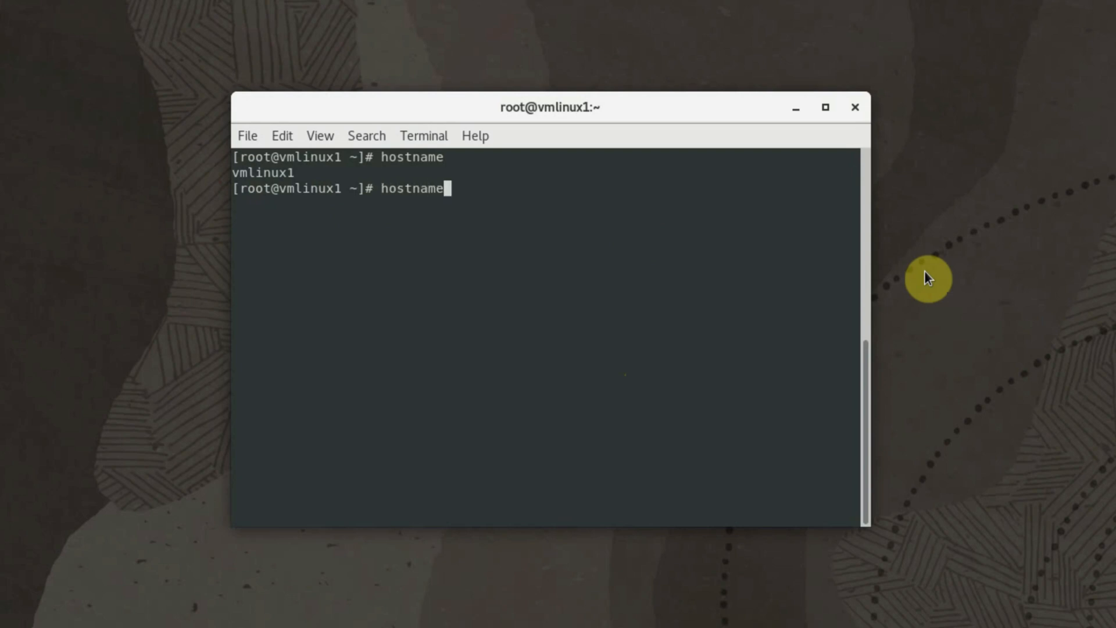
text(ctl)
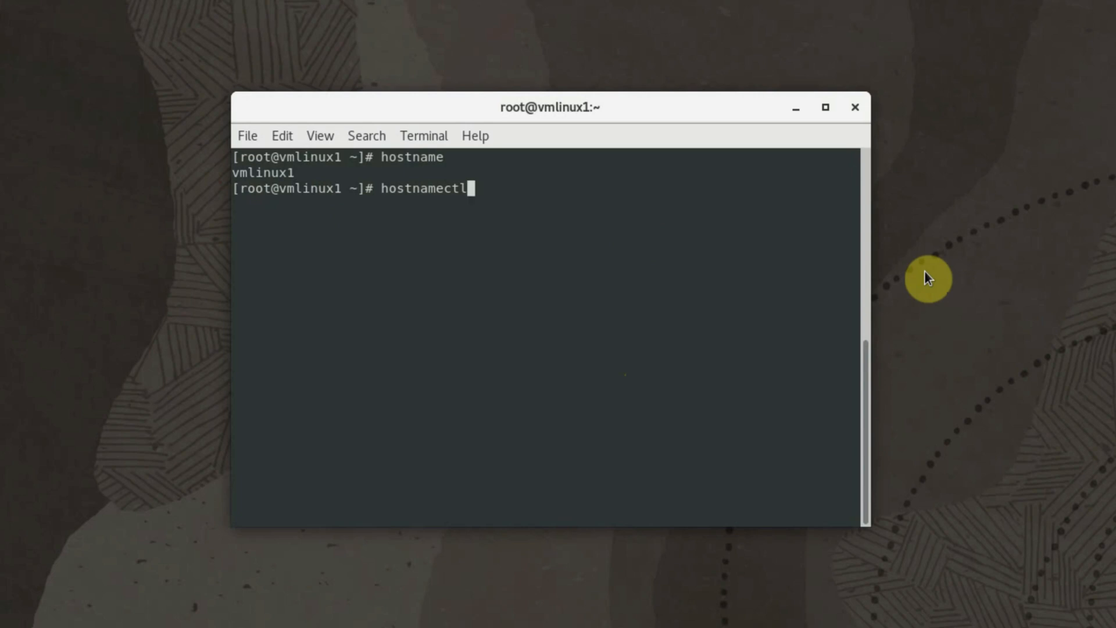
text(set-hostname)
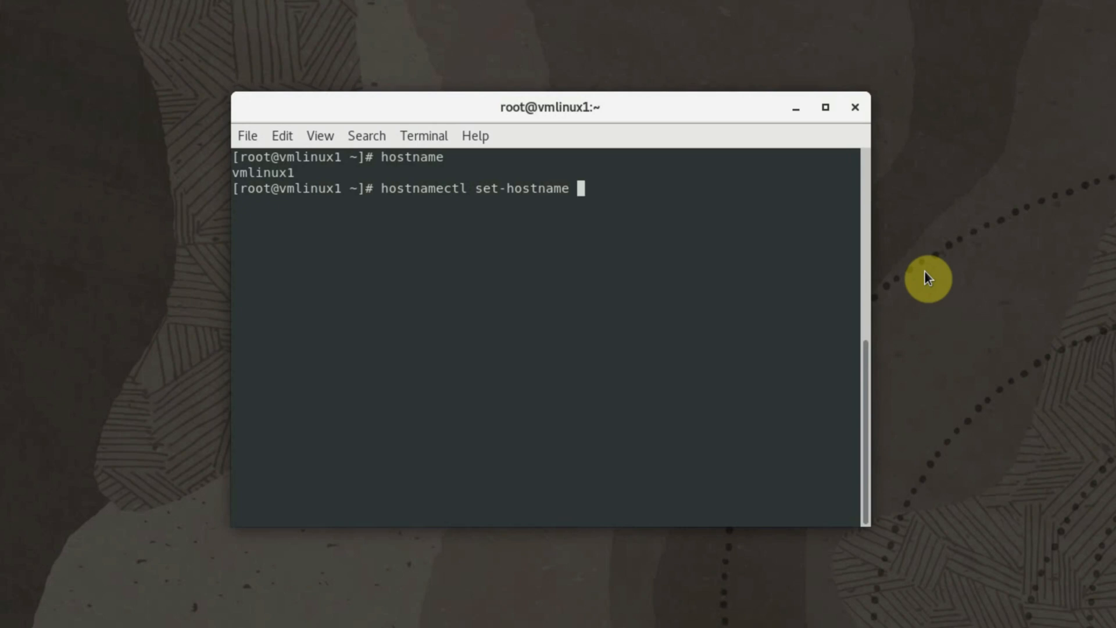
text(ad)
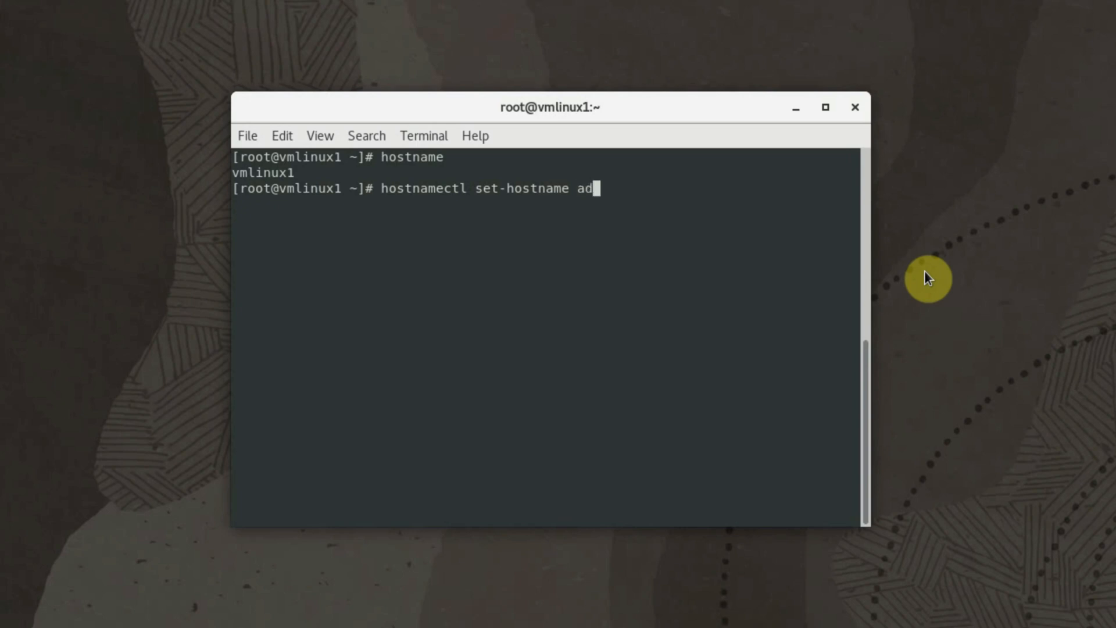
text(minsvr)
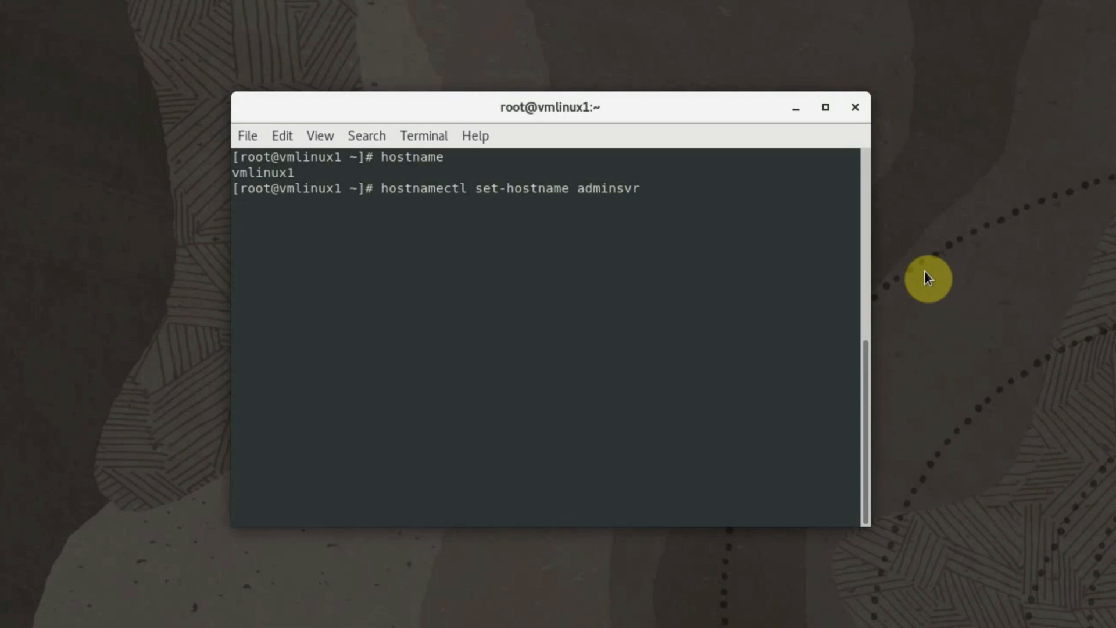
key(Return)
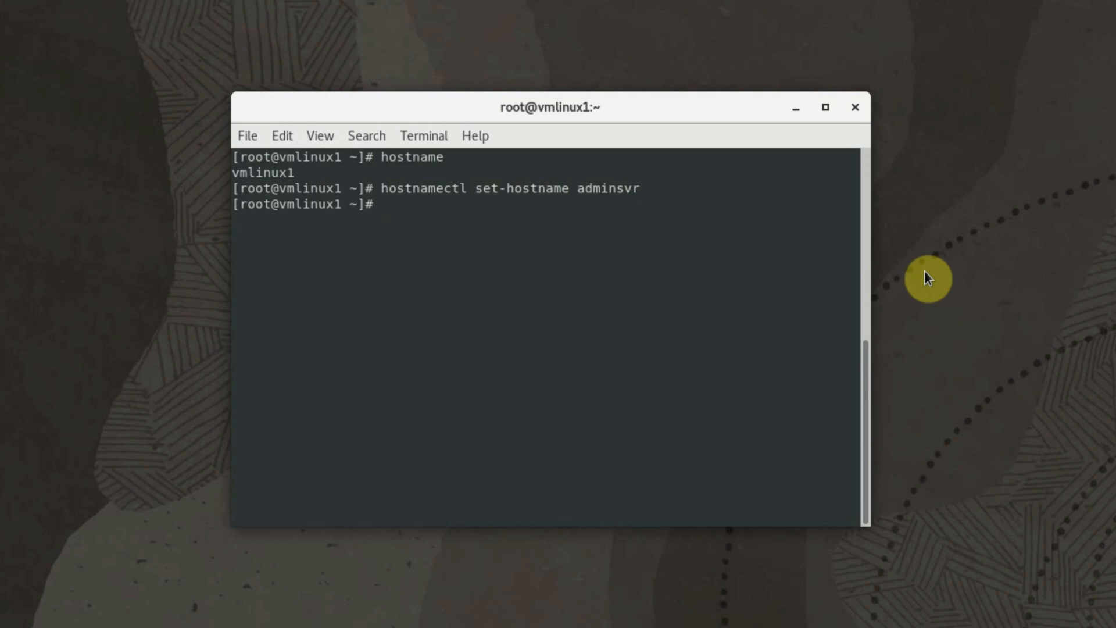
text(ho)
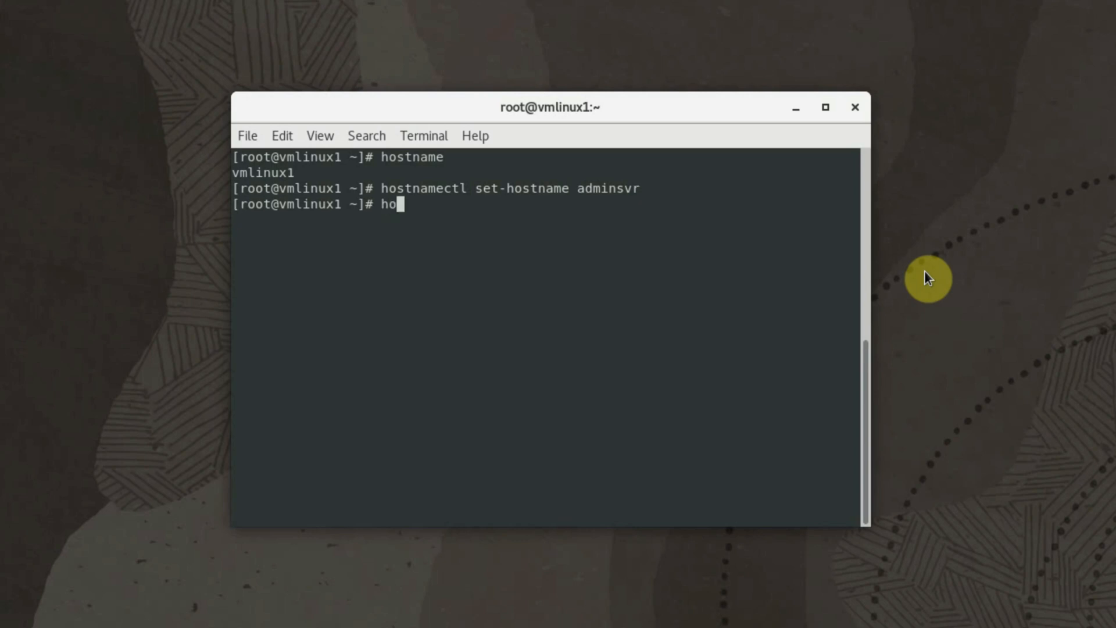
text(stname)
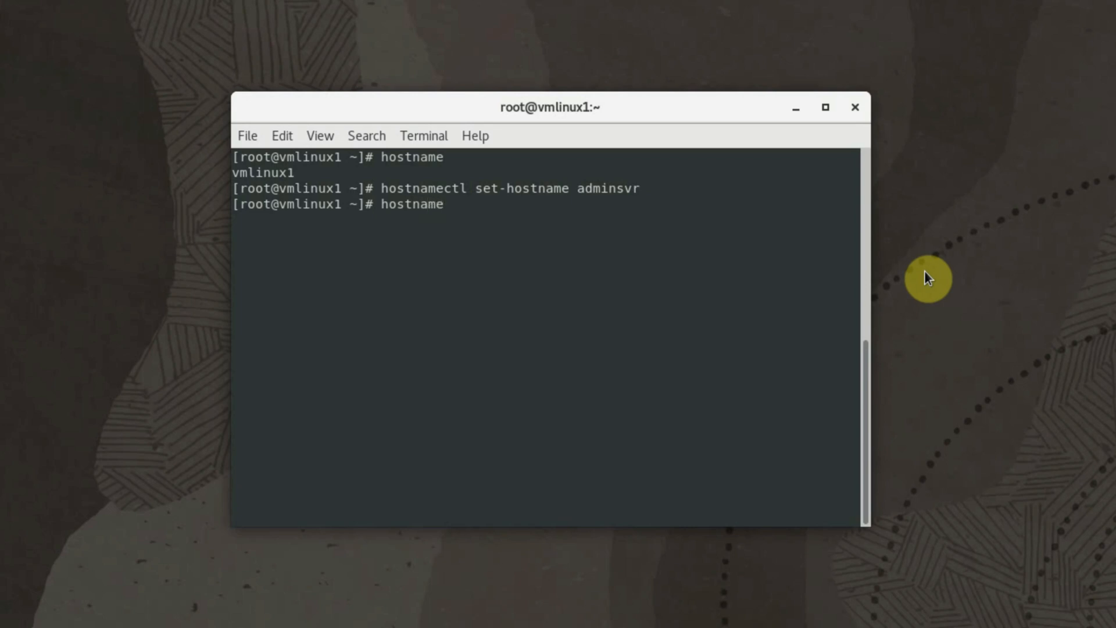
key(Return)
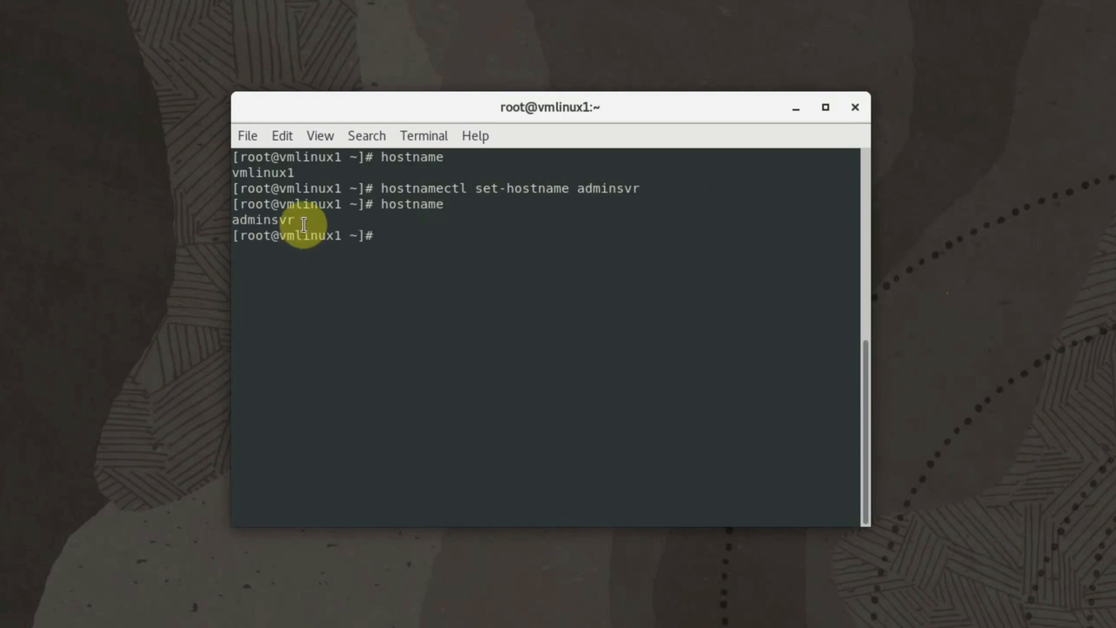